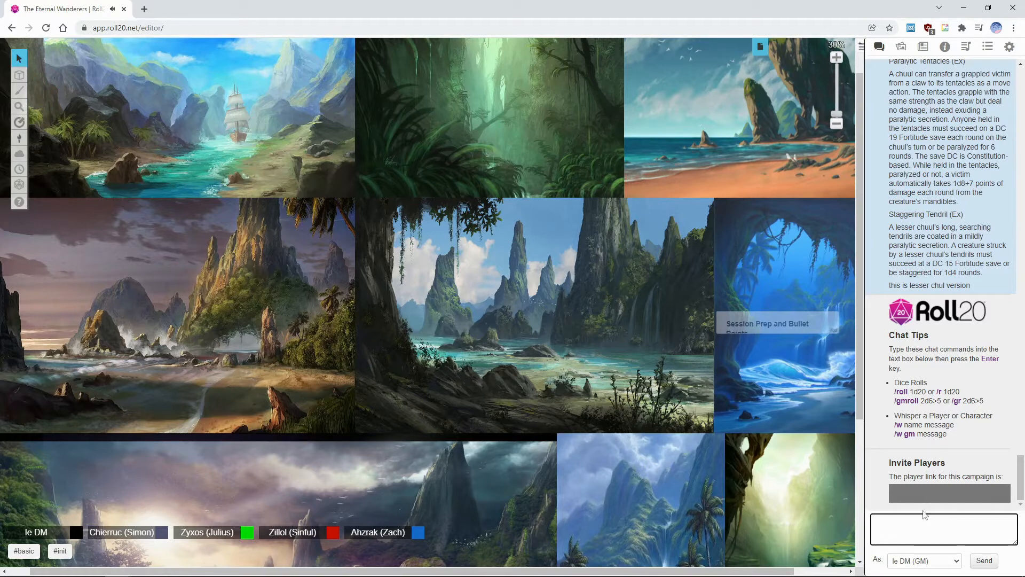
pyautogui.moveTo(668, 320)
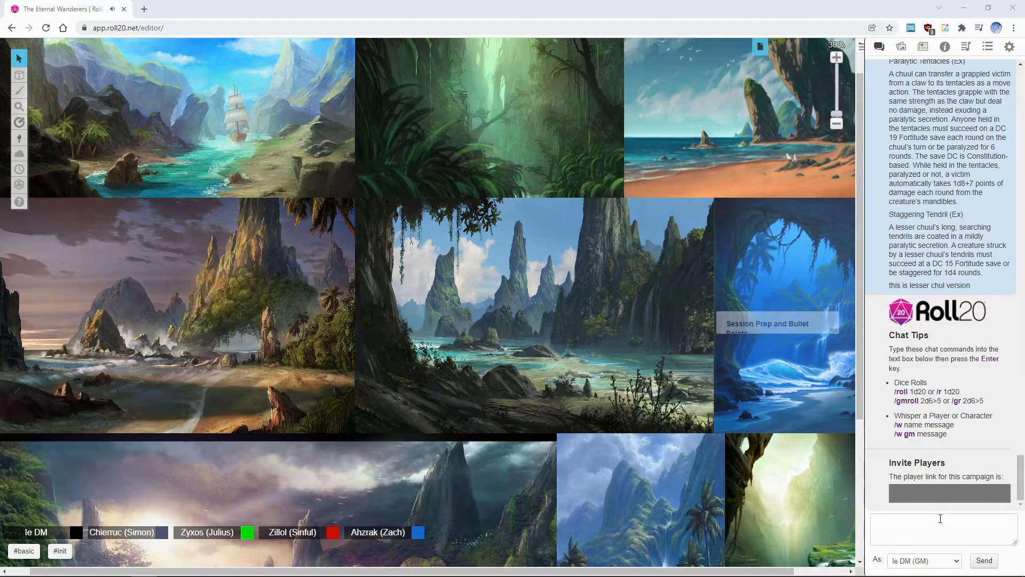
pyautogui.moveTo(737, 475)
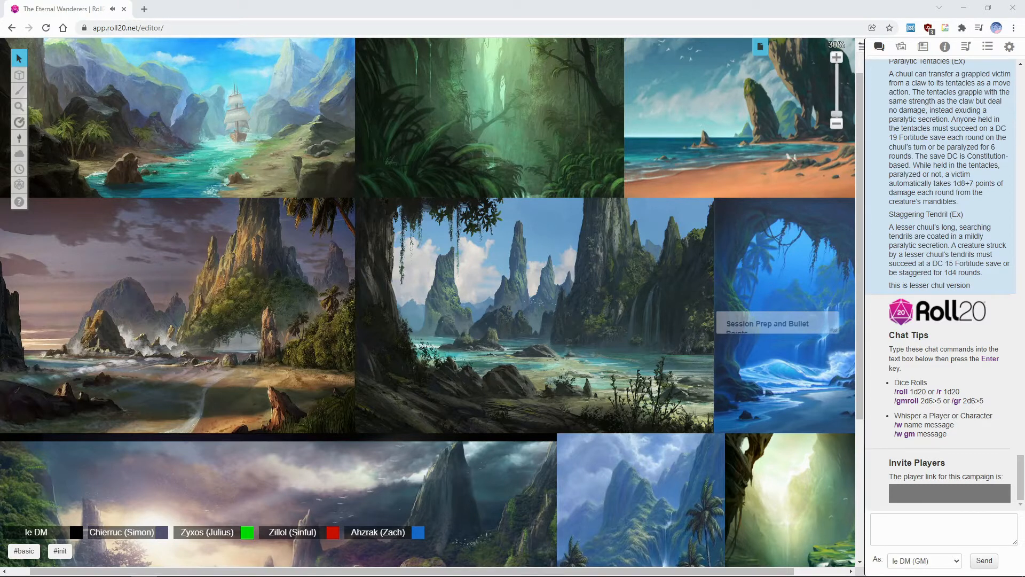
pyautogui.moveTo(481, 293)
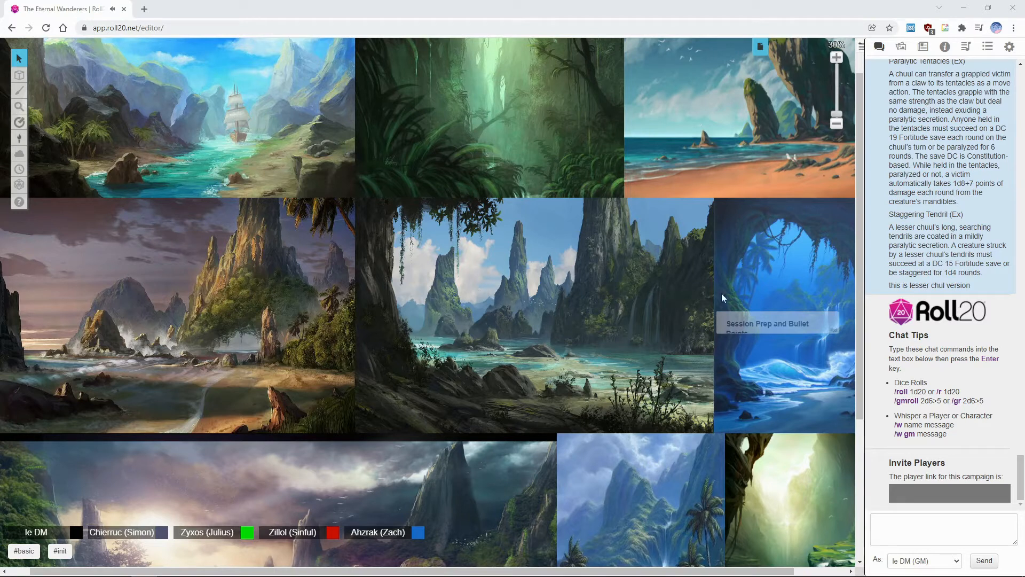
pyautogui.click(923, 47)
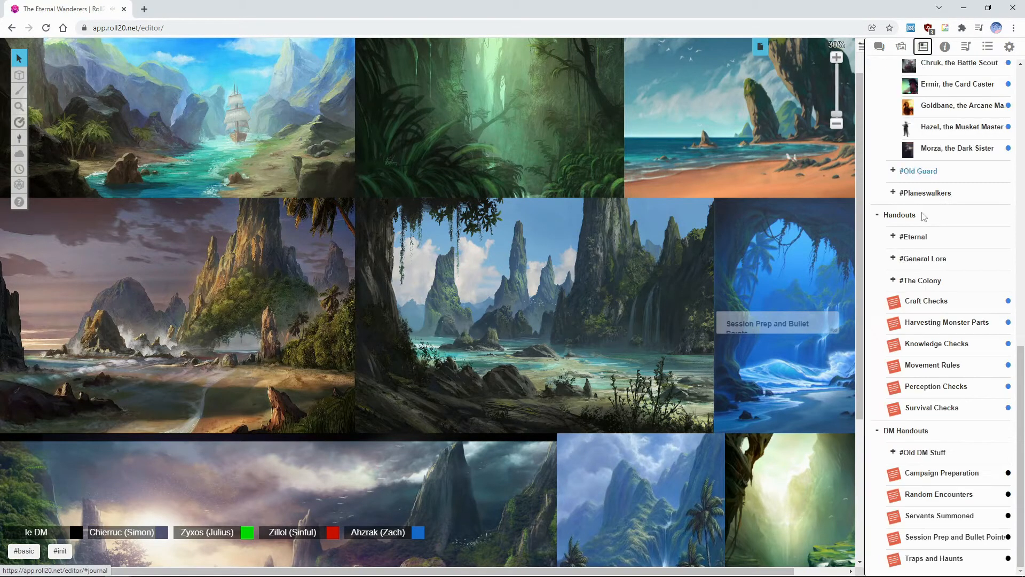
pyautogui.click(879, 46)
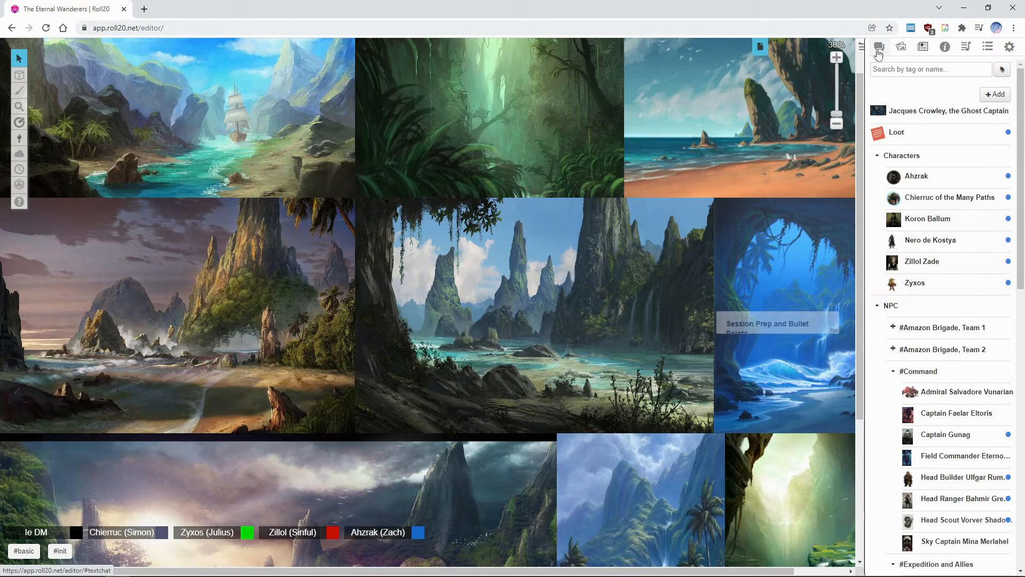
pyautogui.click(879, 46)
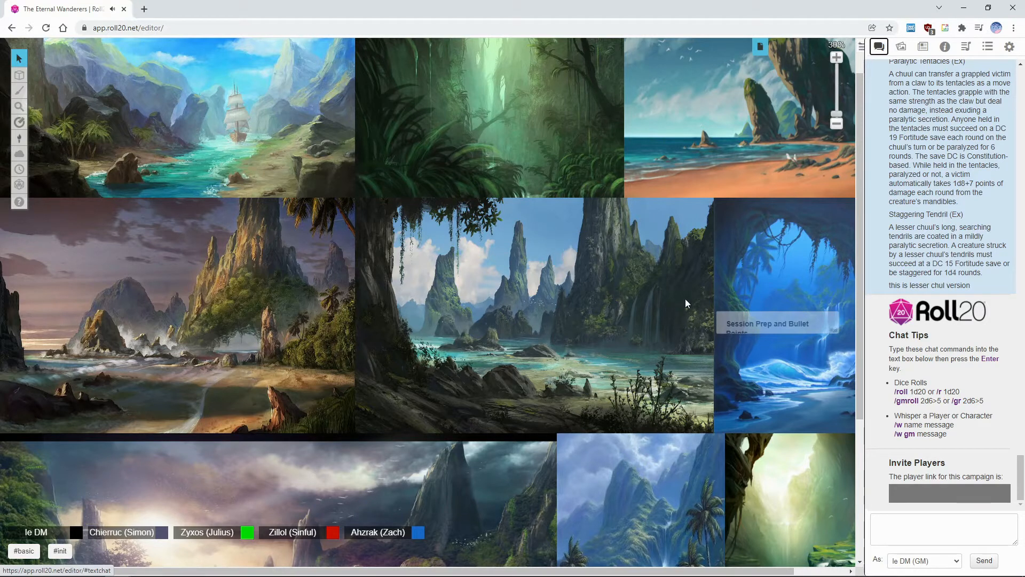
pyautogui.moveTo(559, 295)
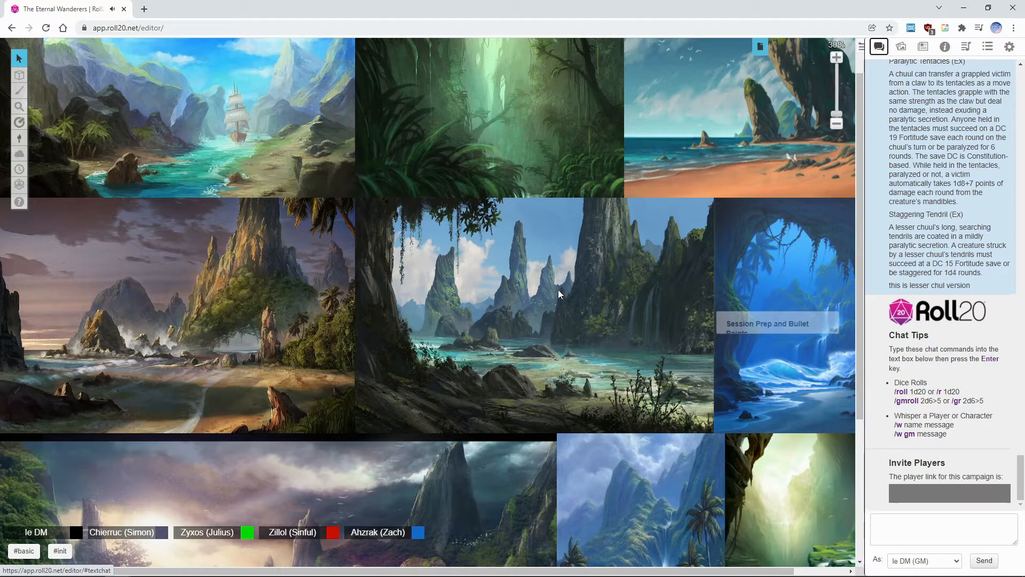
pyautogui.click(766, 327)
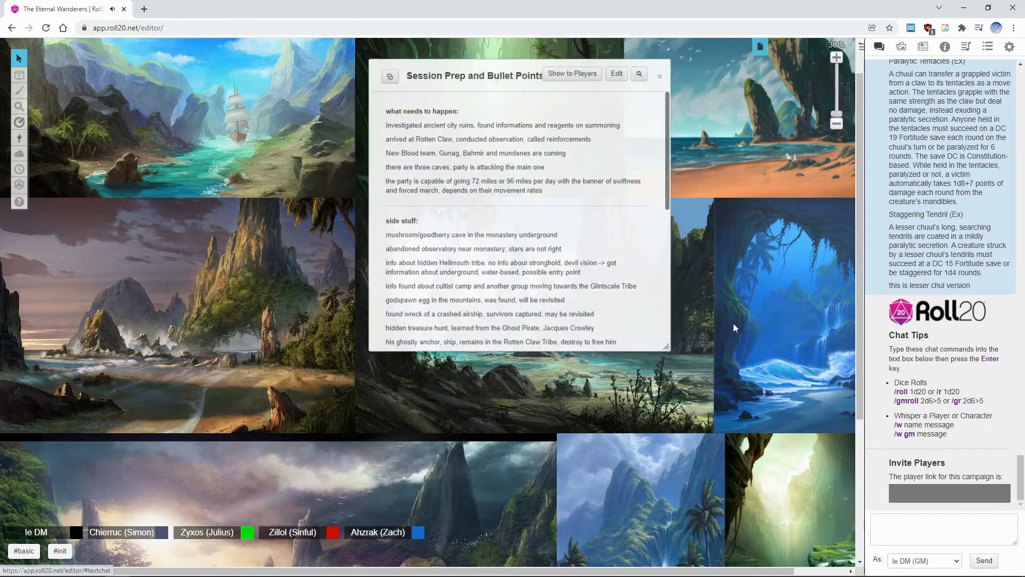
pyautogui.scroll(-3)
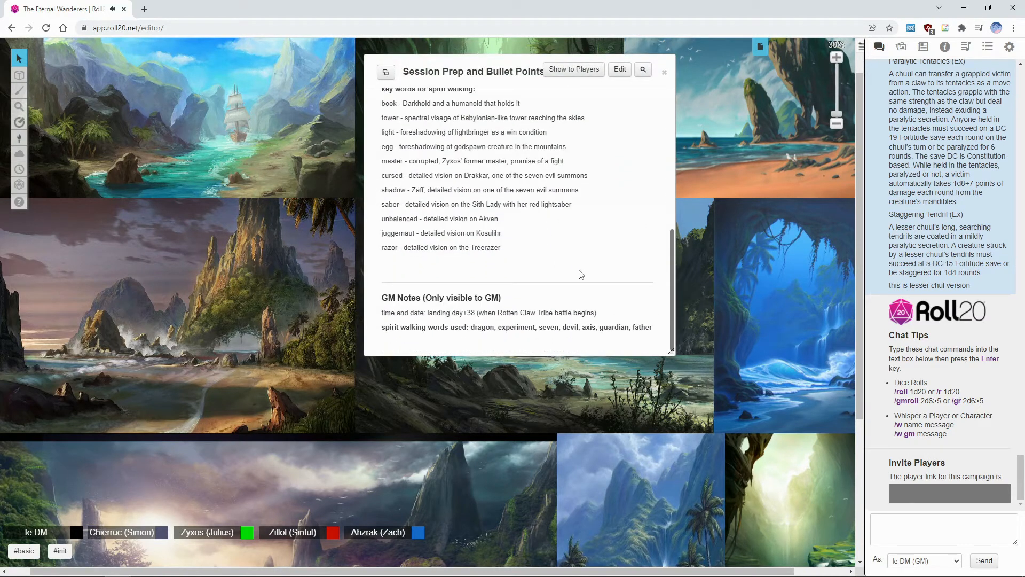
pyautogui.click(664, 72)
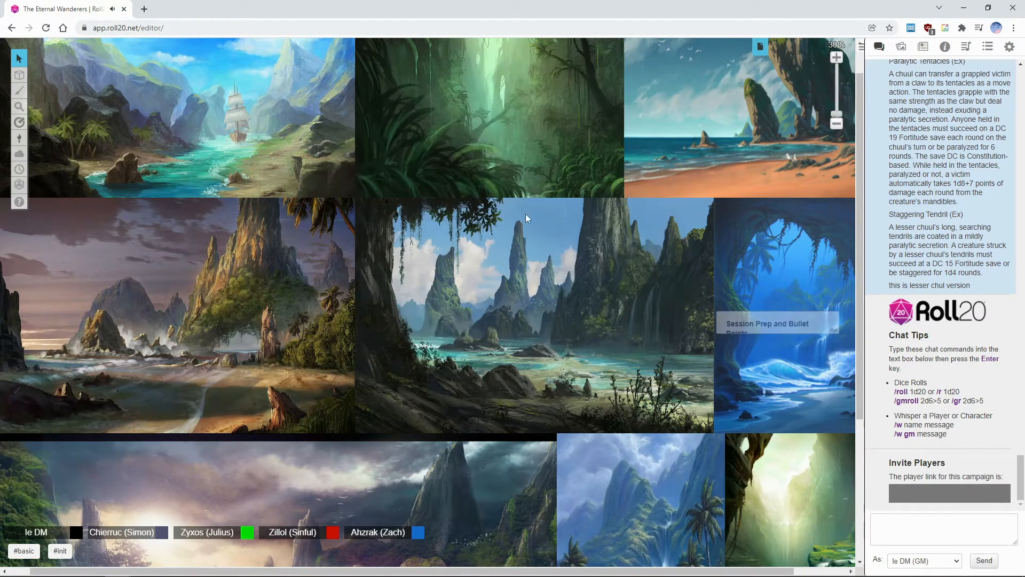
pyautogui.moveTo(524, 242)
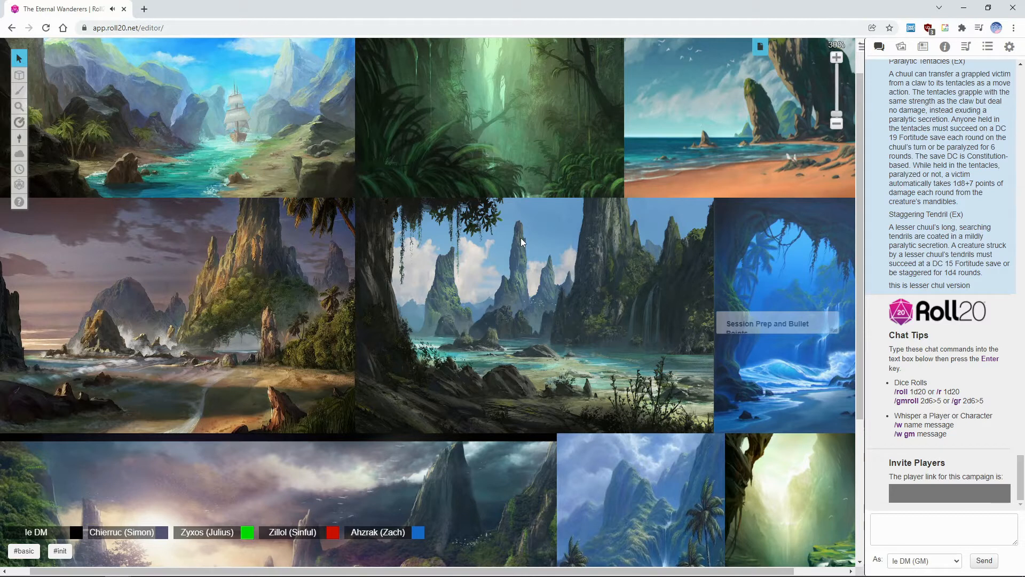
pyautogui.moveTo(558, 301)
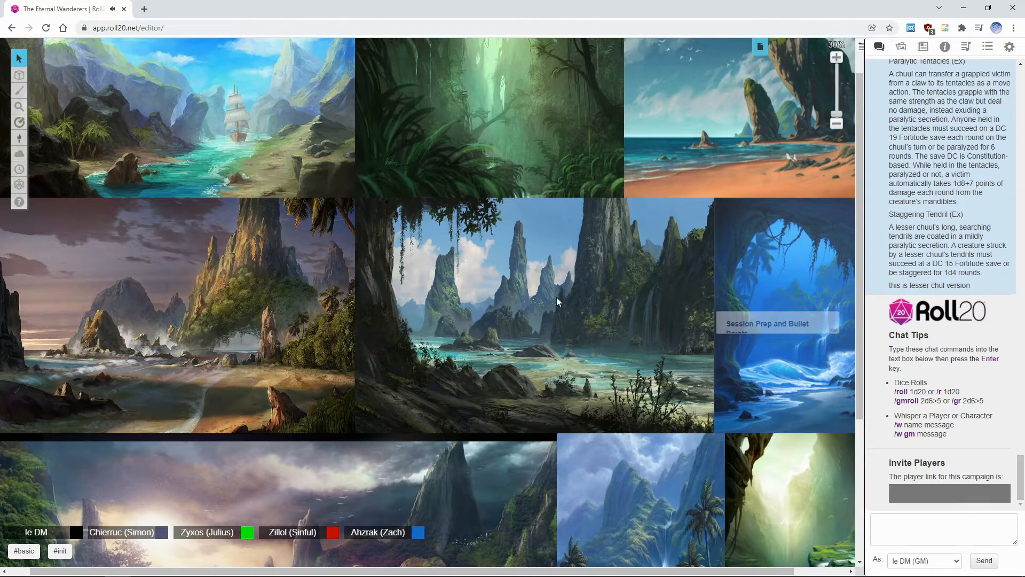
# Post the message 'bike pump' to the chat log as the GM.
pyautogui.click(949, 528)
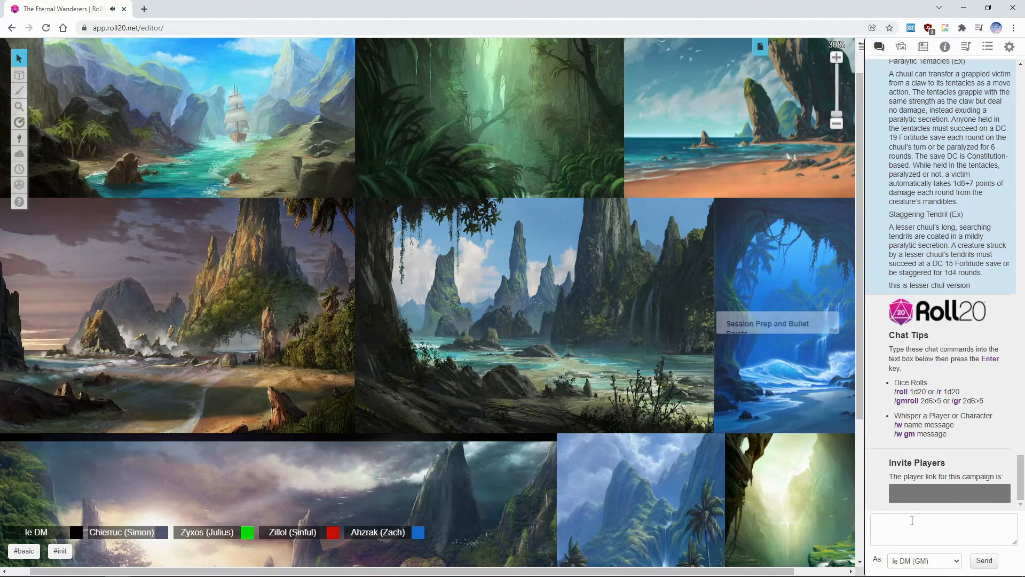
pyautogui.write('b')
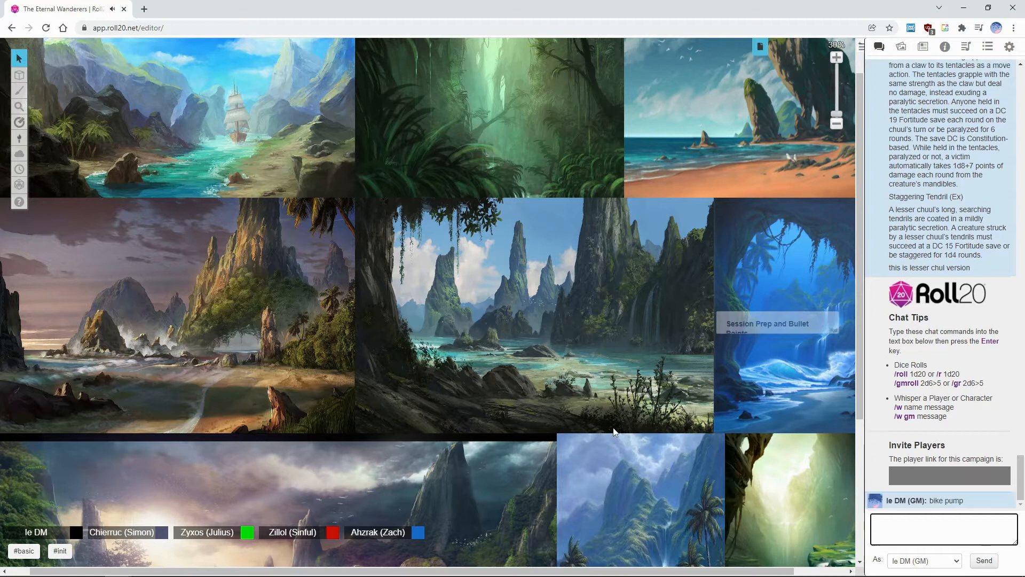
pyautogui.moveTo(899, 332)
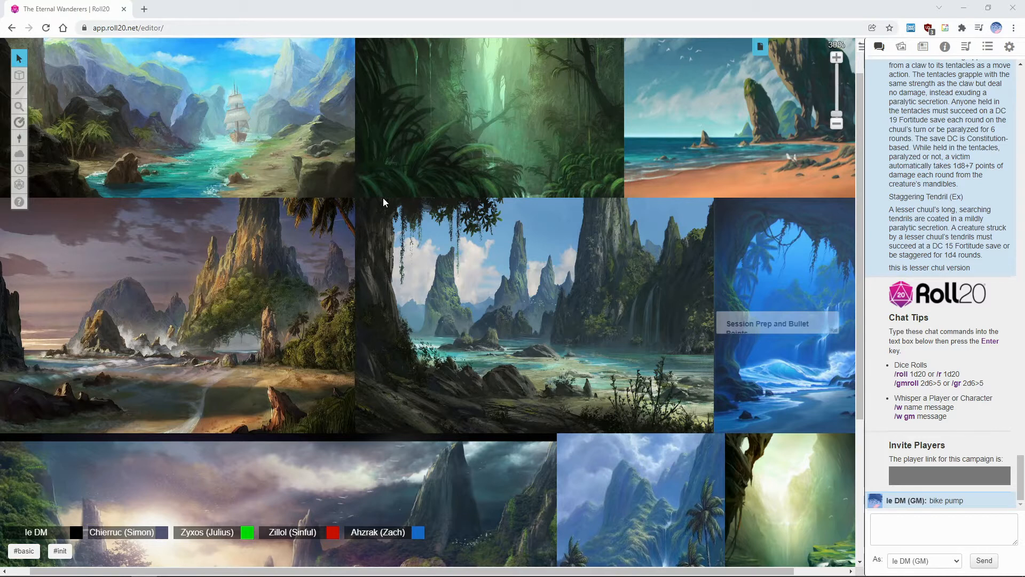
pyautogui.moveTo(375, 189)
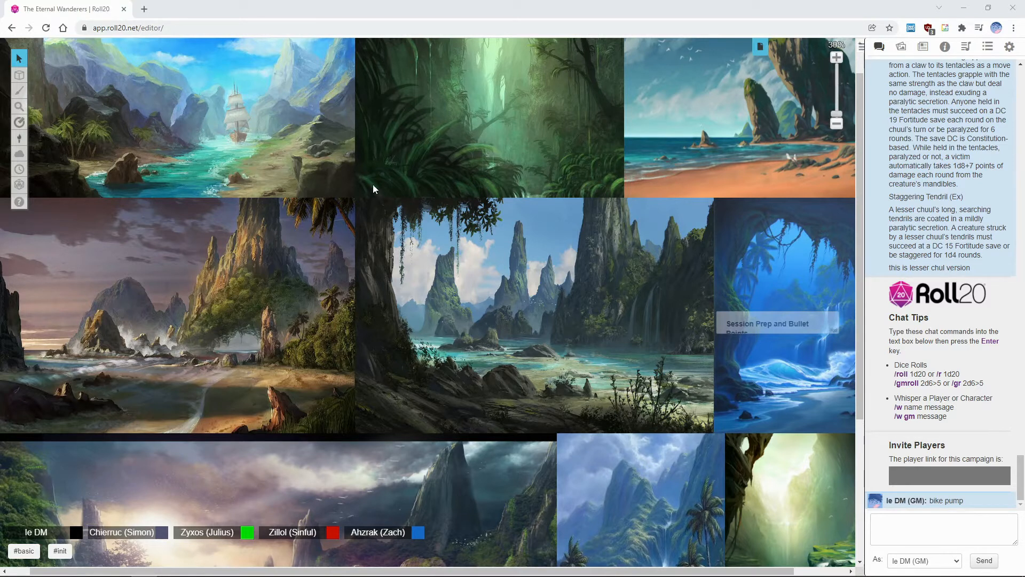
pyautogui.moveTo(686, 320)
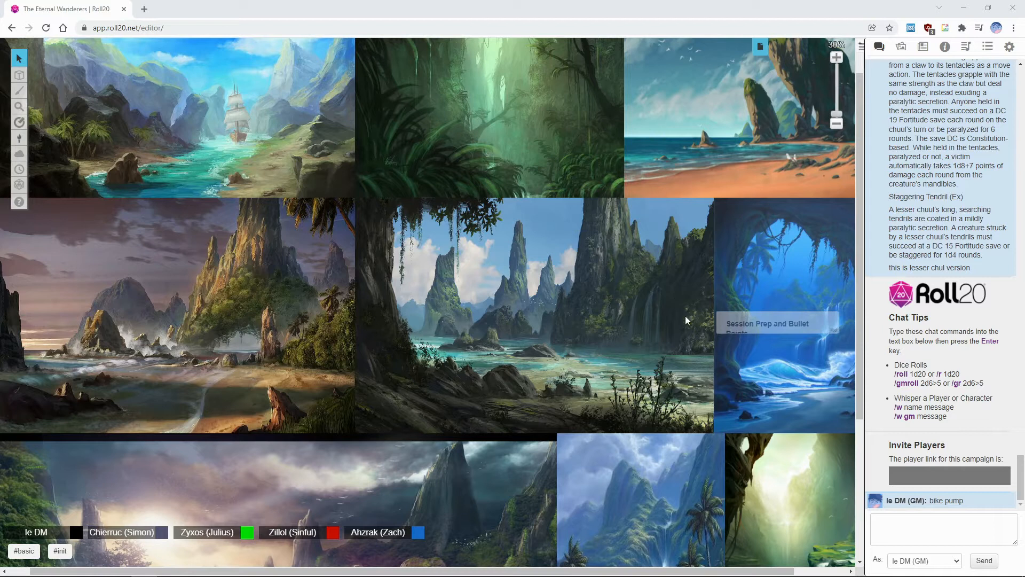
pyautogui.moveTo(486, 312)
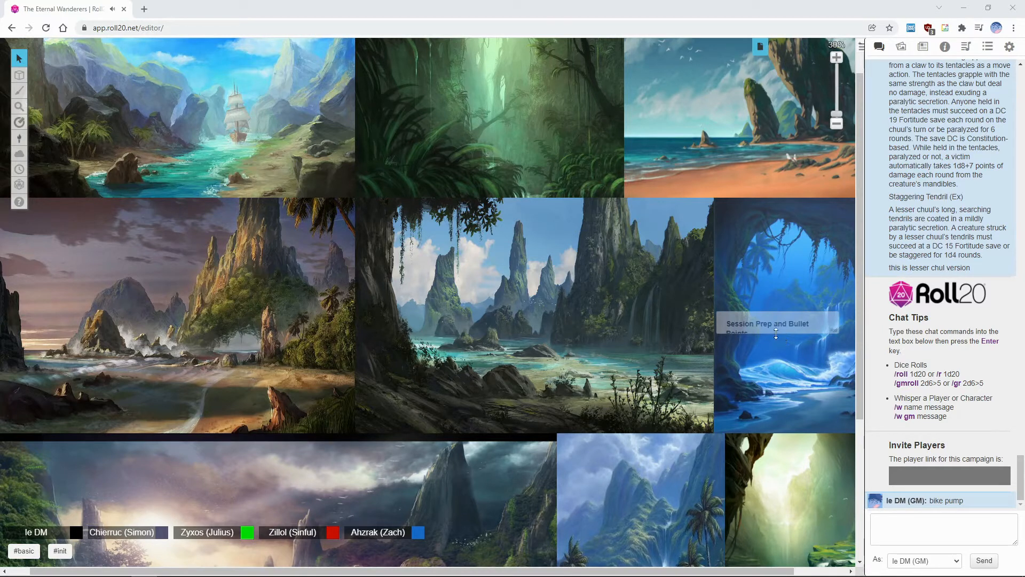
pyautogui.moveTo(778, 347)
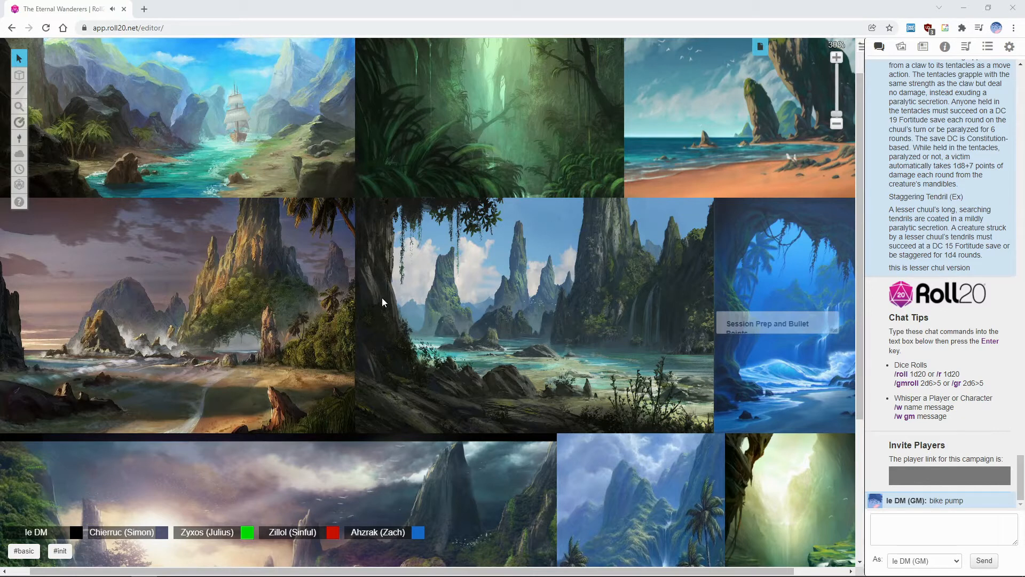
pyautogui.moveTo(493, 186)
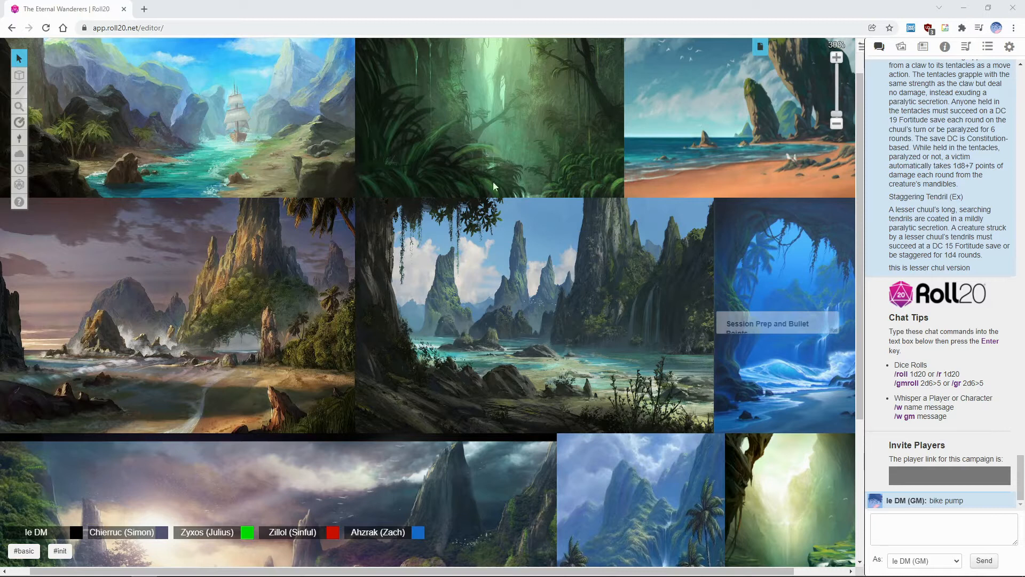
pyautogui.moveTo(716, 110)
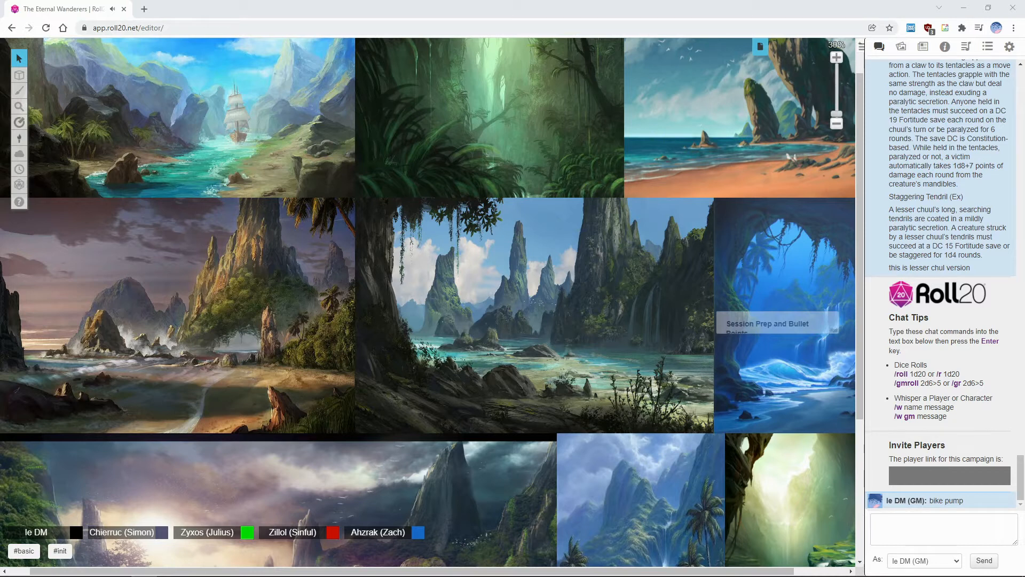
pyautogui.moveTo(398, 290)
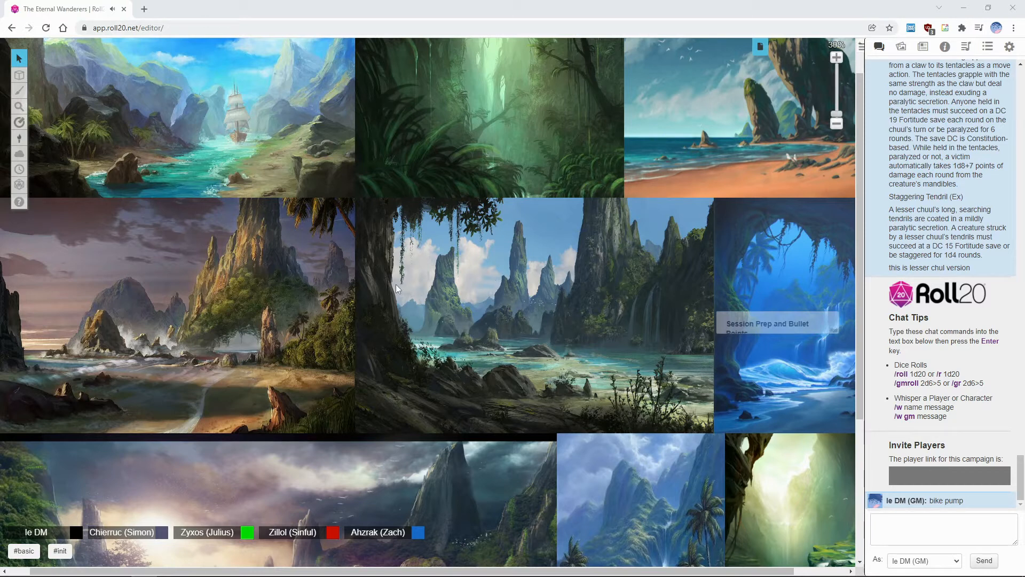
pyautogui.moveTo(417, 273)
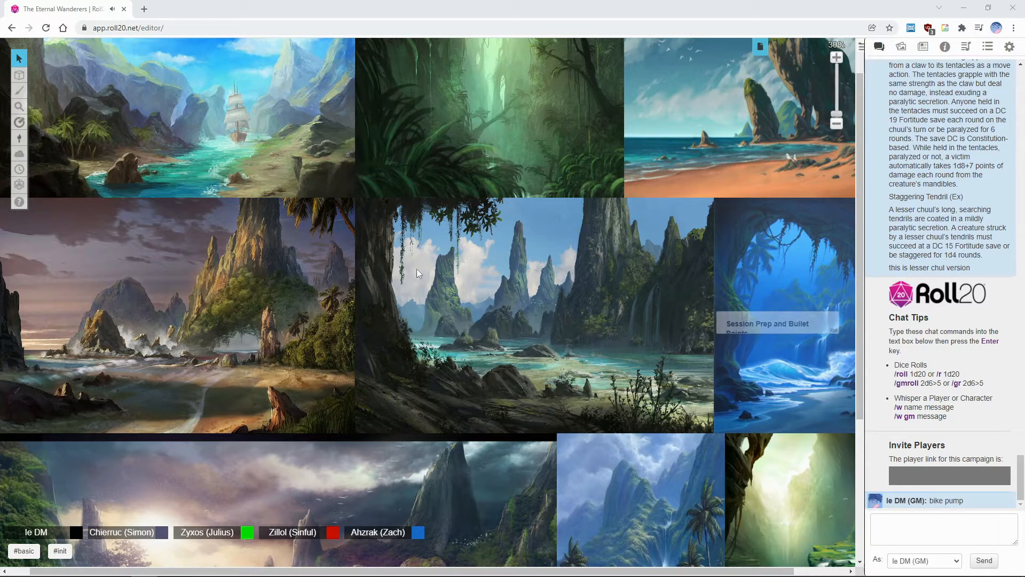
pyautogui.moveTo(429, 247)
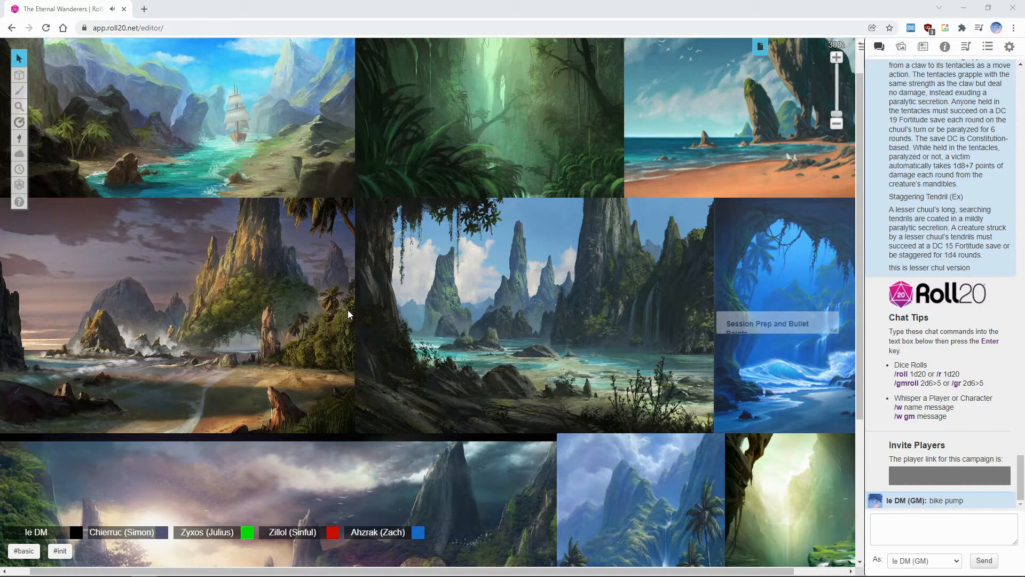
pyautogui.moveTo(257, 316)
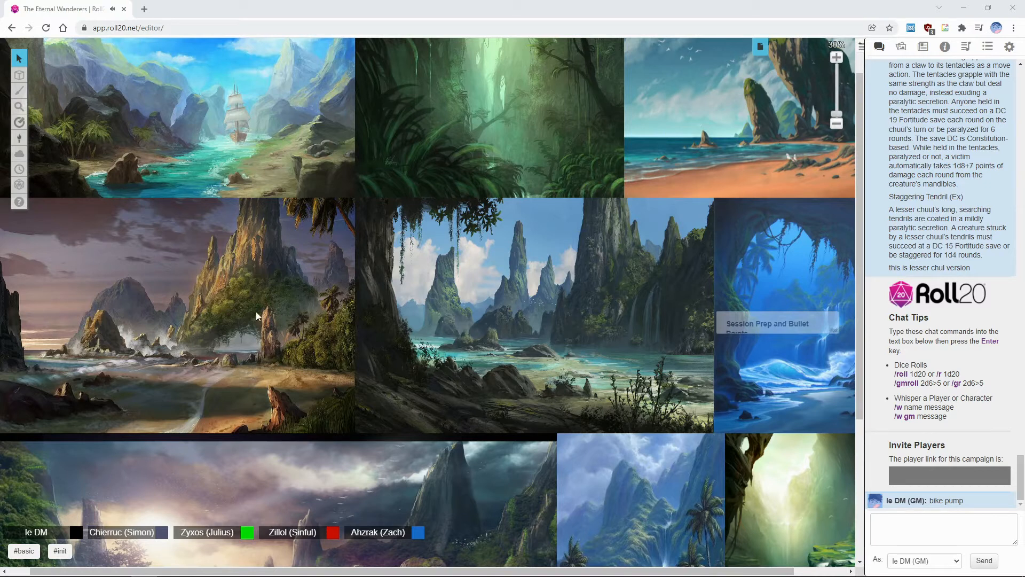
pyautogui.moveTo(267, 313)
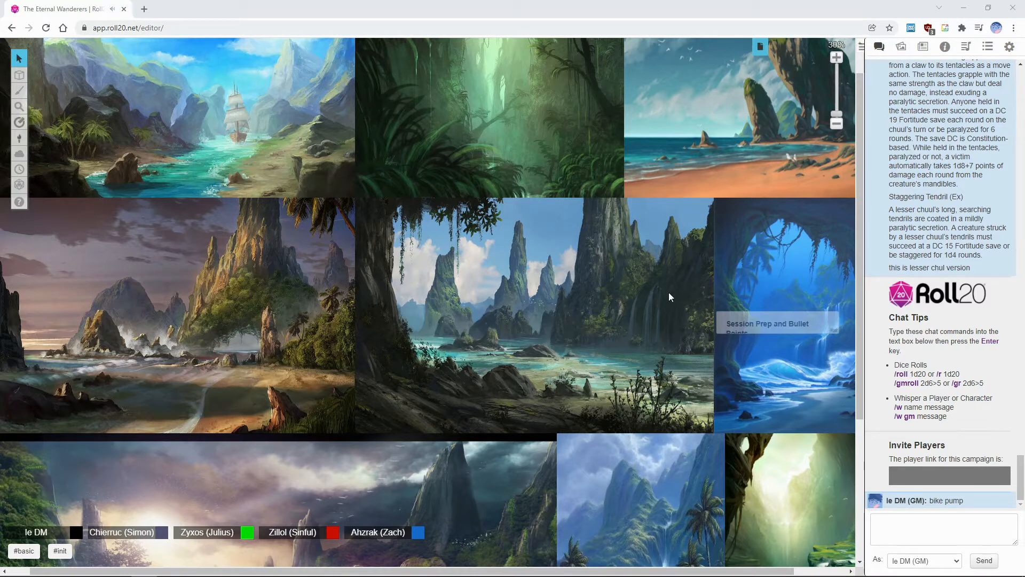
pyautogui.moveTo(509, 356)
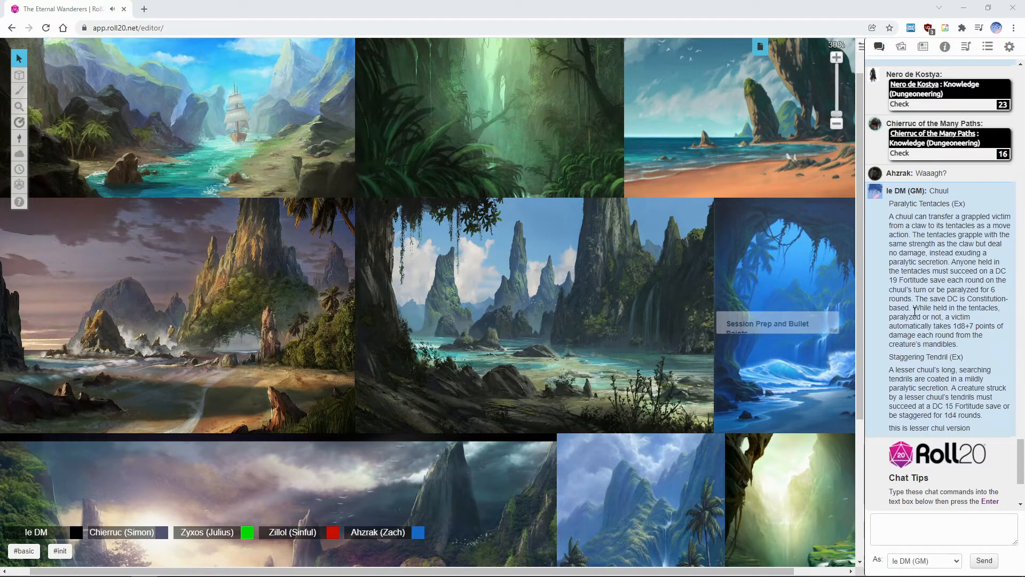
pyautogui.scroll(-3)
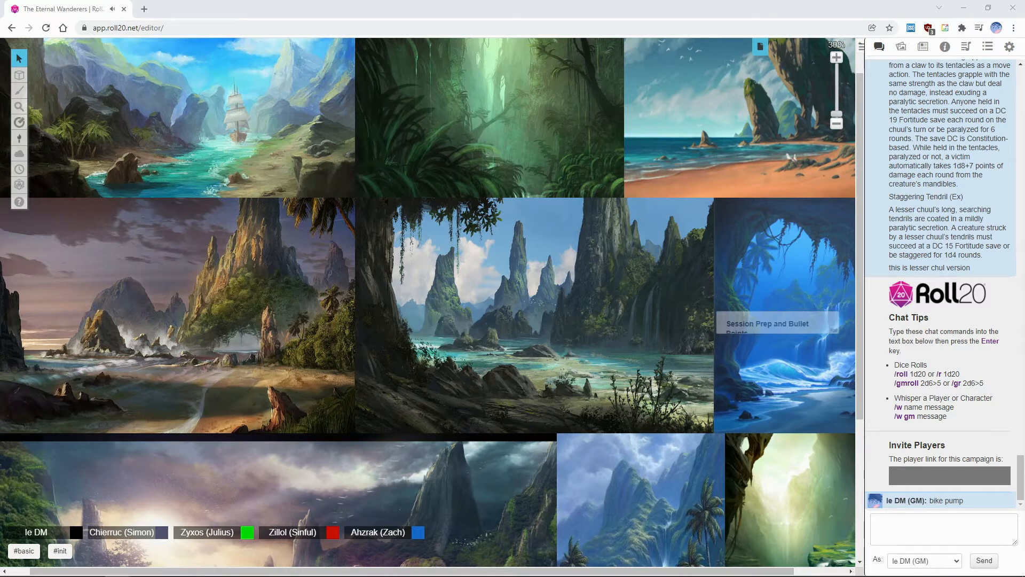
pyautogui.moveTo(550, 283)
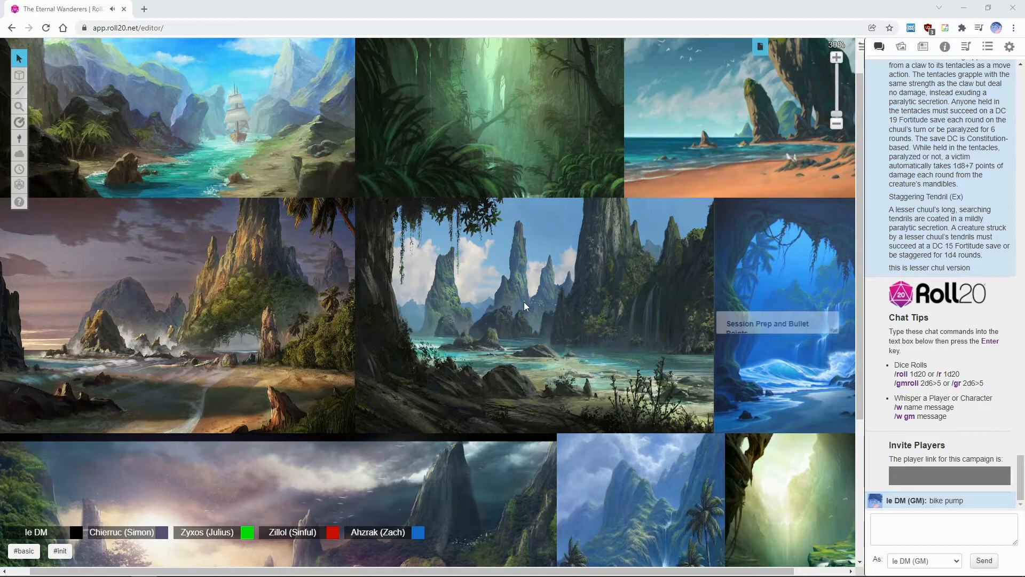
pyautogui.moveTo(886, 77)
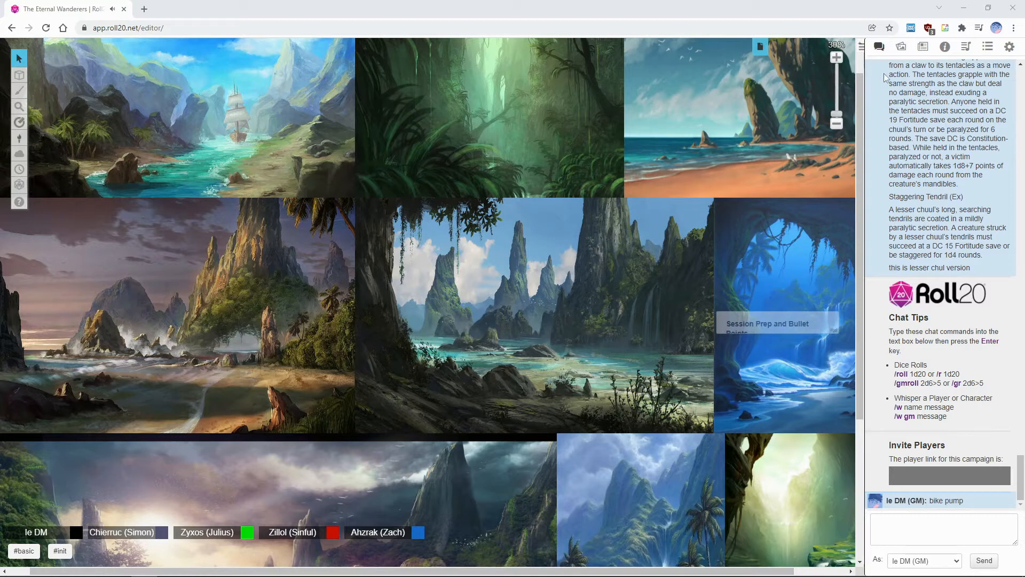
# Reopen the Session Prep and Bullet Points handout and scroll the journal's characters and handouts.
pyautogui.click(766, 327)
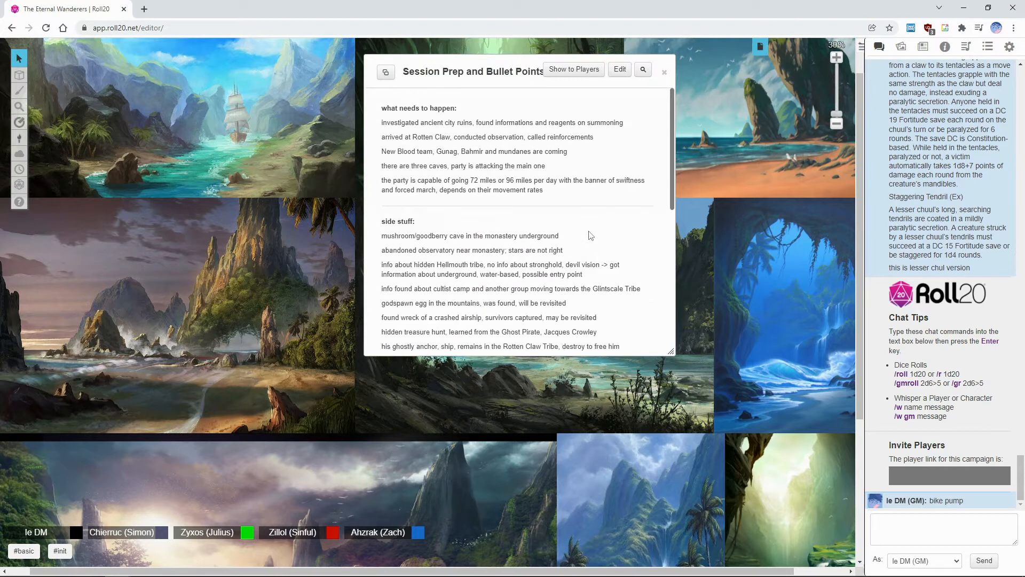
pyautogui.click(923, 47)
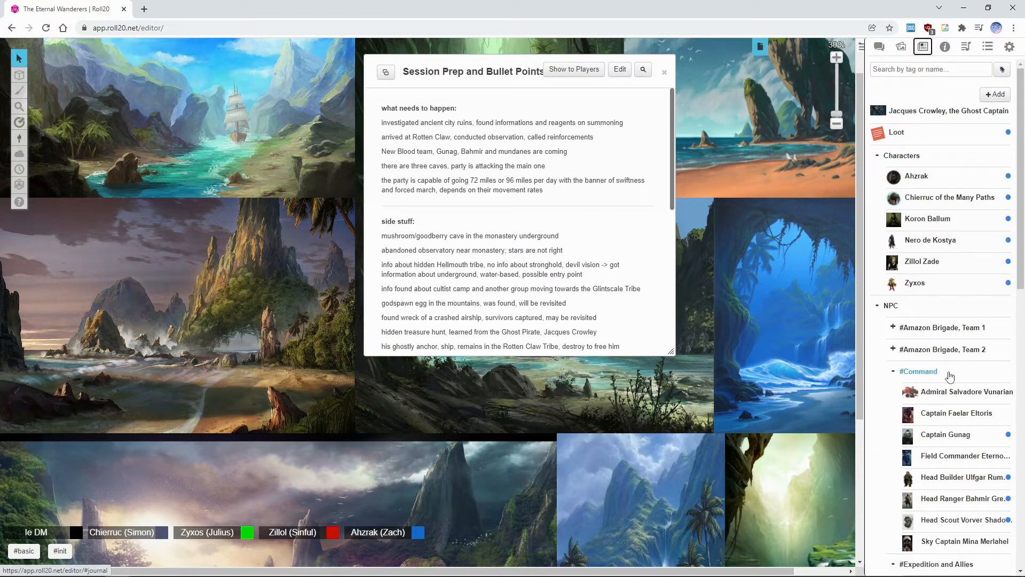
pyautogui.scroll(-3)
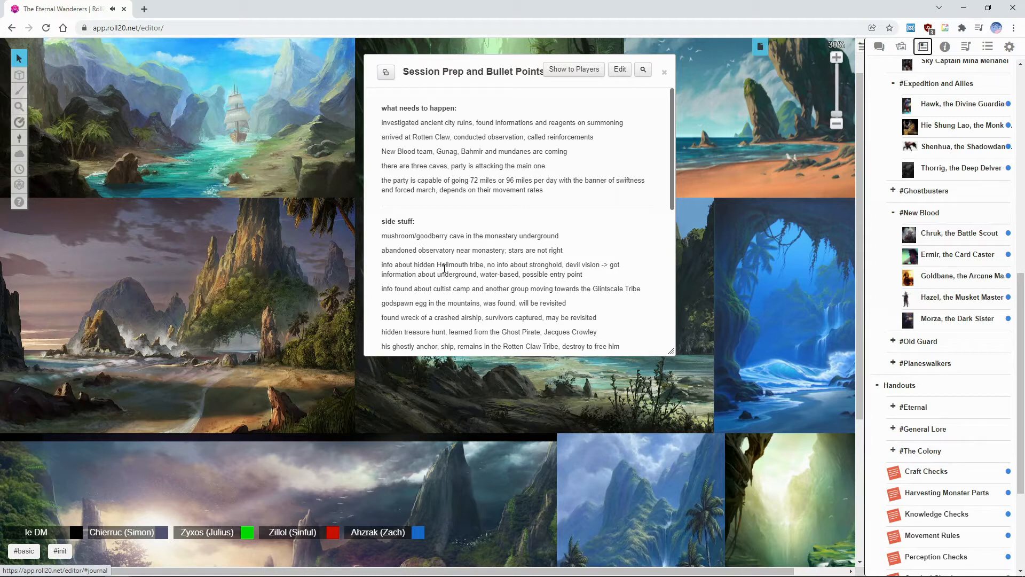
pyautogui.moveTo(518, 76)
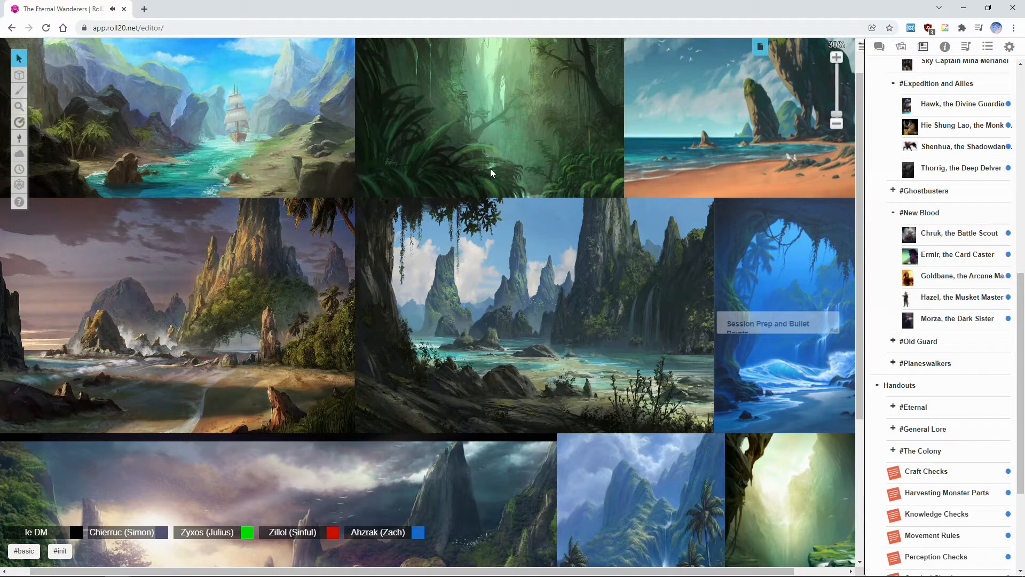
pyautogui.moveTo(644, 317)
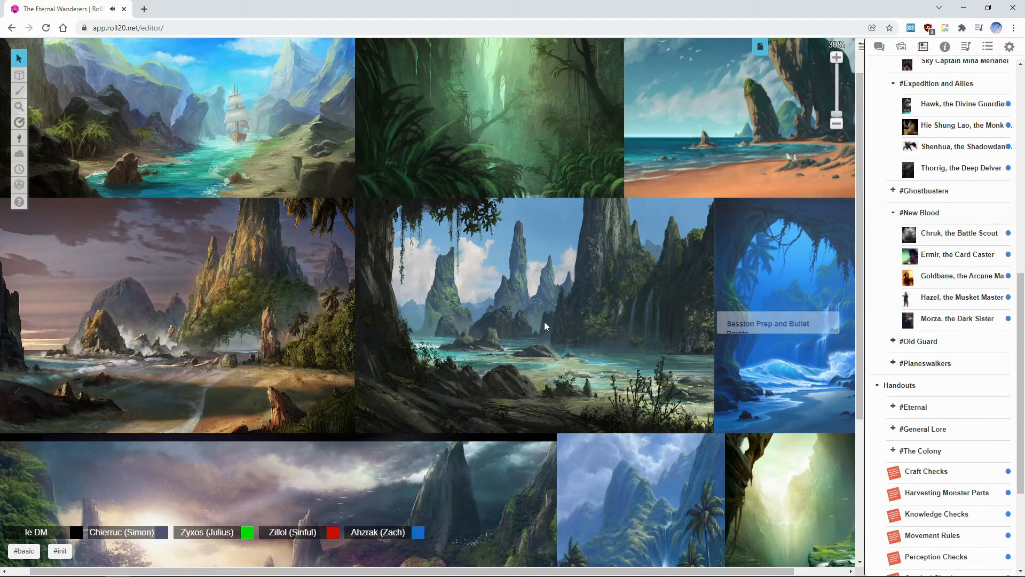
pyautogui.moveTo(530, 366)
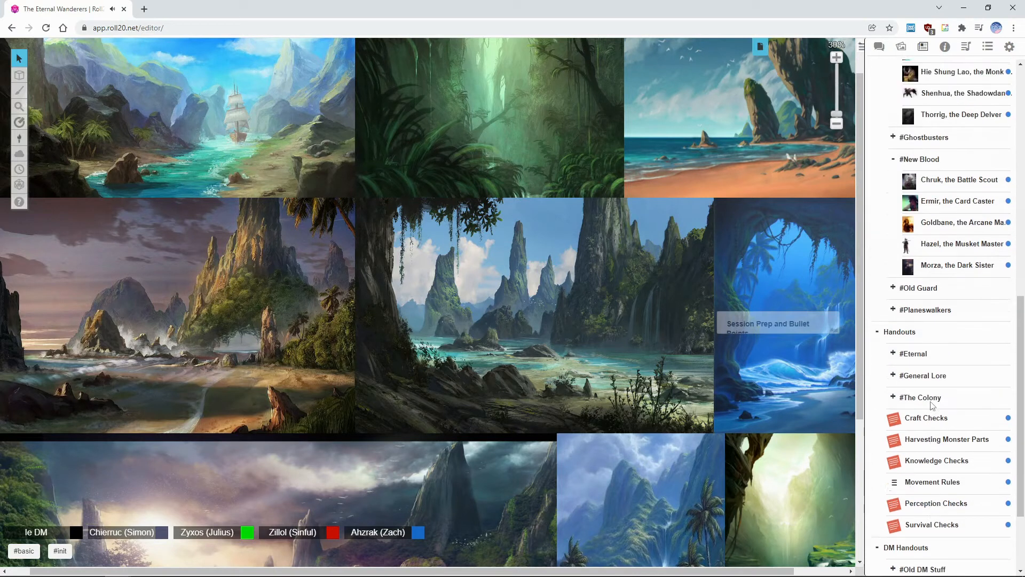
pyautogui.scroll(-3)
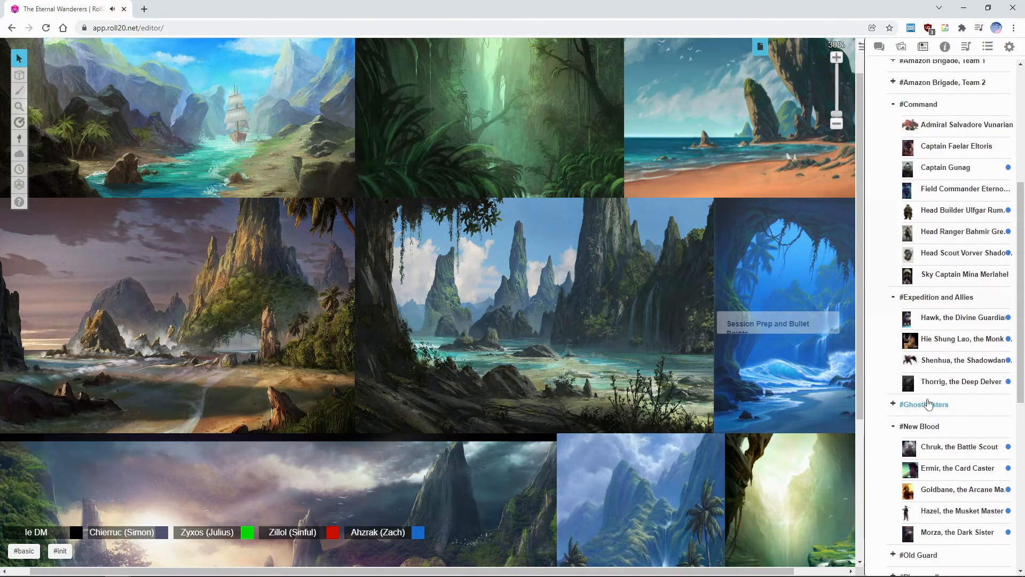
pyautogui.scroll(-3)
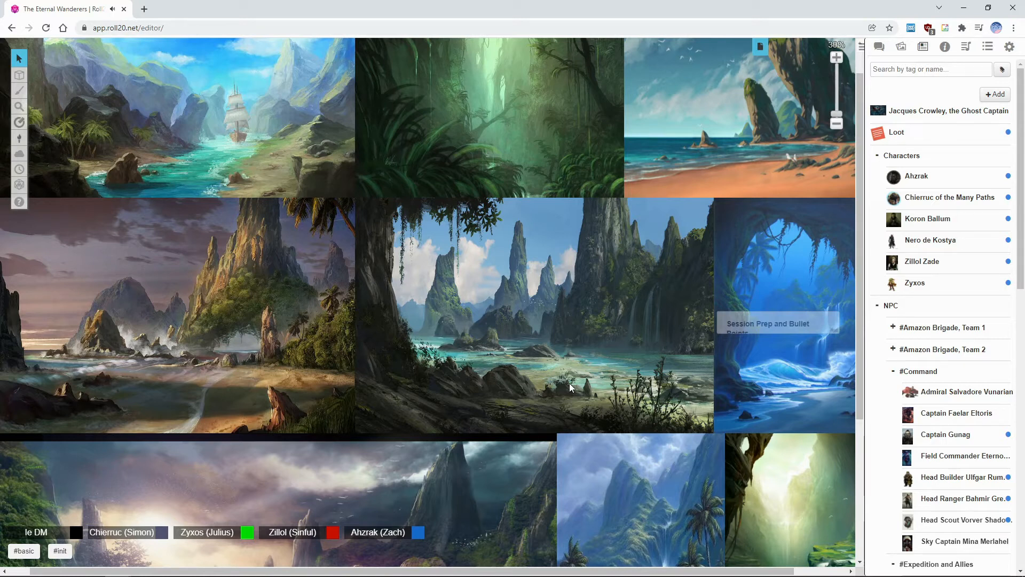
pyautogui.moveTo(501, 378)
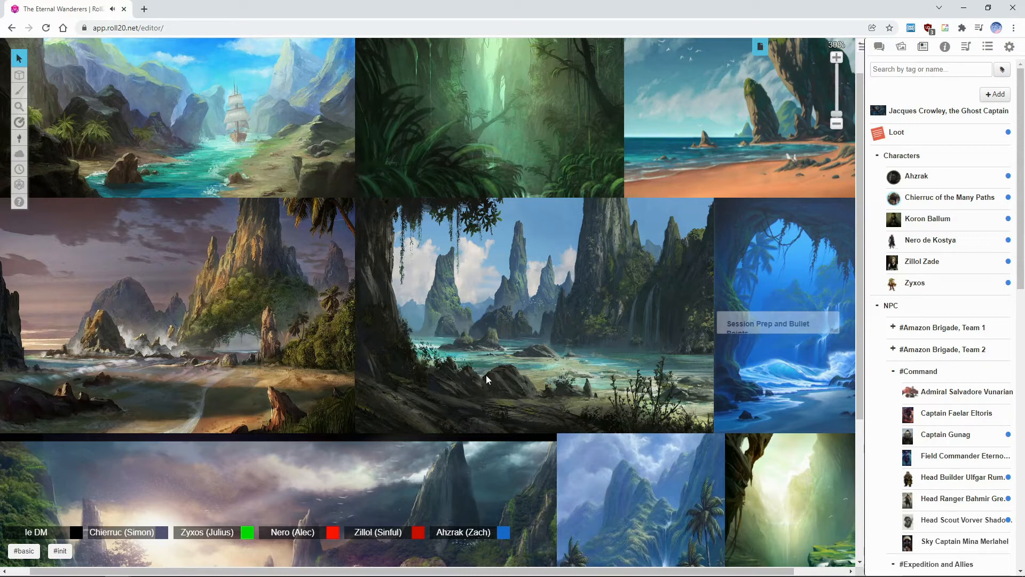
pyautogui.scroll(-3)
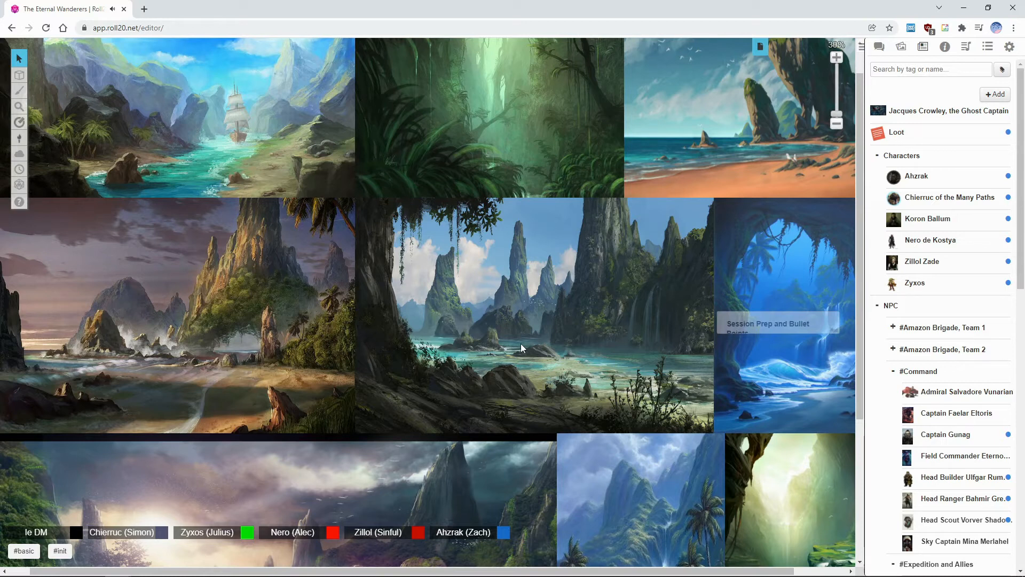
pyautogui.scroll(-3)
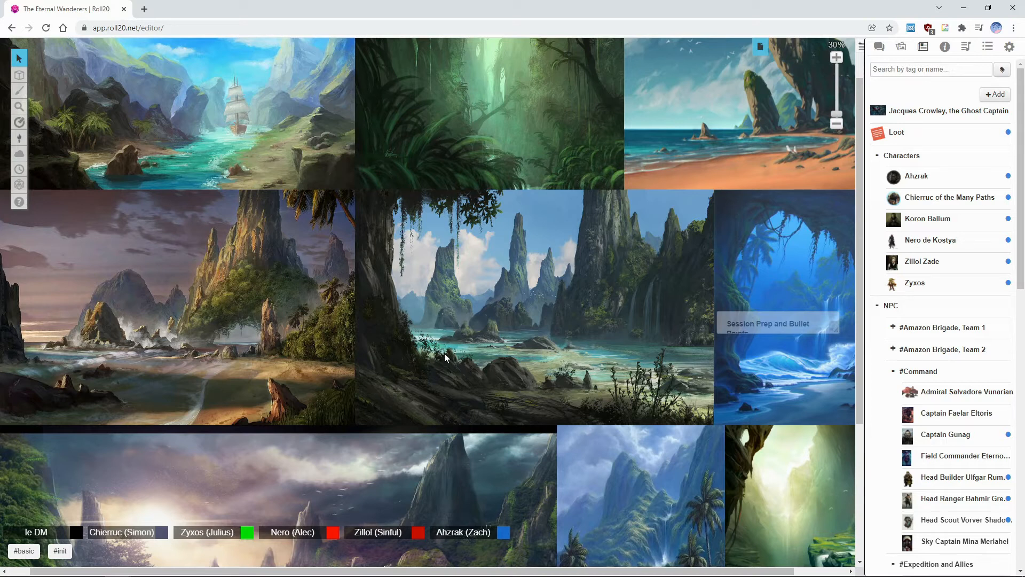
pyautogui.moveTo(908, 329)
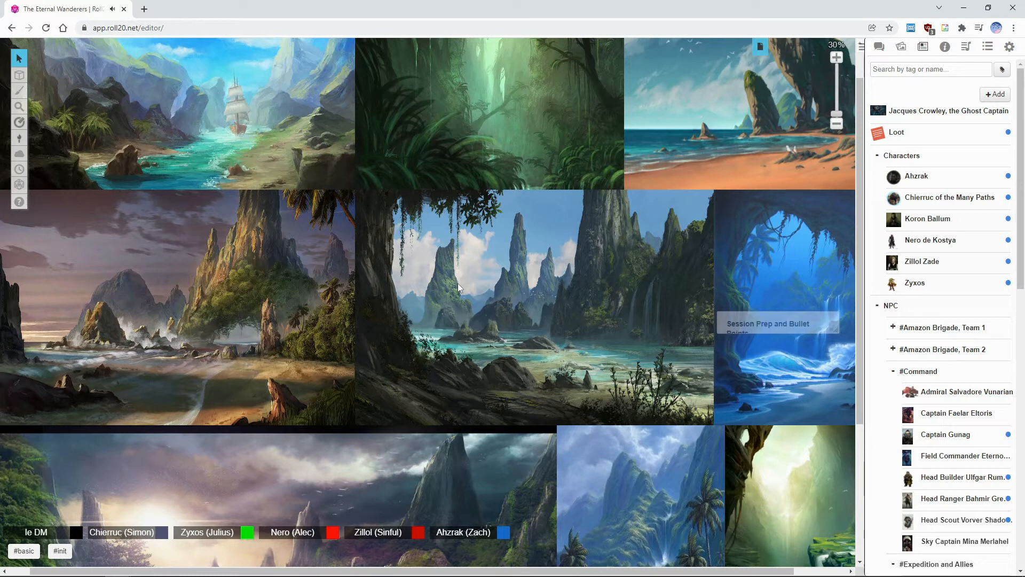
# Switch the sidebar to the Text Chat log with the chuul notes and chat tips.
pyautogui.click(879, 47)
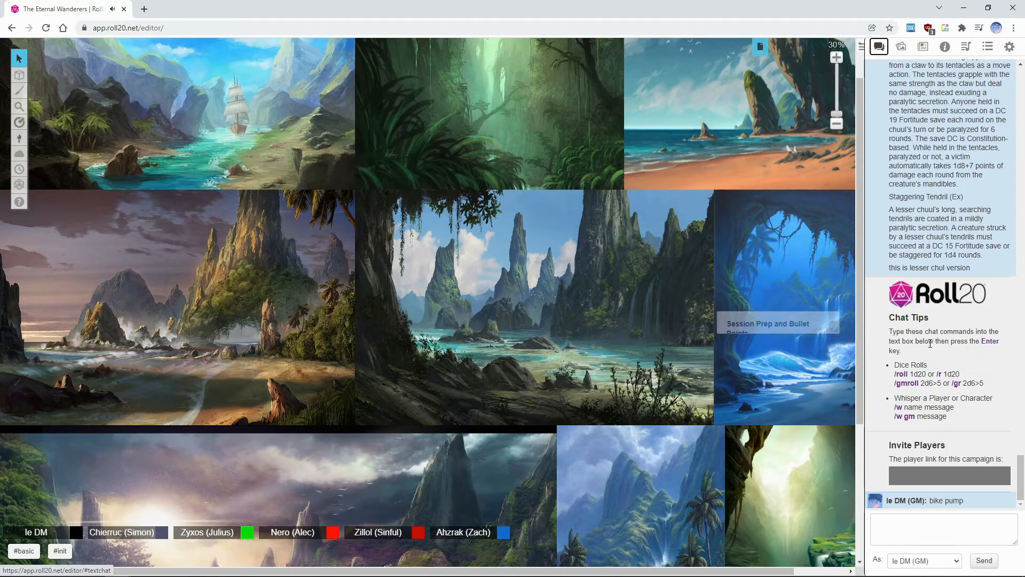
pyautogui.moveTo(504, 336)
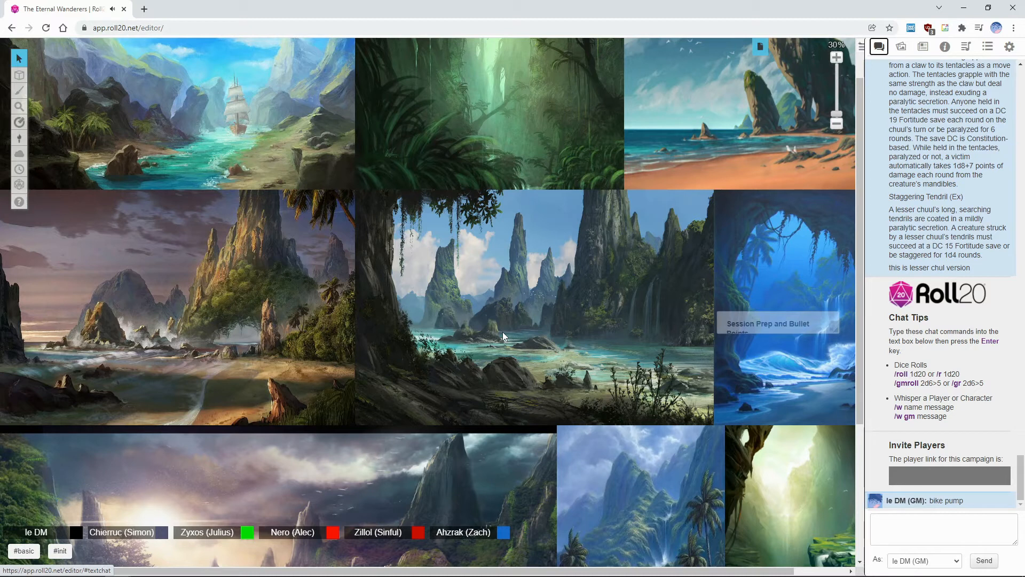
pyautogui.moveTo(565, 288)
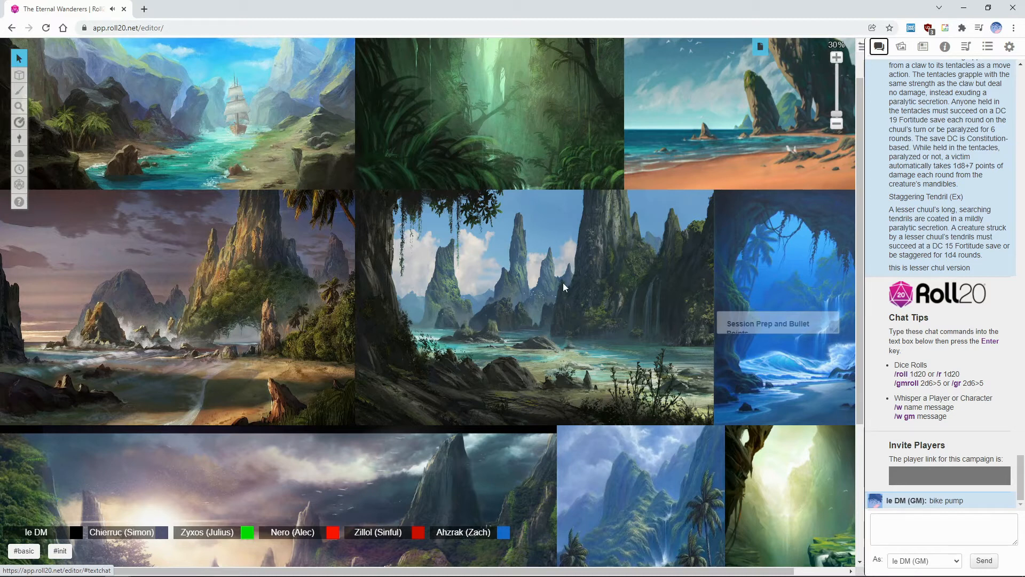
# Switch to the journal, scroll the NPC list, and close Ermir, the Card Caster's window.
pyautogui.click(923, 46)
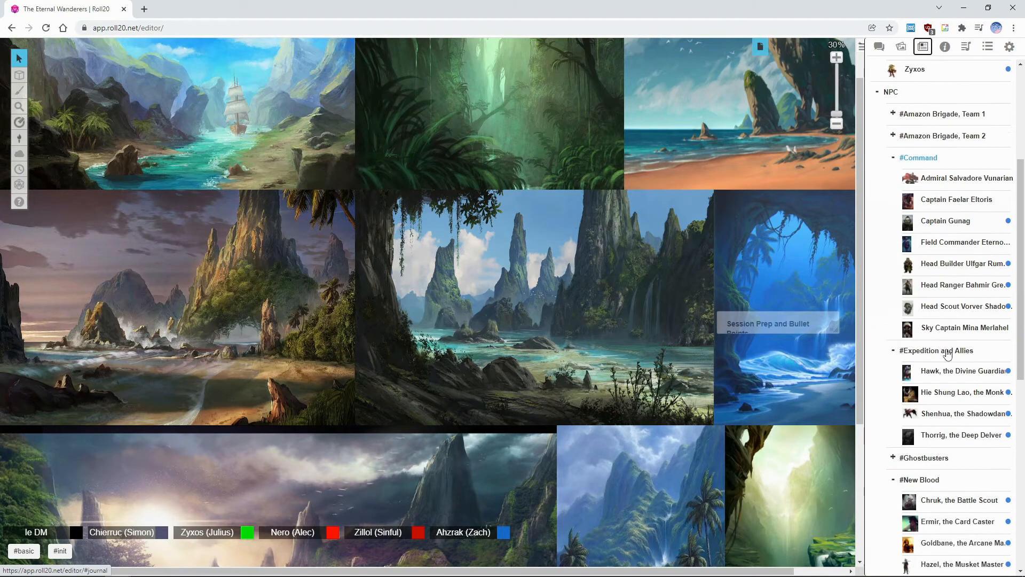
pyautogui.scroll(-3)
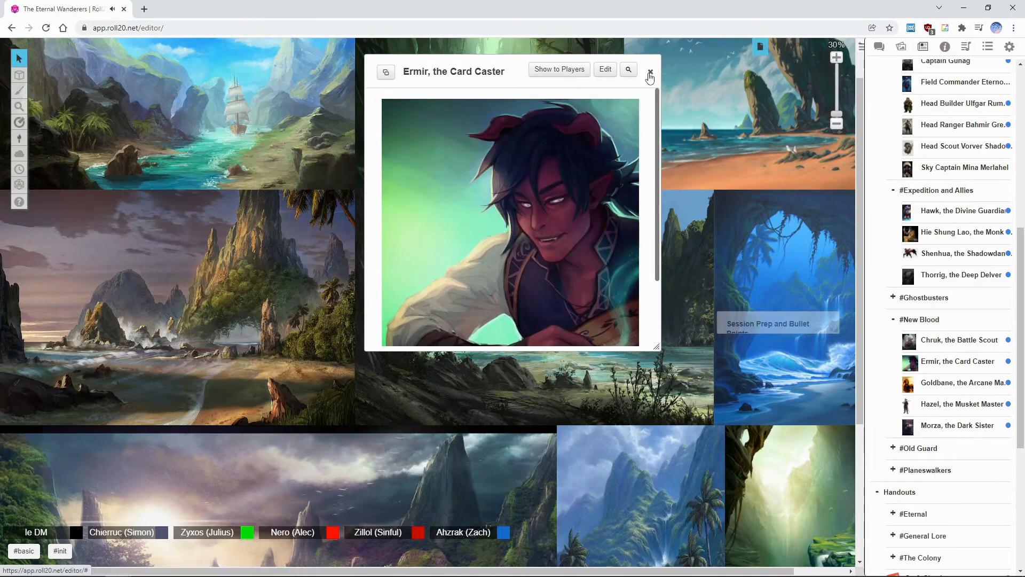
pyautogui.click(649, 71)
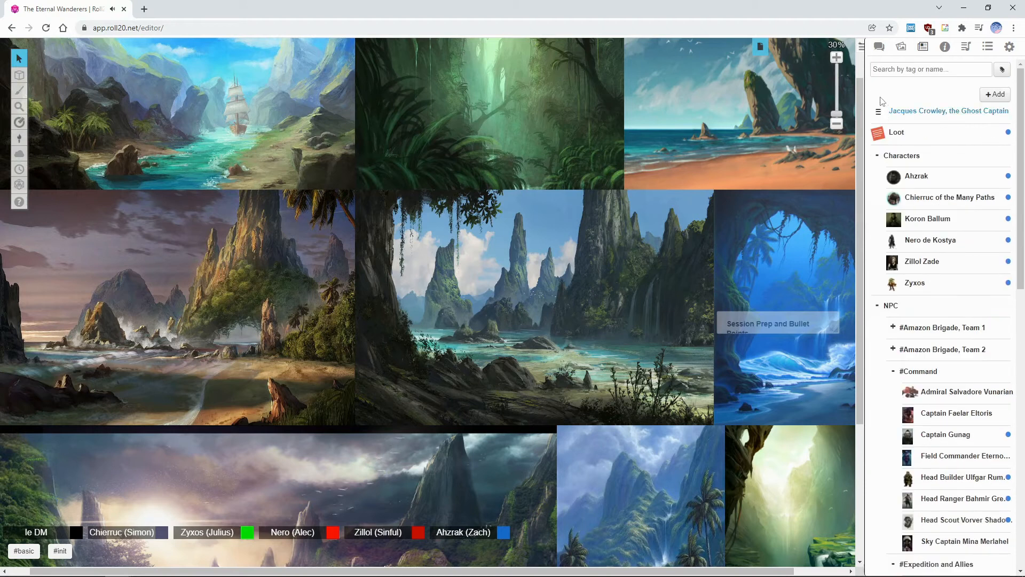
# Show the chat log with the lesser chuul's tentacle and staggering tendril abilities.
pyautogui.click(879, 47)
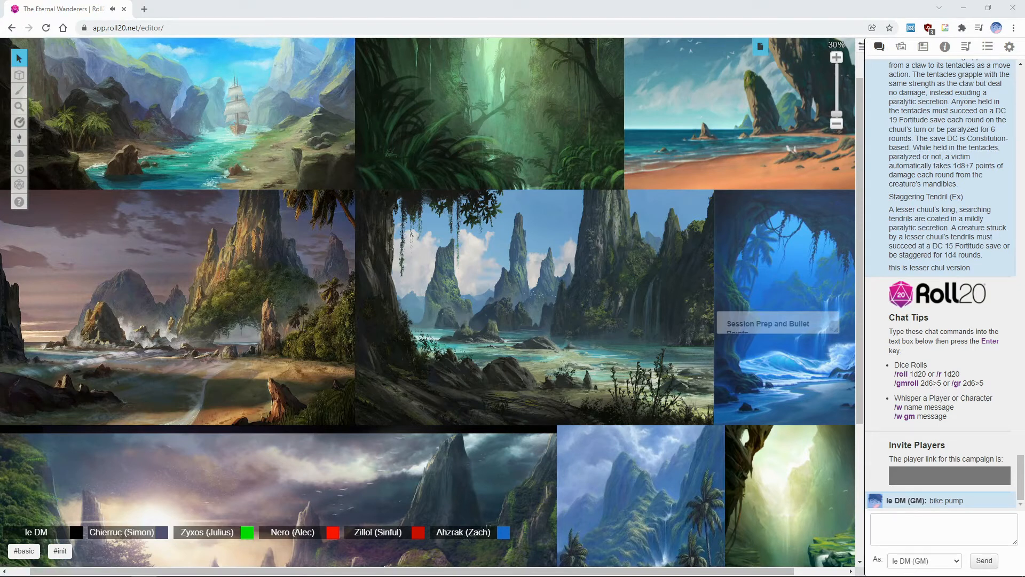
pyautogui.moveTo(530, 353)
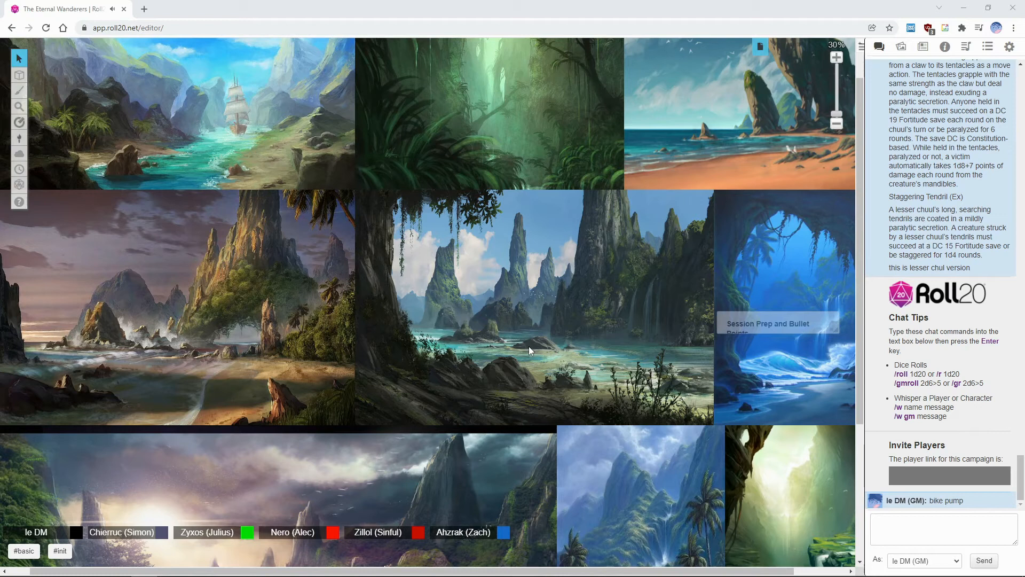
pyautogui.moveTo(821, 349)
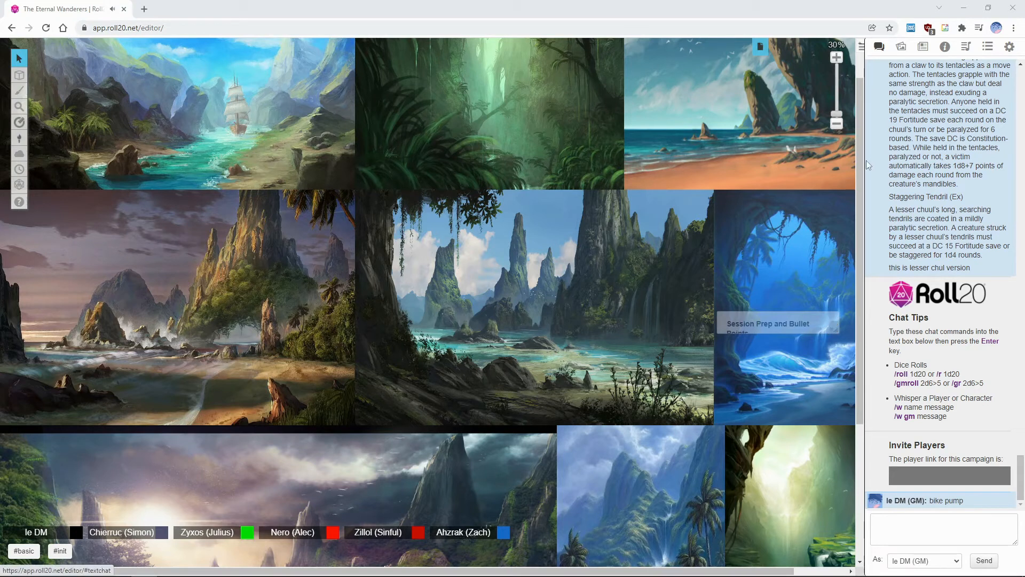
# Switch to the journal, scroll past the DM handouts, and return to the character list.
pyautogui.click(923, 47)
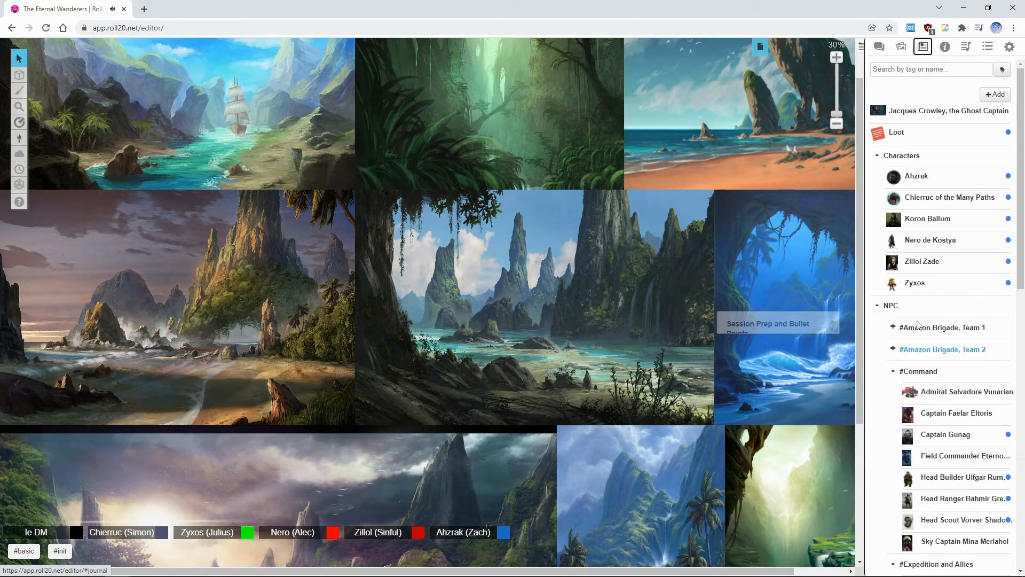
pyautogui.scroll(-3)
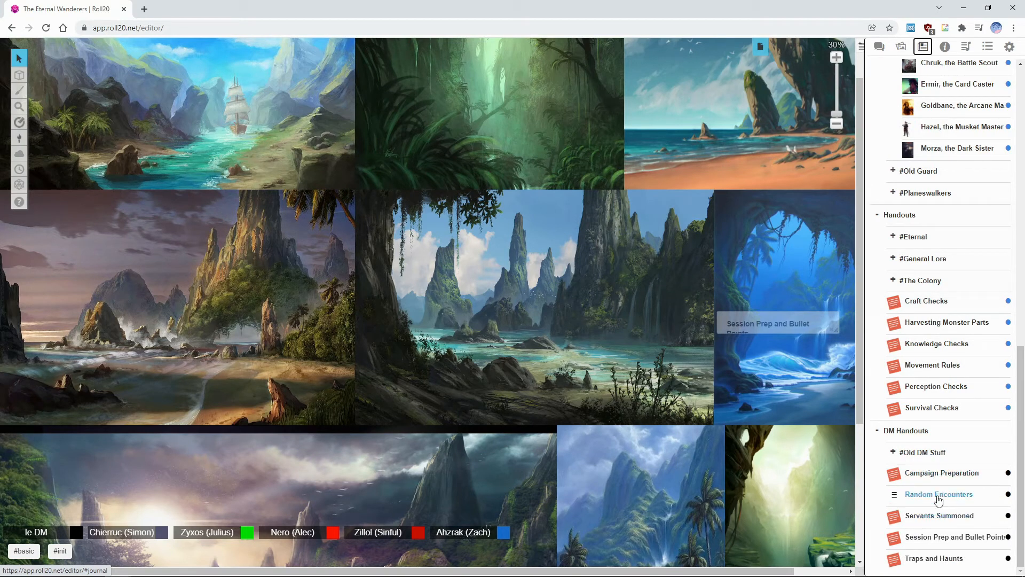
pyautogui.click(966, 46)
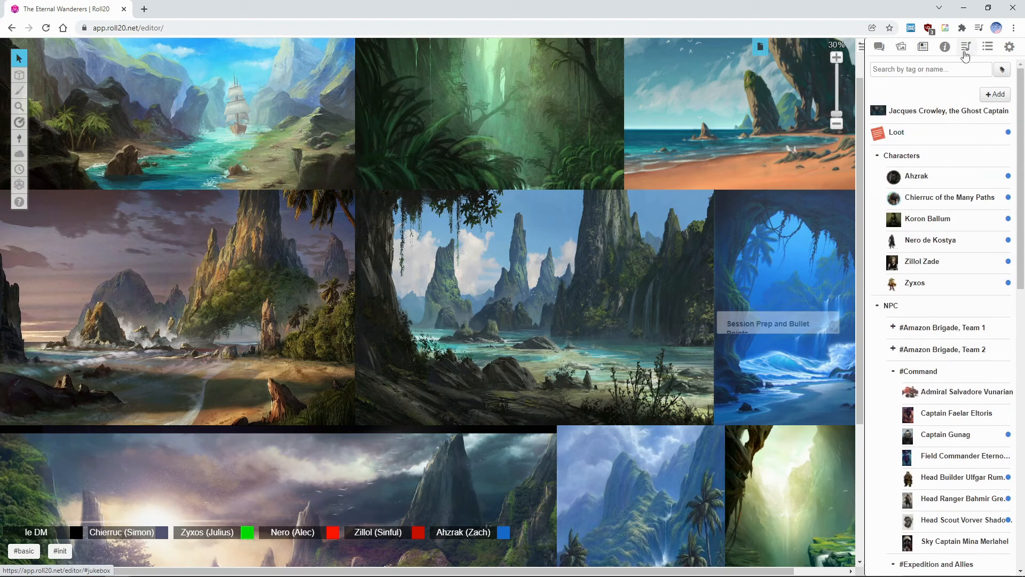
# Stop the Abyssal Gaze jukebox track, then show the chat log and the harbour battle map.
pyautogui.click(965, 47)
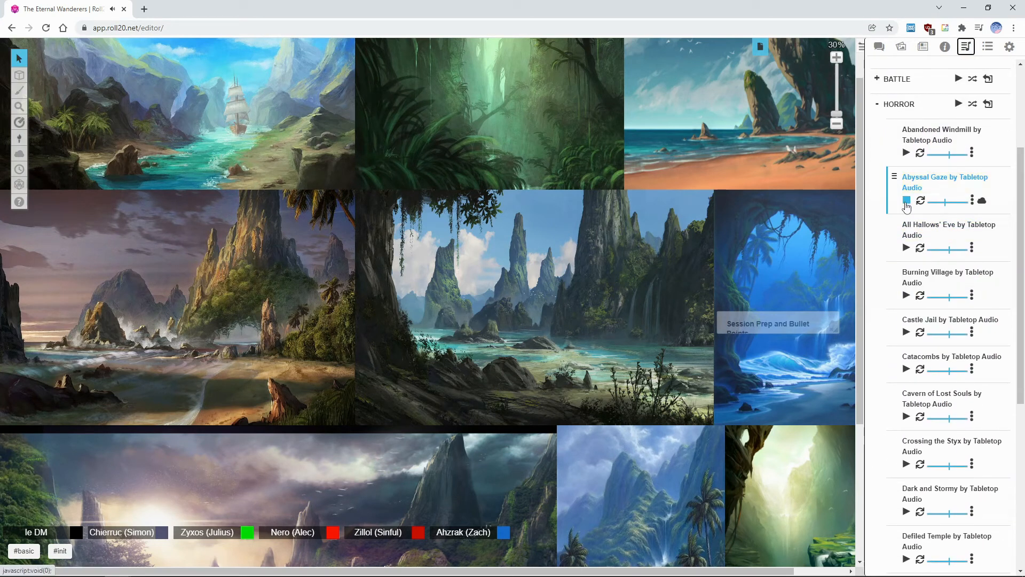
pyautogui.click(907, 201)
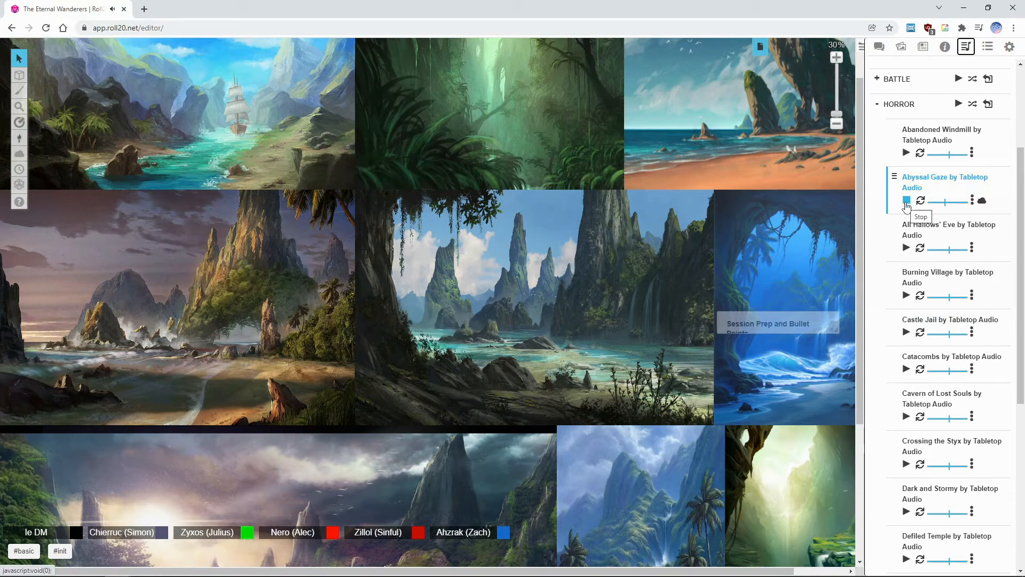
pyautogui.scroll(-3)
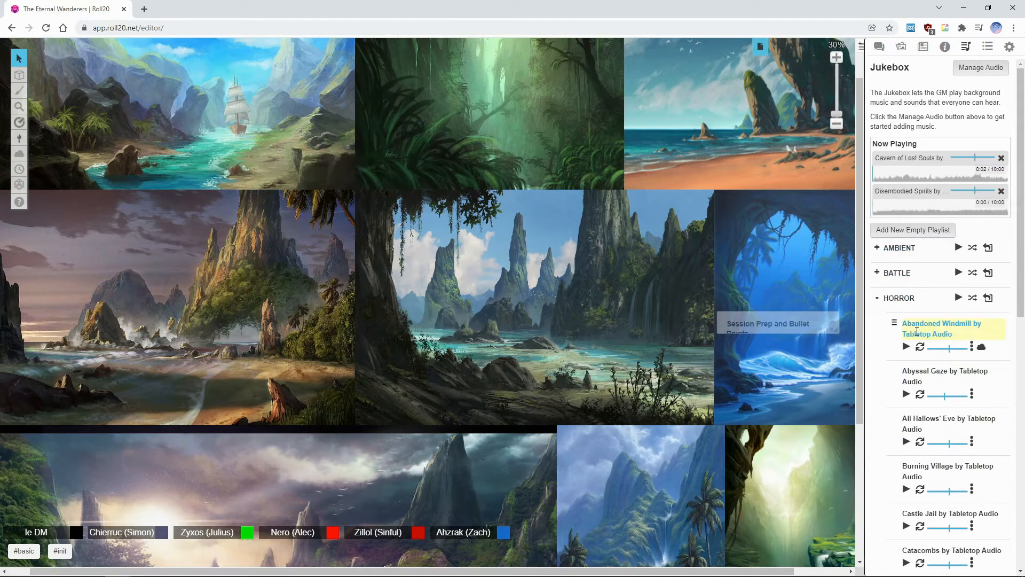
pyautogui.click(879, 46)
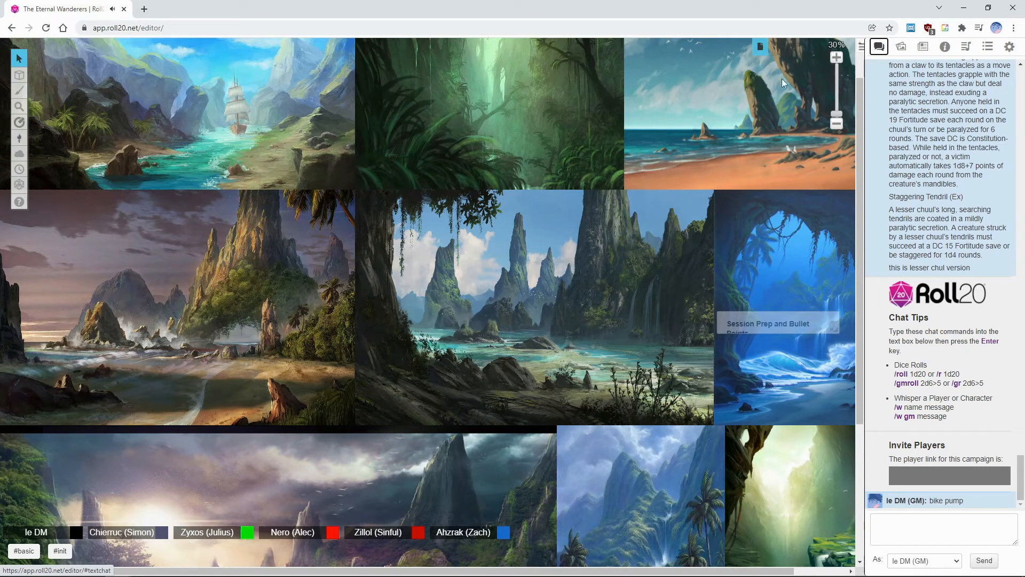
pyautogui.click(760, 46)
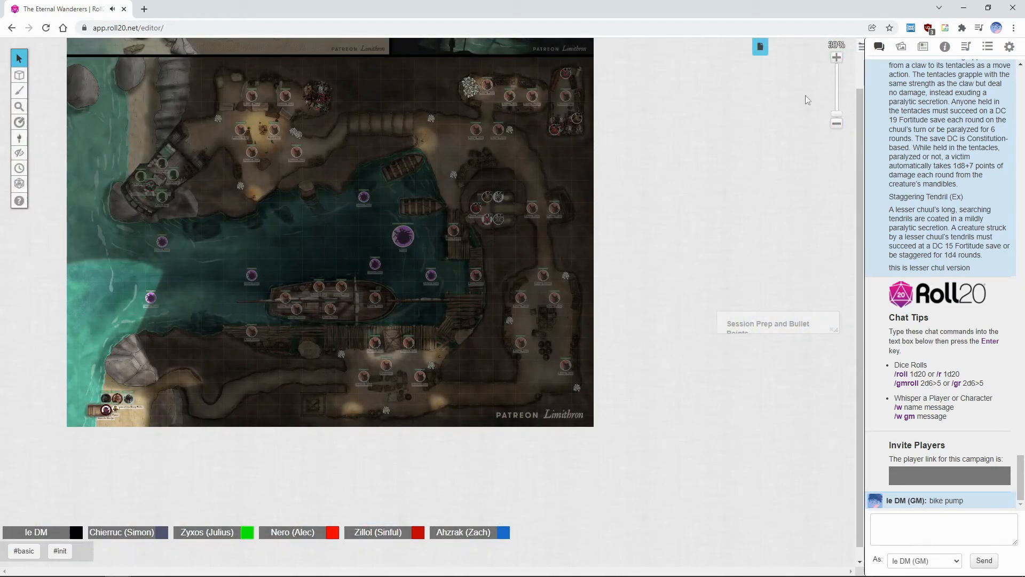
# Zoom the harbour battle map in from 30% to 50%.
pyautogui.click(837, 57)
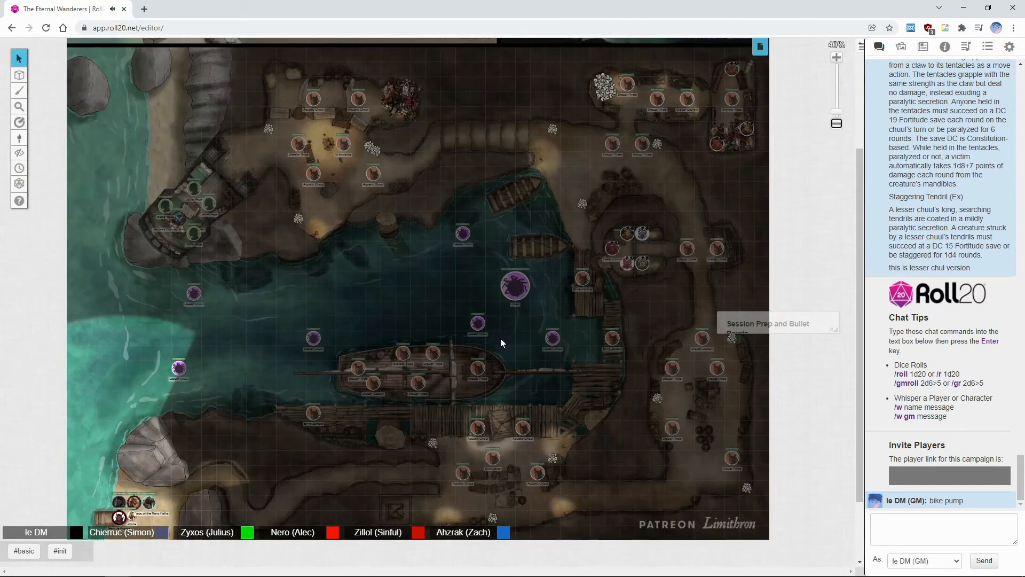
pyautogui.click(836, 57)
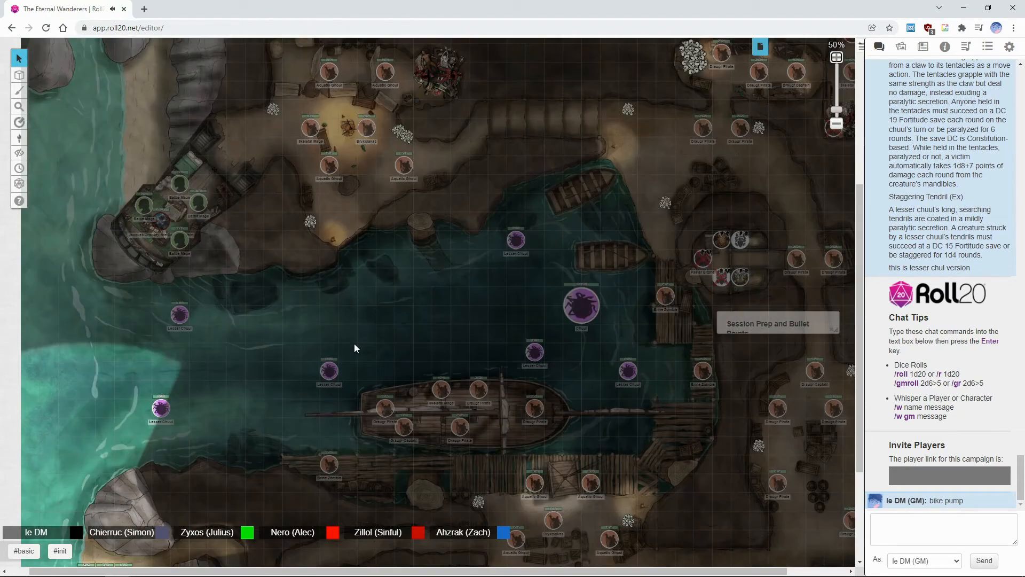
pyautogui.moveTo(205, 356)
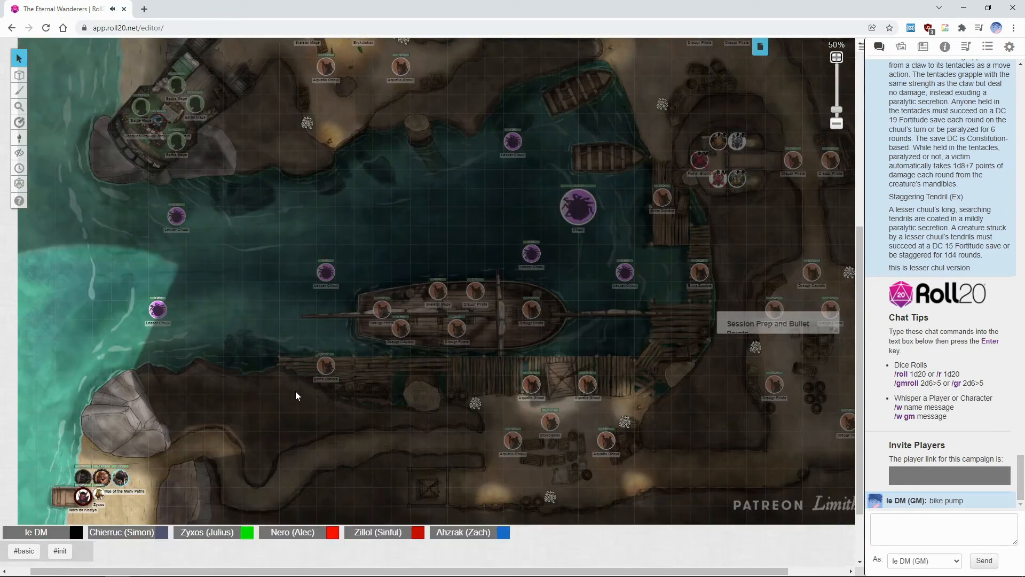
pyautogui.click(19, 122)
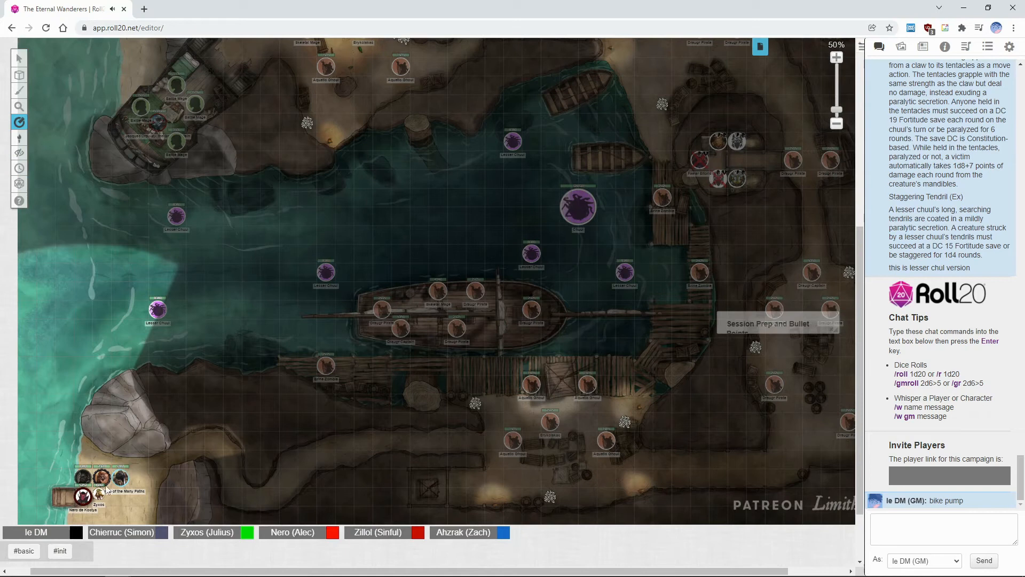
pyautogui.moveTo(85, 477); pyautogui.dragTo(225, 455)
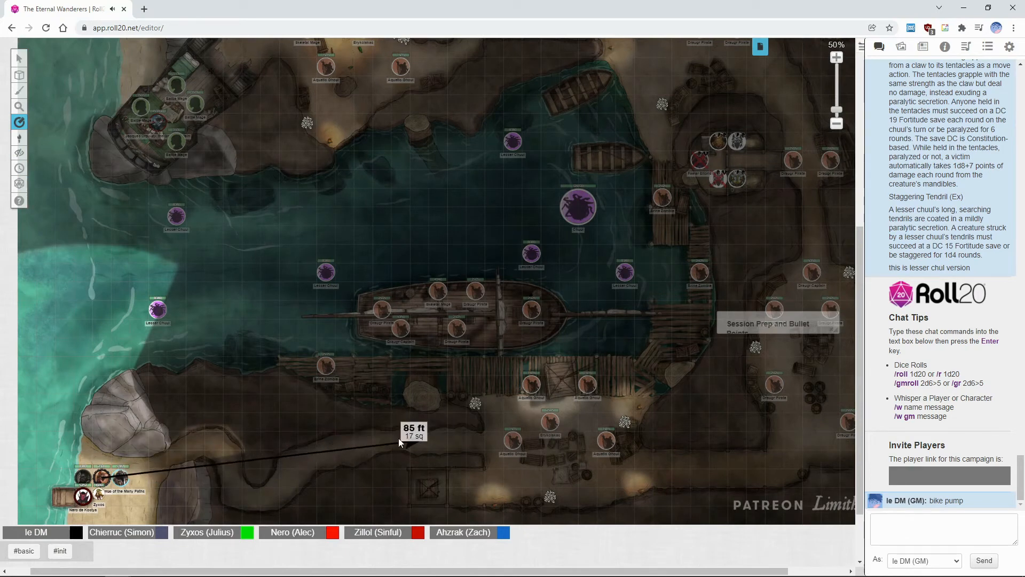
pyautogui.moveTo(198, 344)
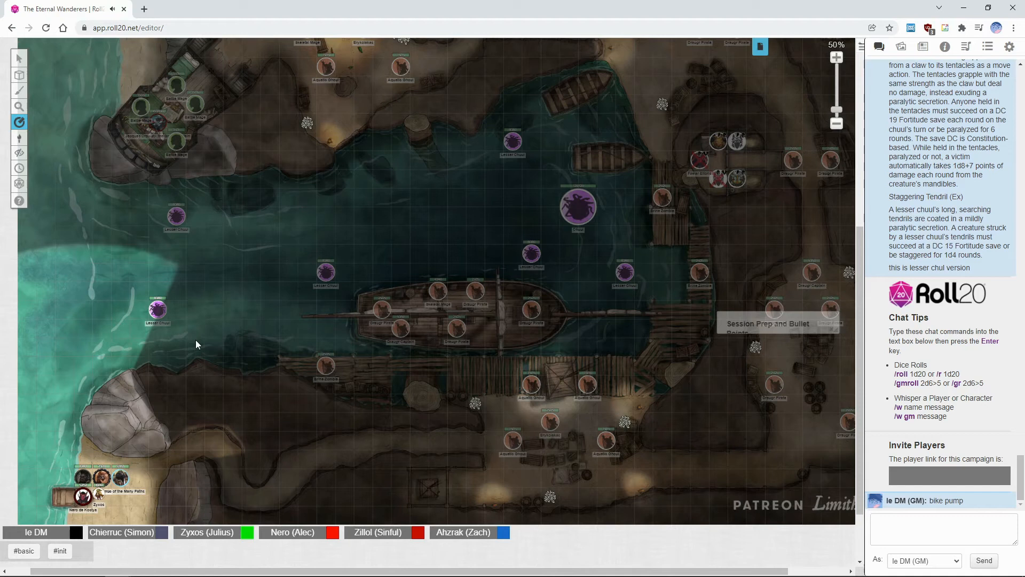
pyautogui.click(20, 122)
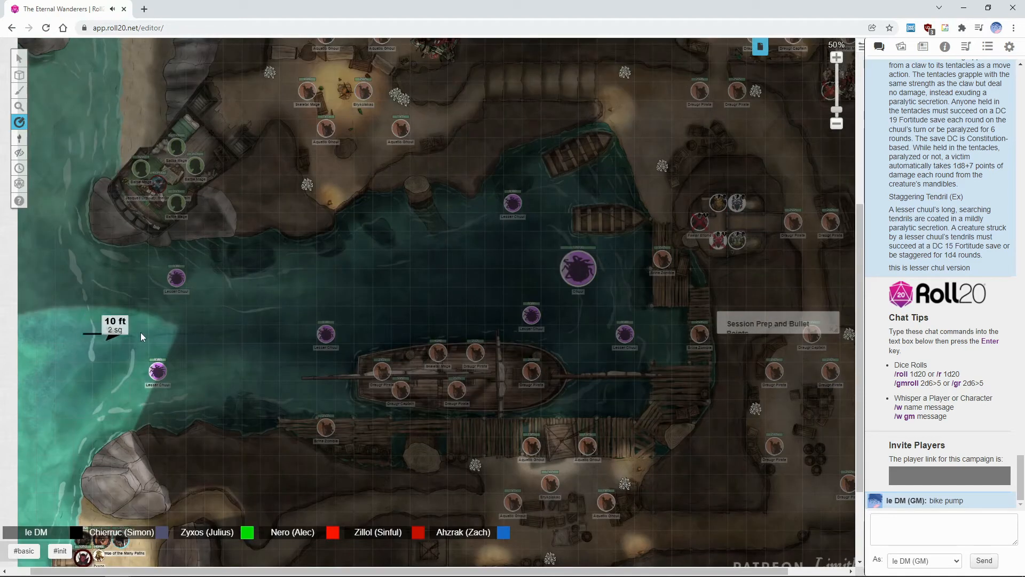
pyautogui.click(19, 58)
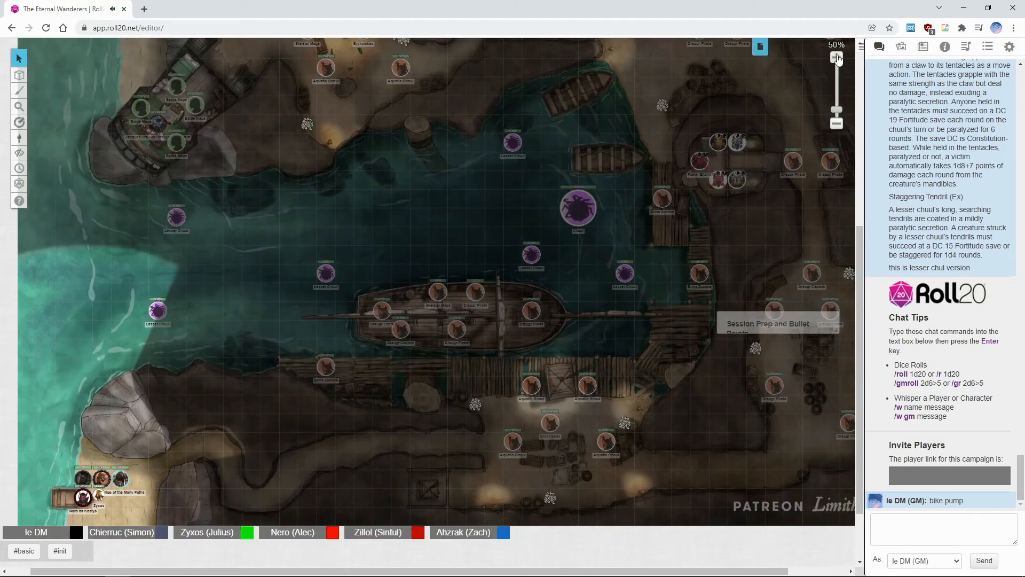
pyautogui.click(836, 57)
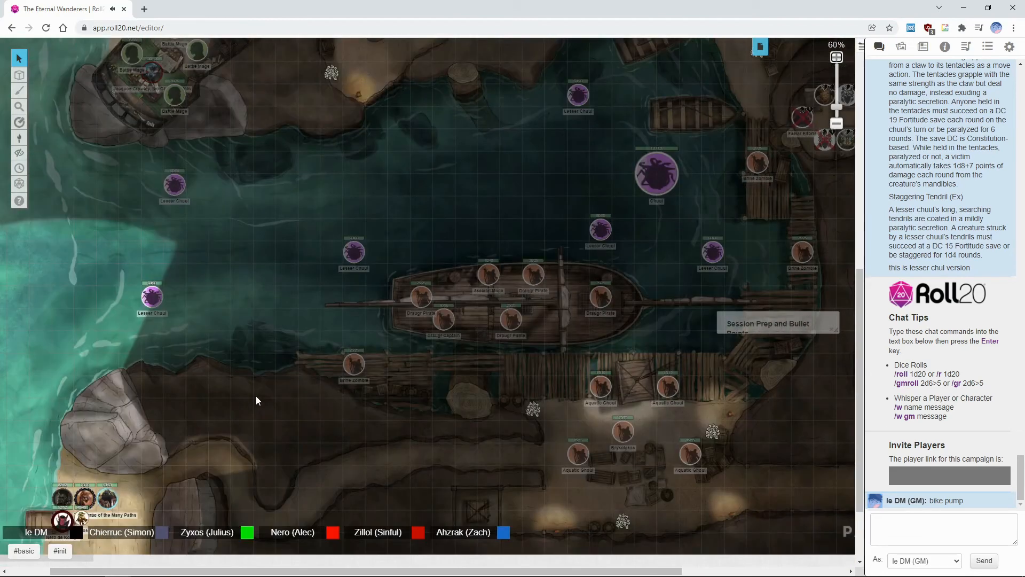
pyautogui.scroll(-3)
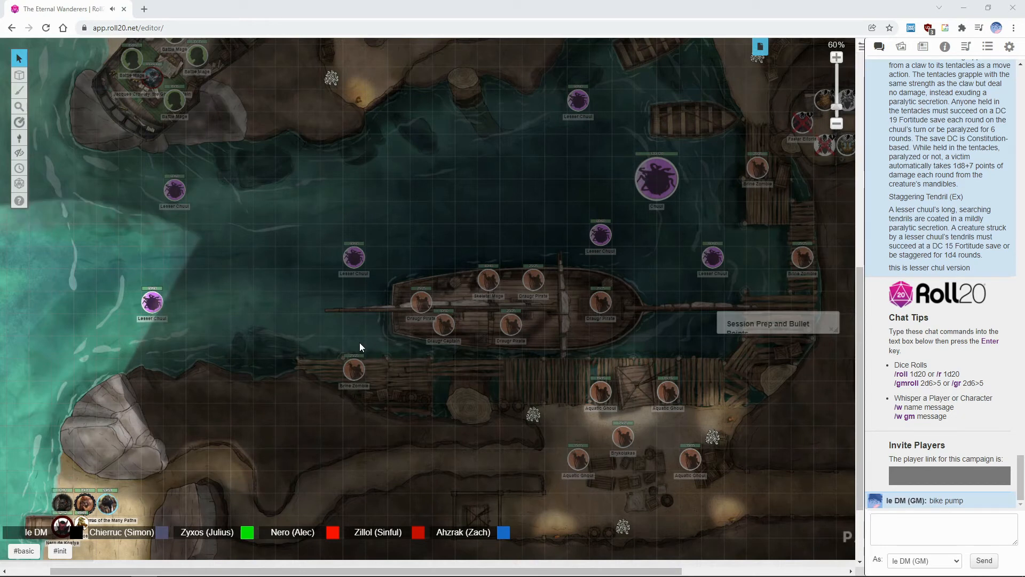
pyautogui.moveTo(302, 319)
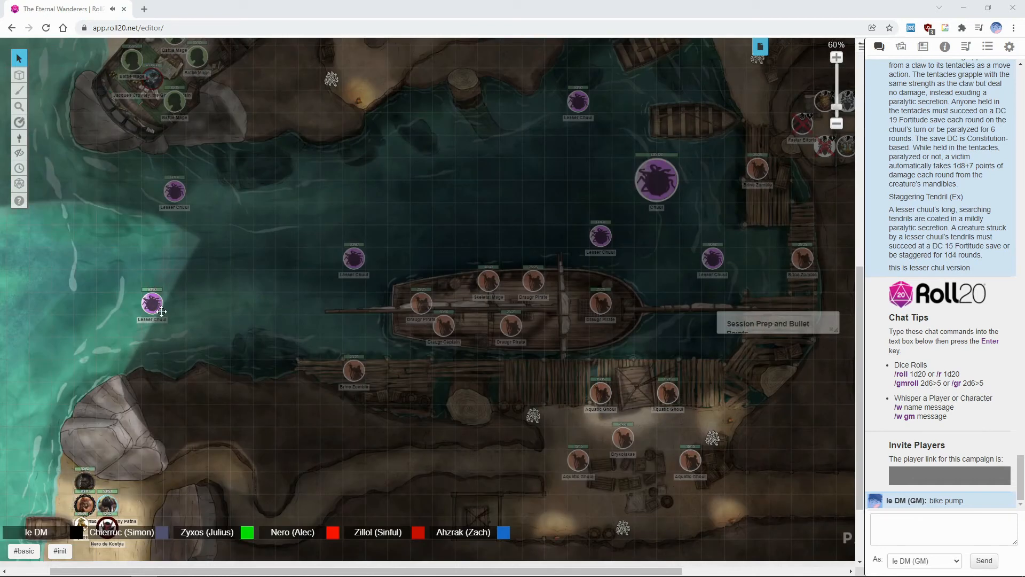
pyautogui.moveTo(203, 389)
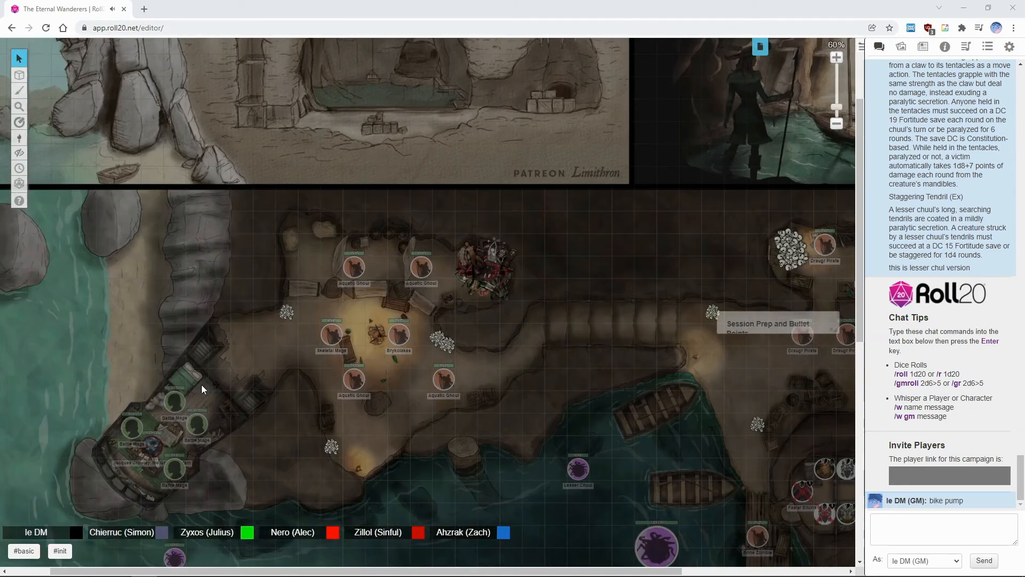
pyautogui.scroll(-3)
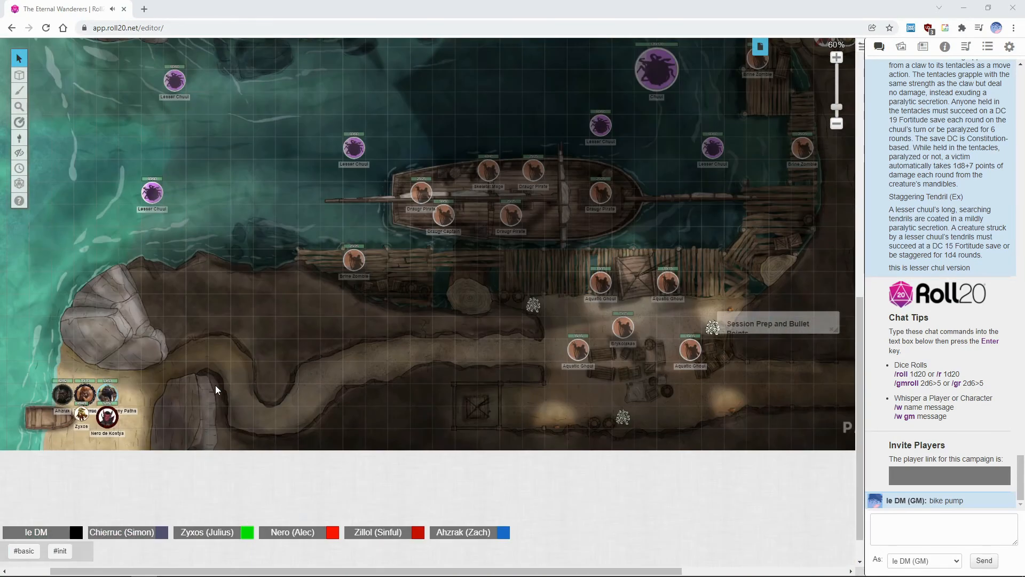
pyautogui.moveTo(163, 396)
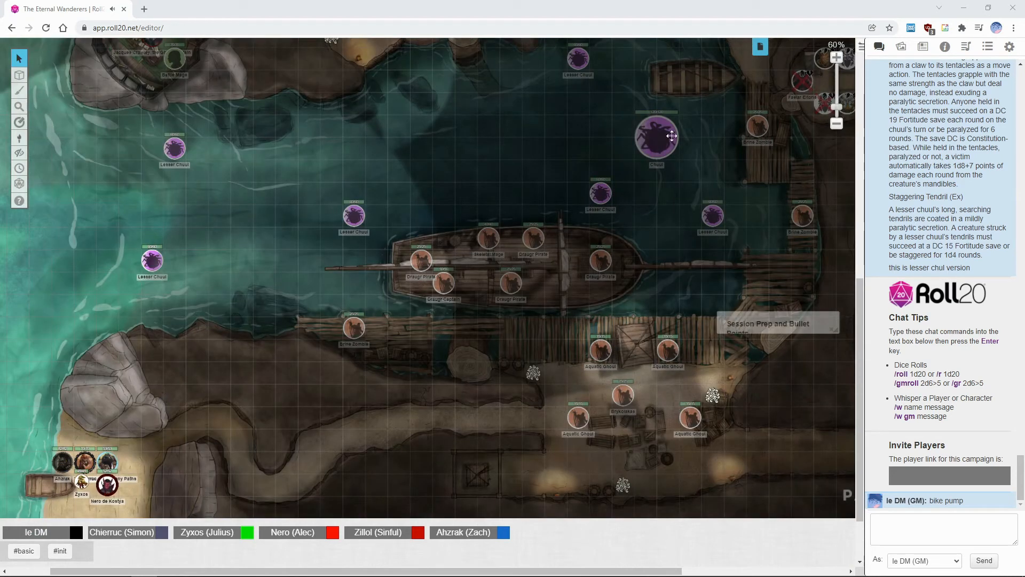
pyautogui.click(836, 58)
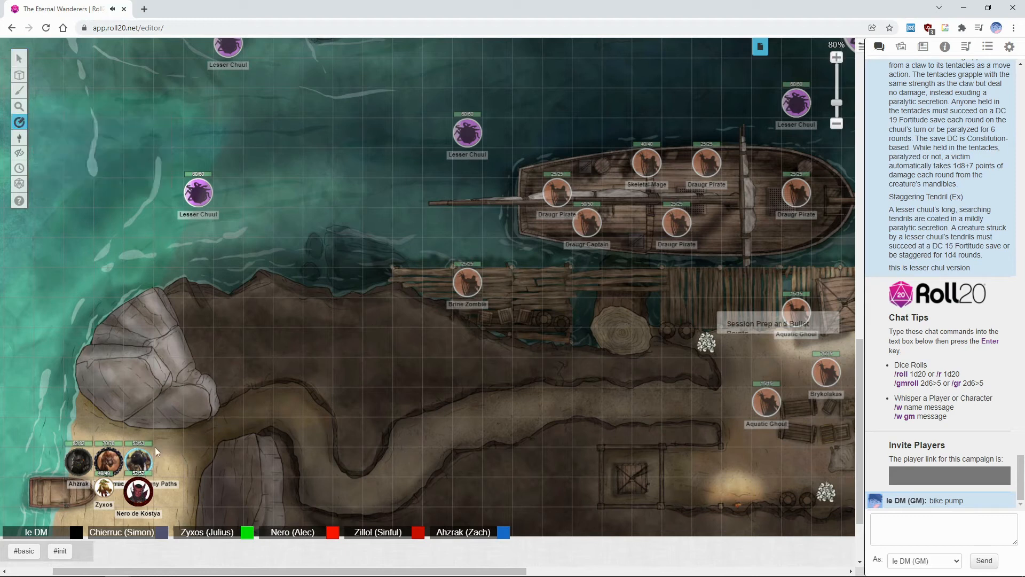
pyautogui.moveTo(149, 444)
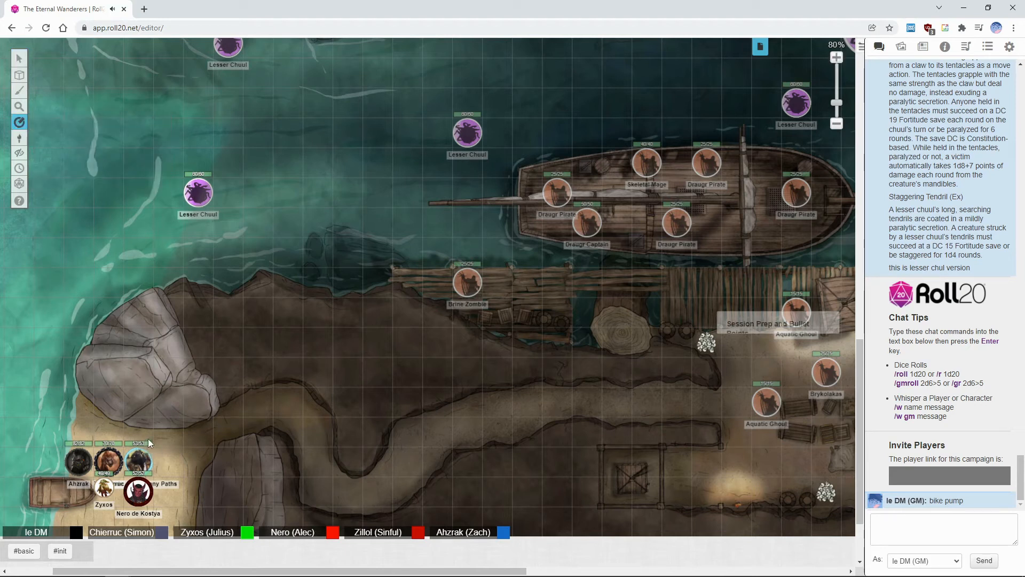
pyautogui.moveTo(140, 457); pyautogui.dragTo(168, 432)
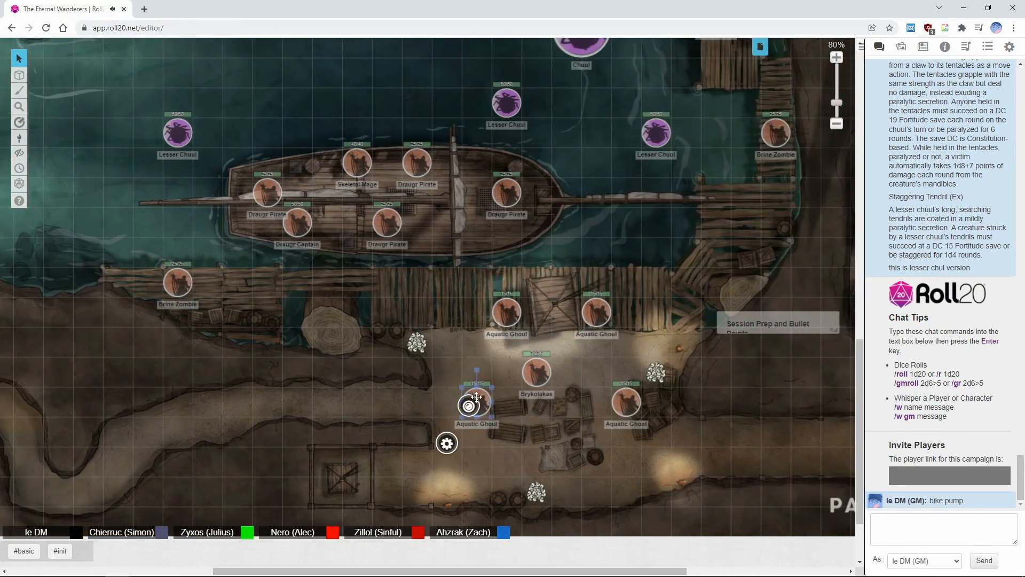
pyautogui.doubleClick(476, 406)
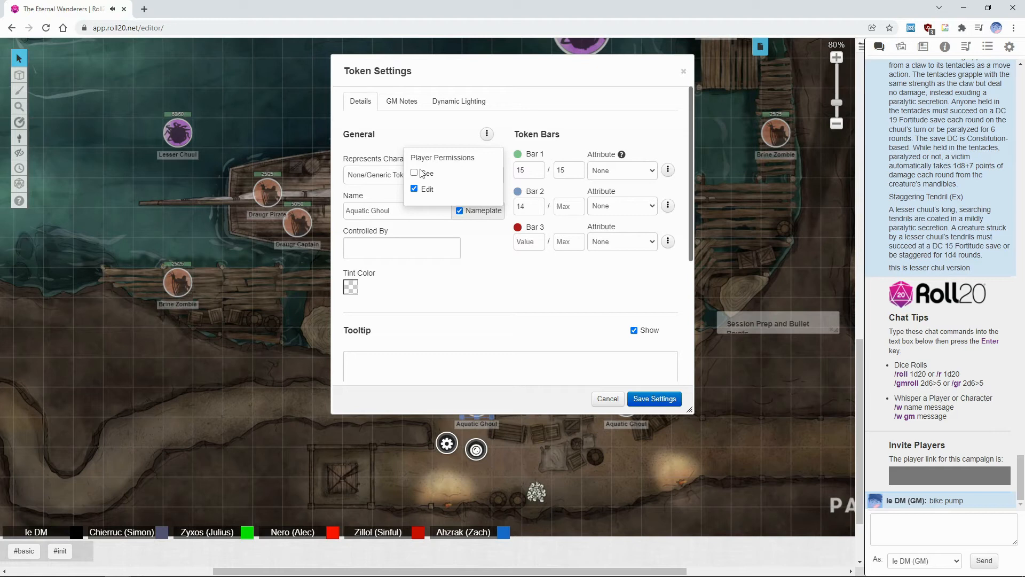
pyautogui.click(653, 398)
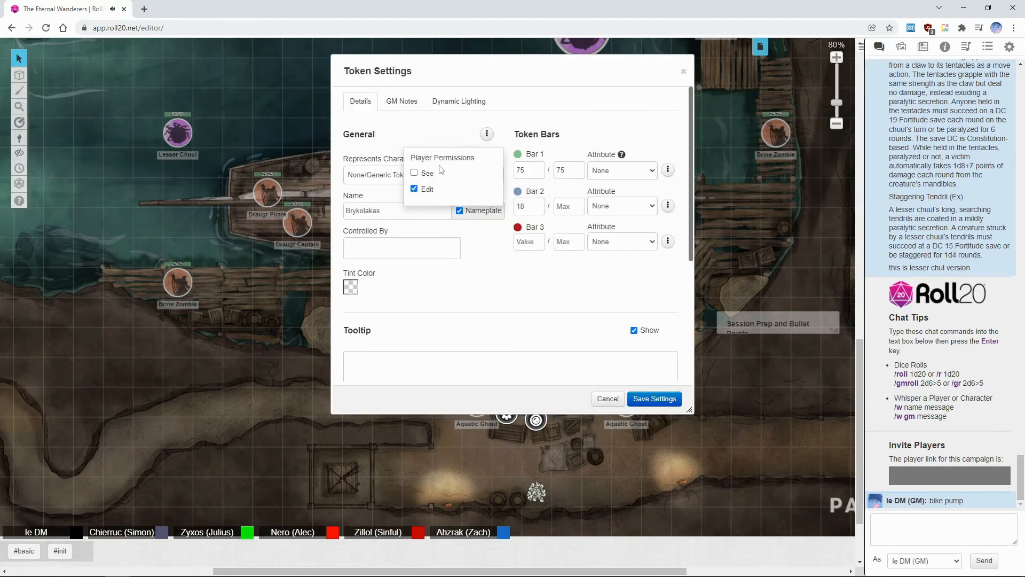
pyautogui.click(653, 399)
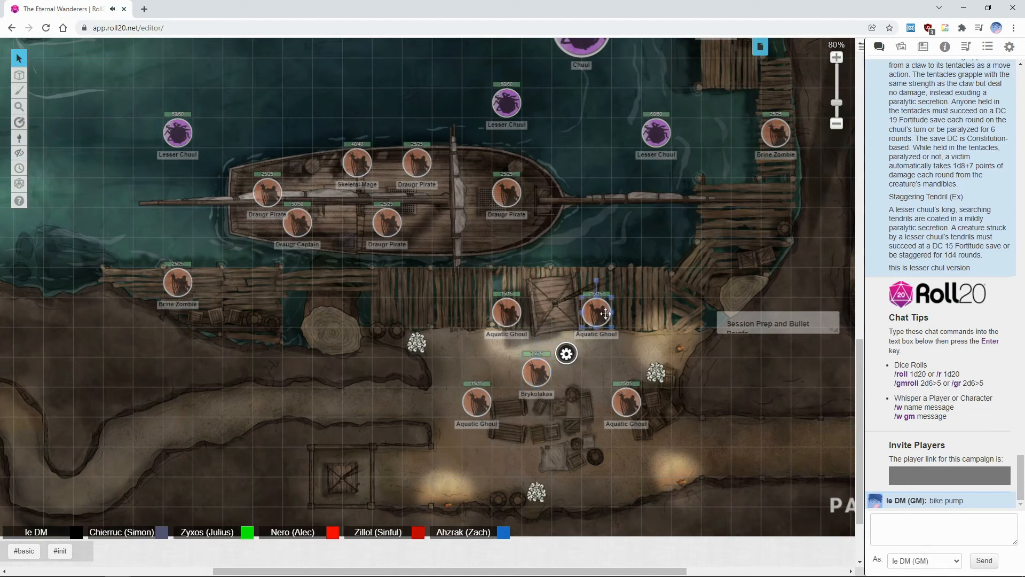
pyautogui.click(566, 353)
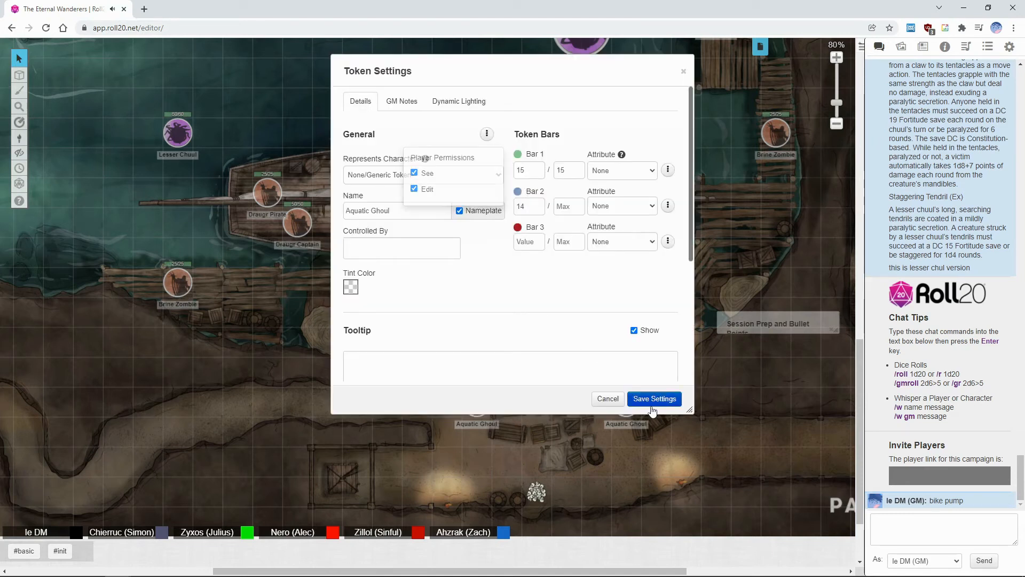
pyautogui.click(413, 173)
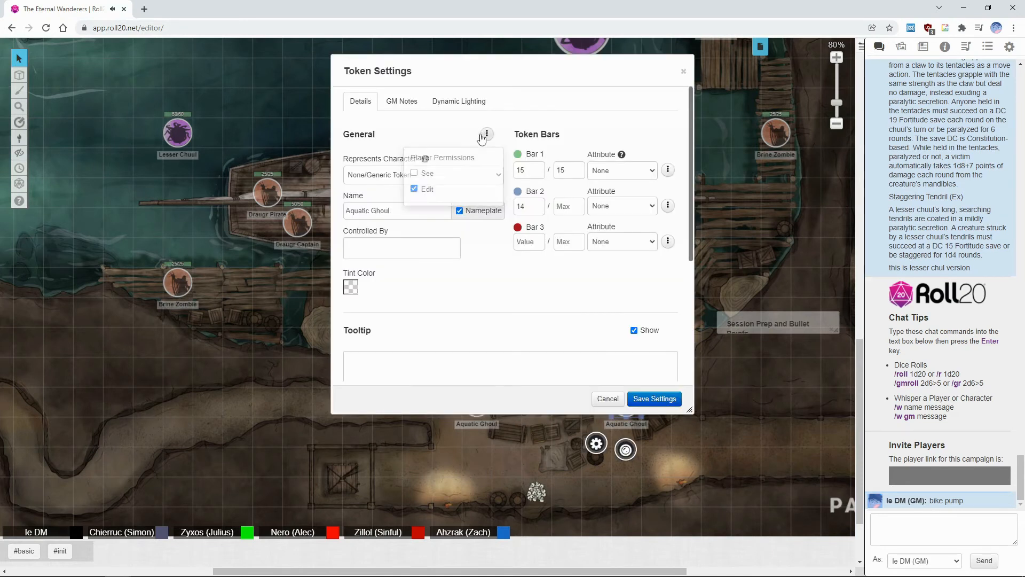
pyautogui.click(654, 399)
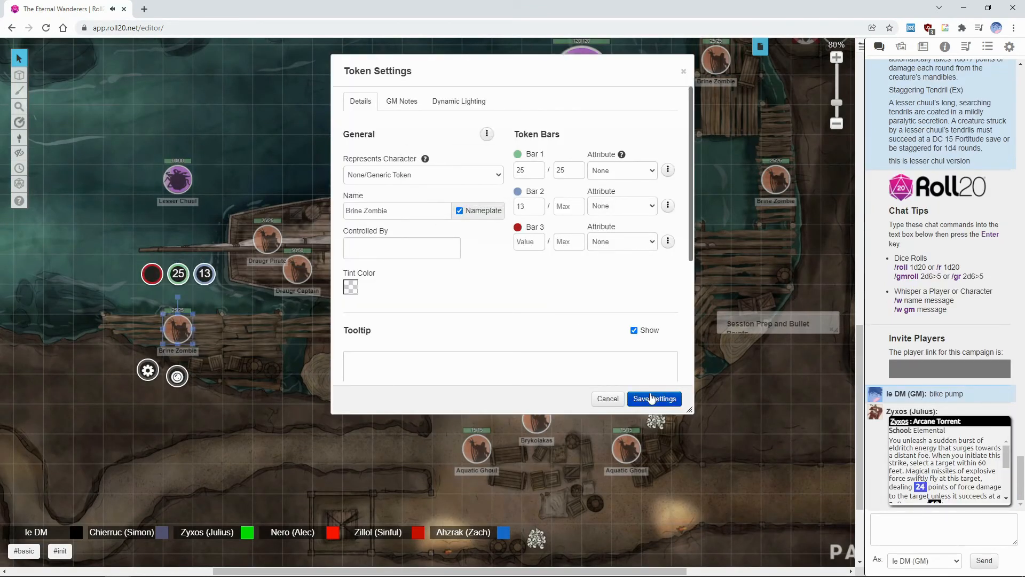
pyautogui.click(654, 398)
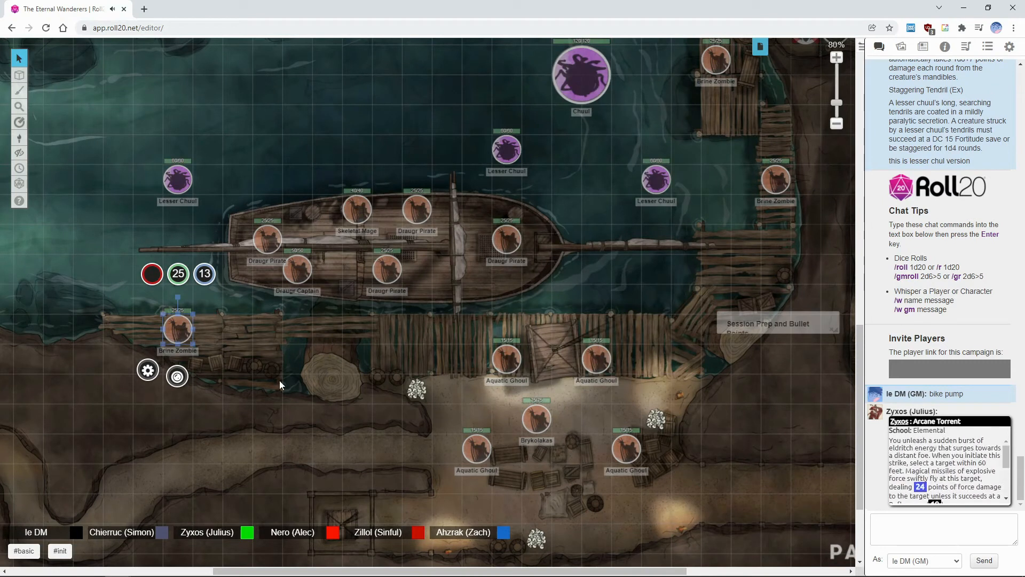
pyautogui.click(280, 384)
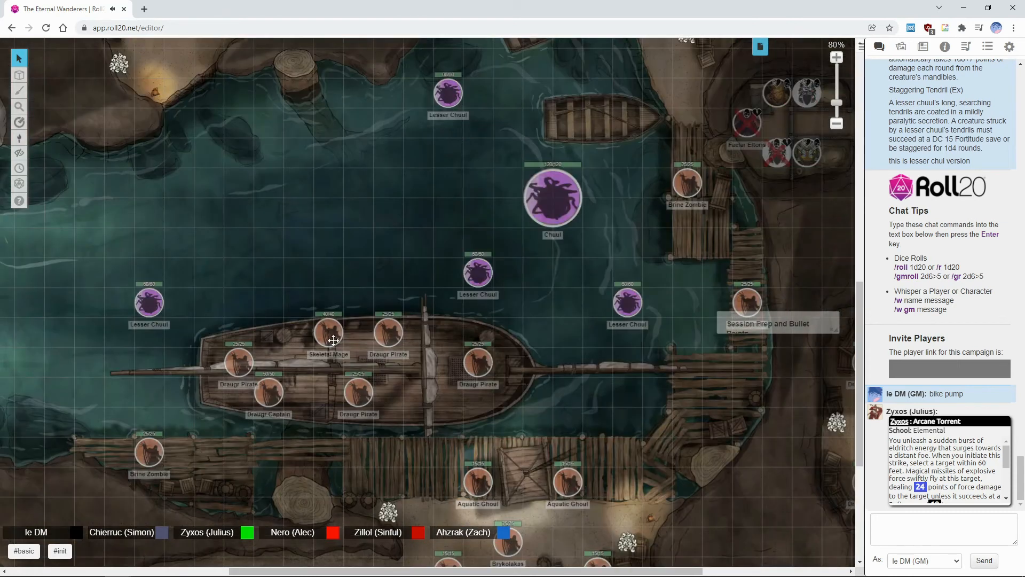
pyautogui.click(149, 301)
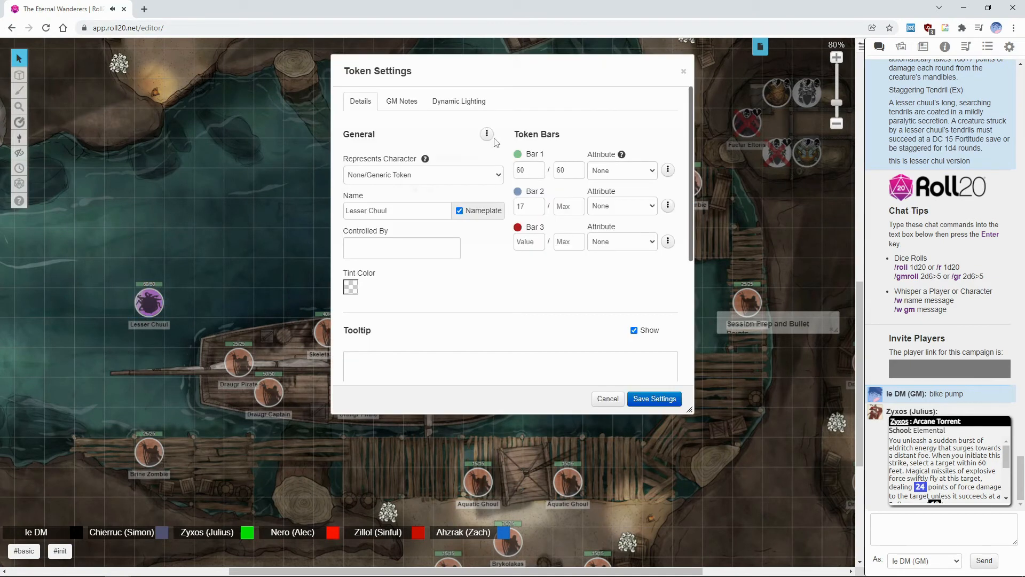
pyautogui.click(653, 399)
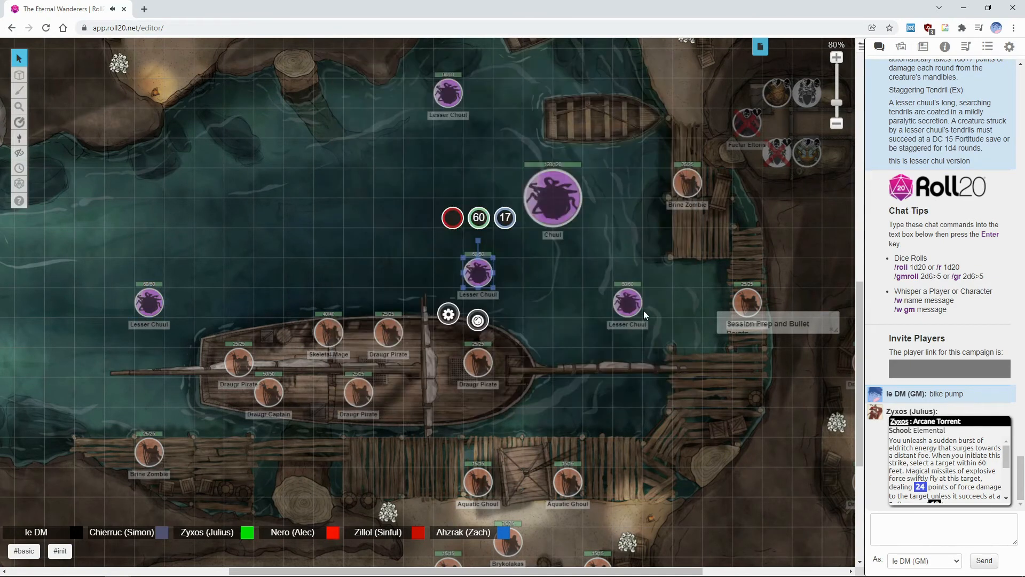
pyautogui.click(449, 314)
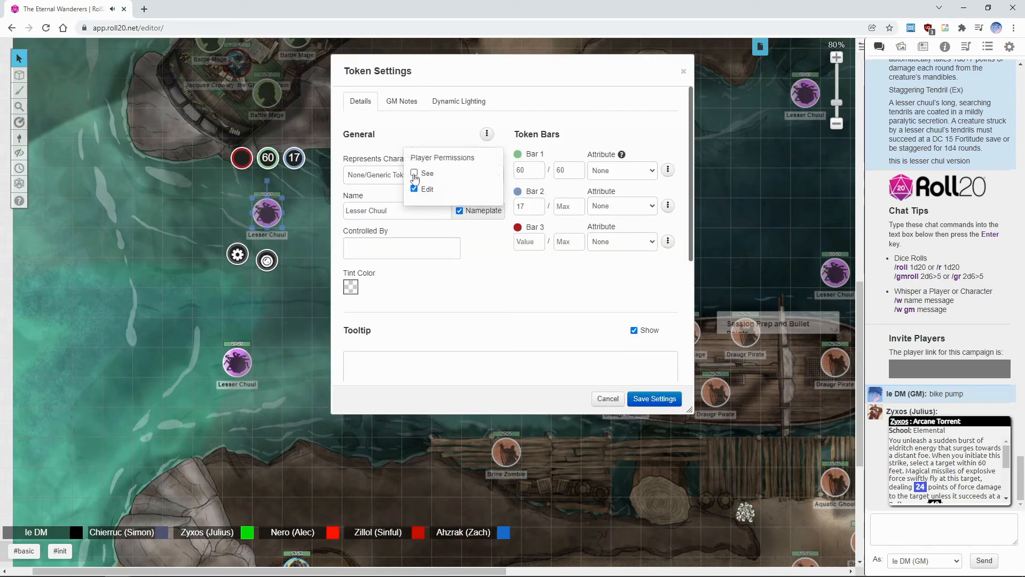
pyautogui.click(654, 399)
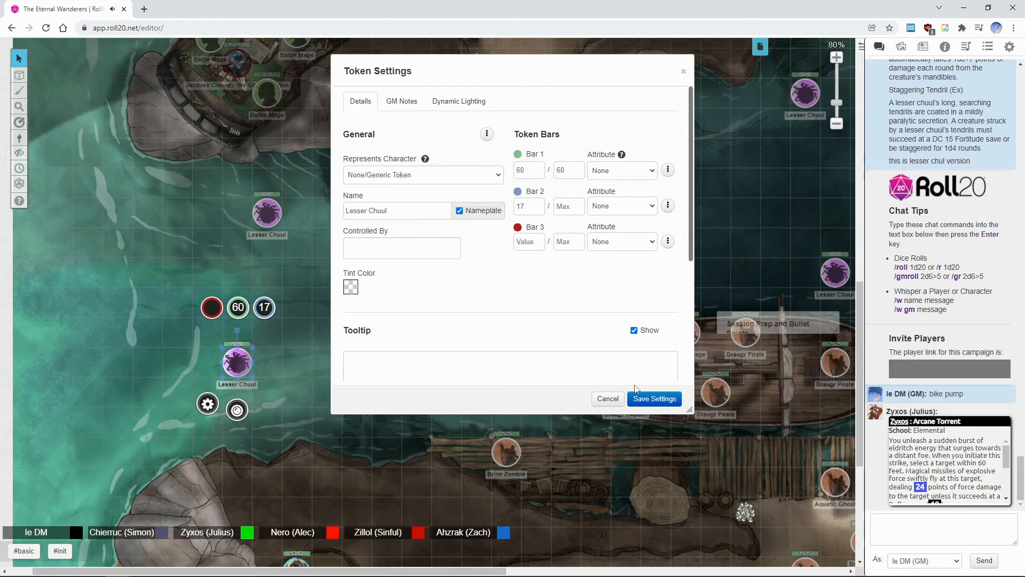
pyautogui.click(654, 399)
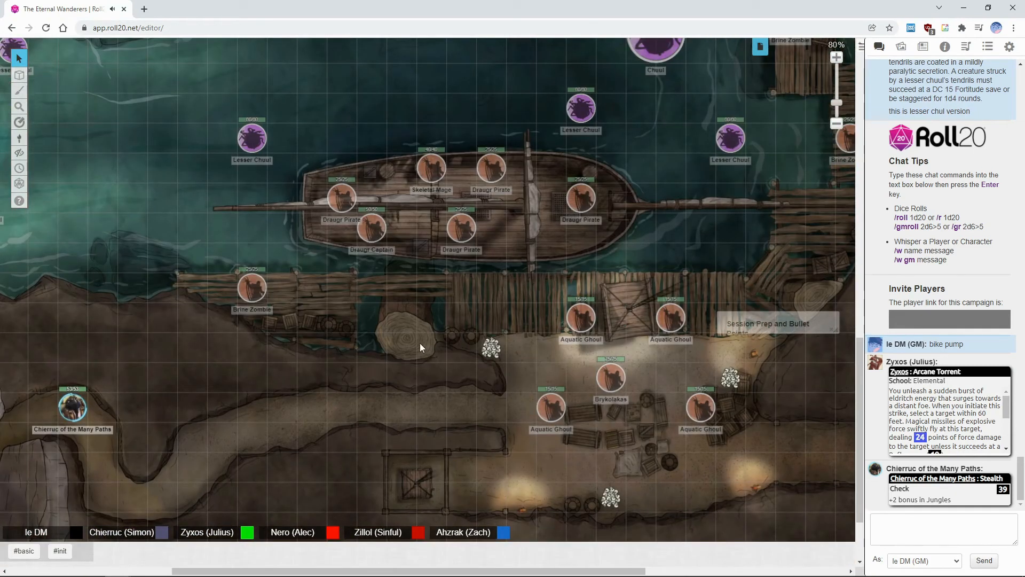
pyautogui.moveTo(568, 423)
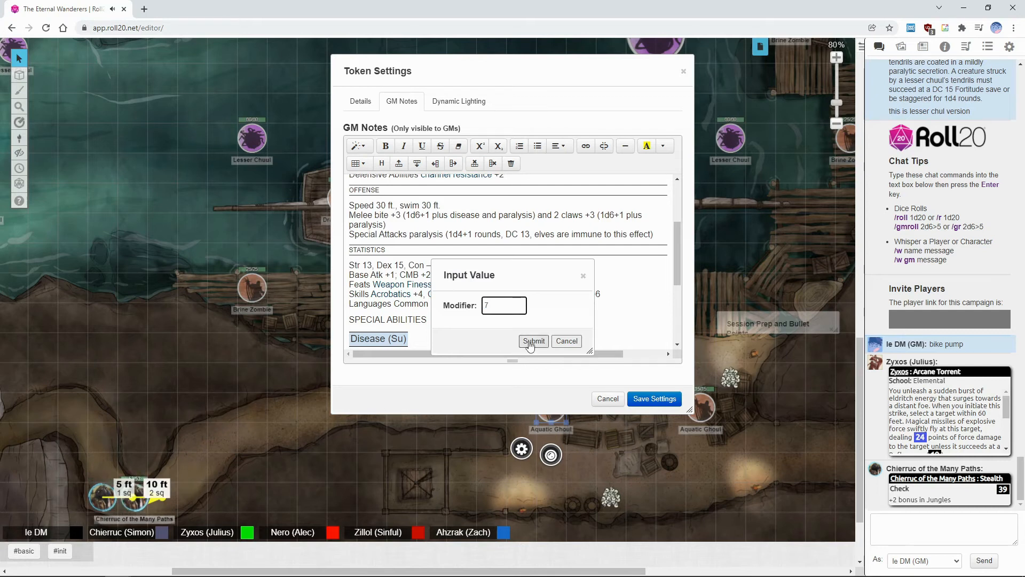
# Roll initiative at +7 (27) and for the Brykolakas at +18 (37), closing both notes.
pyautogui.click(533, 340)
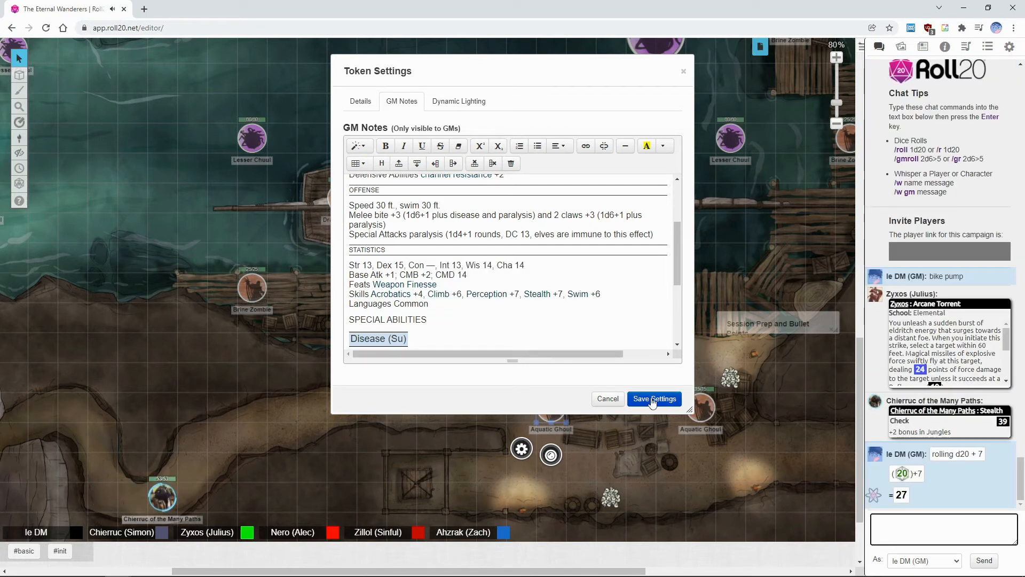
pyautogui.click(654, 399)
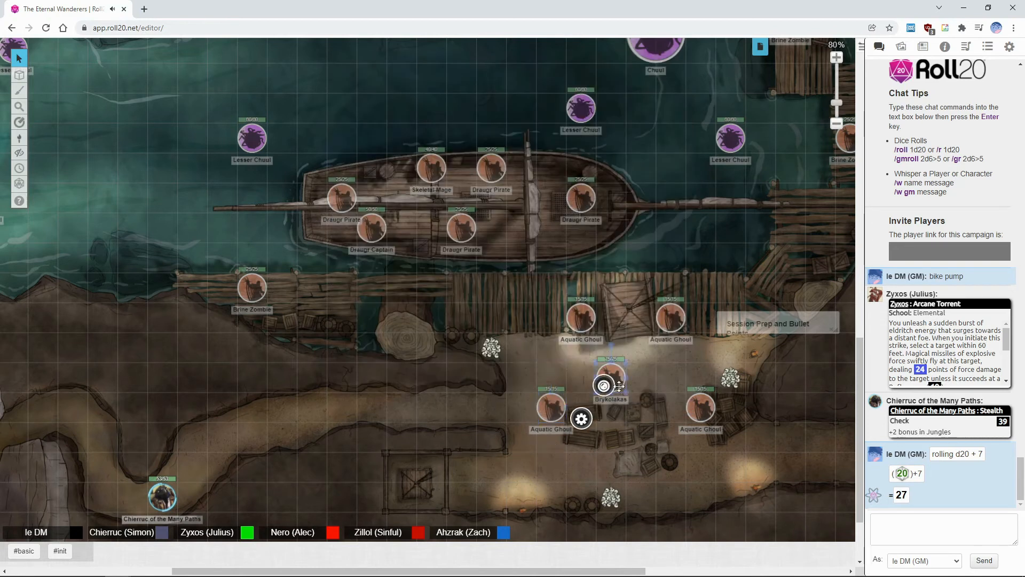
pyautogui.click(581, 419)
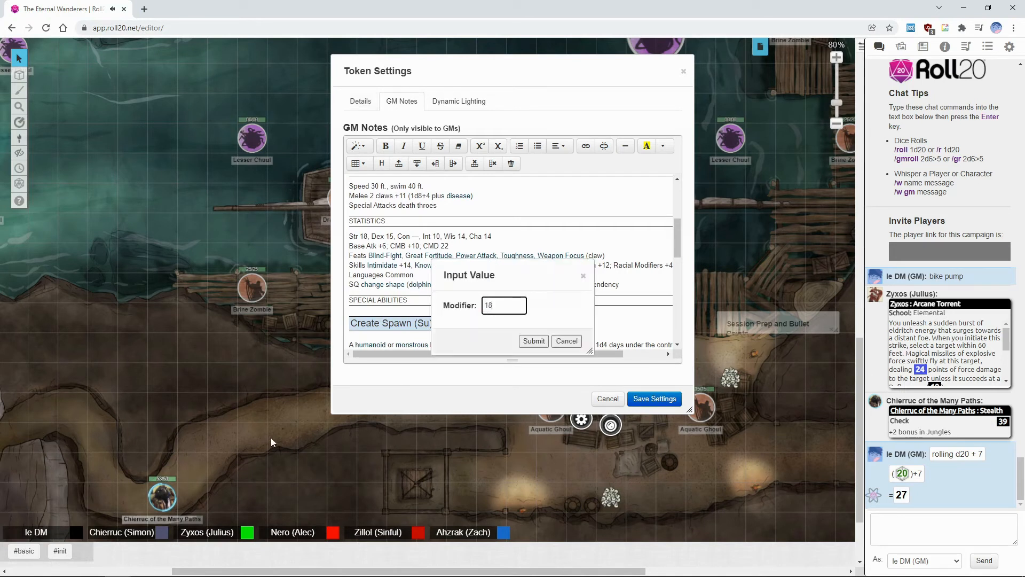
pyautogui.click(533, 341)
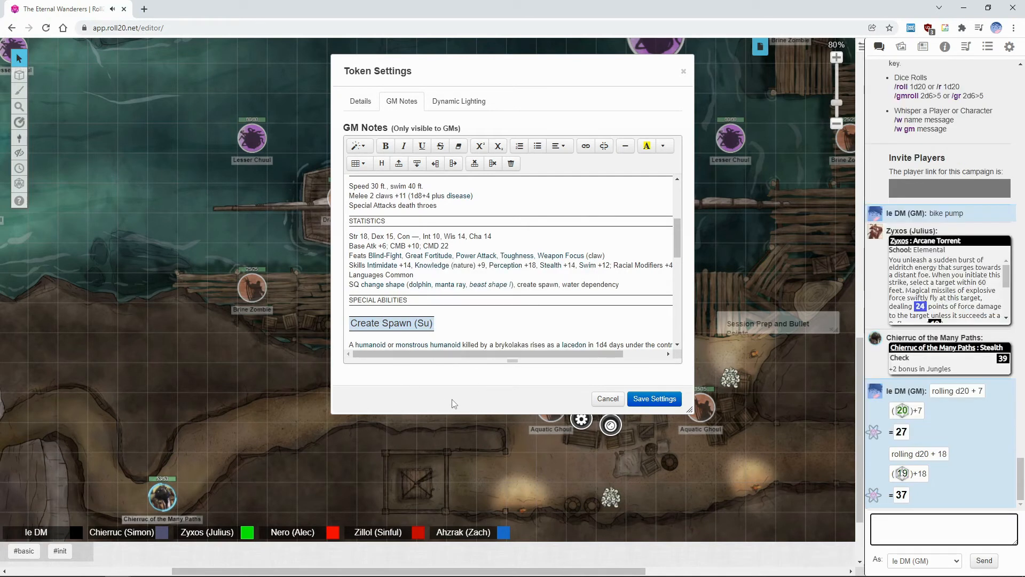
pyautogui.click(653, 398)
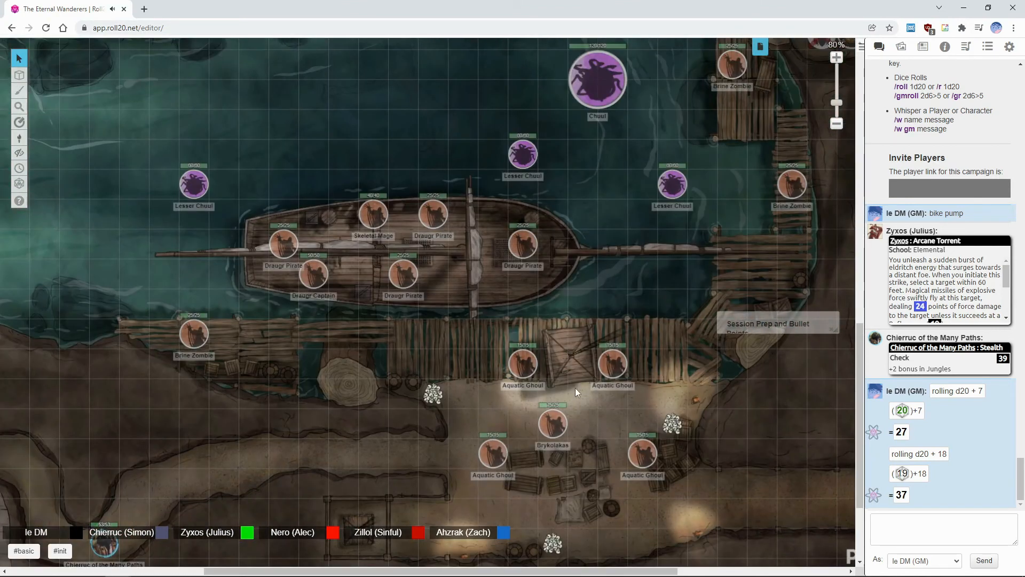
pyautogui.scroll(-3)
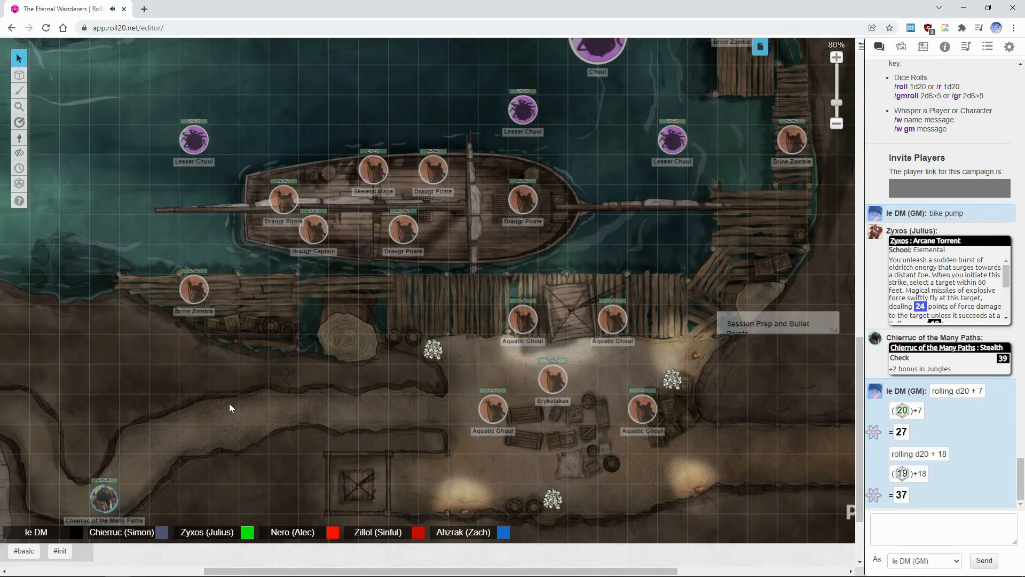
pyautogui.moveTo(375, 406)
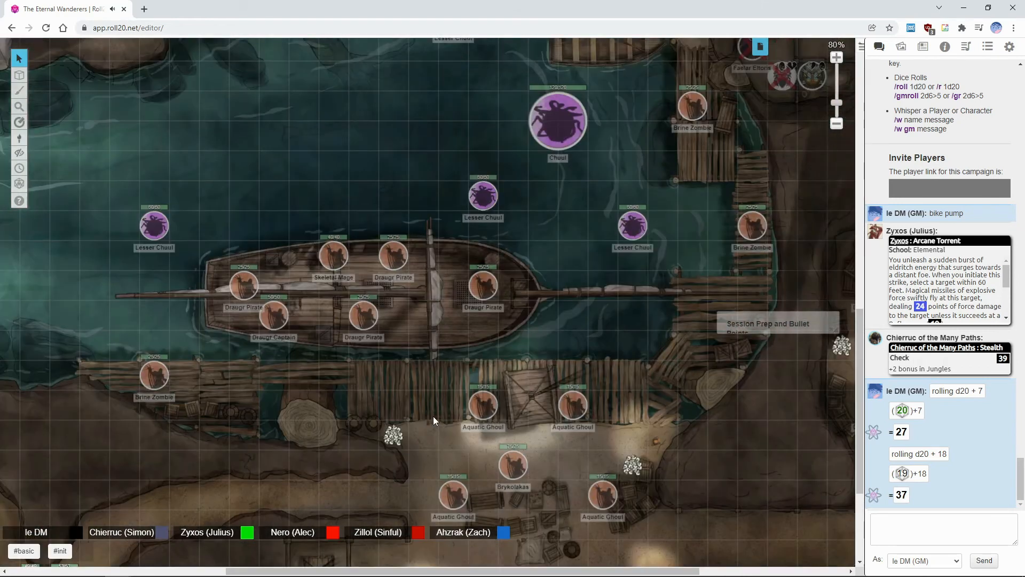
pyautogui.moveTo(548, 336)
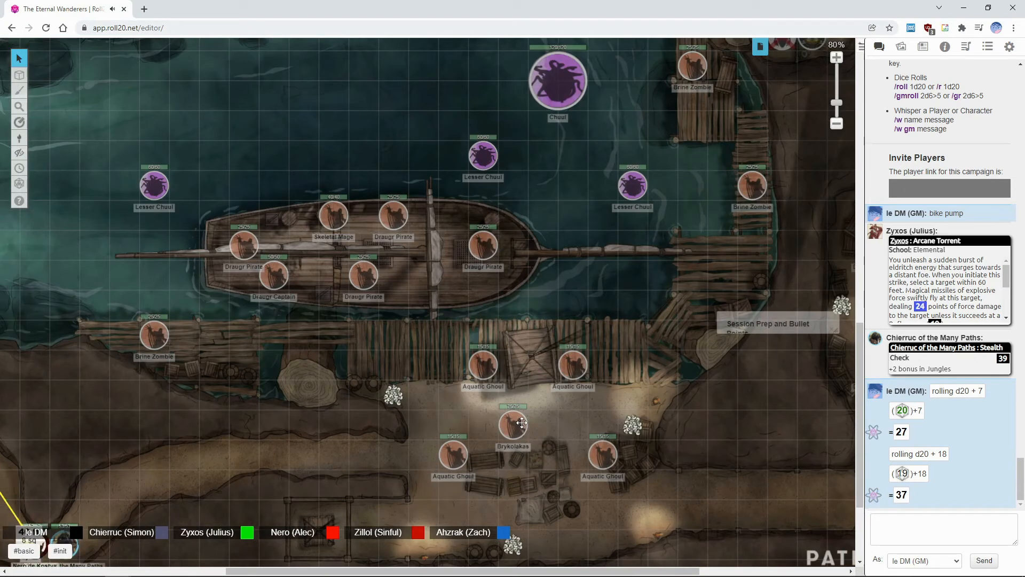
pyautogui.scroll(-3)
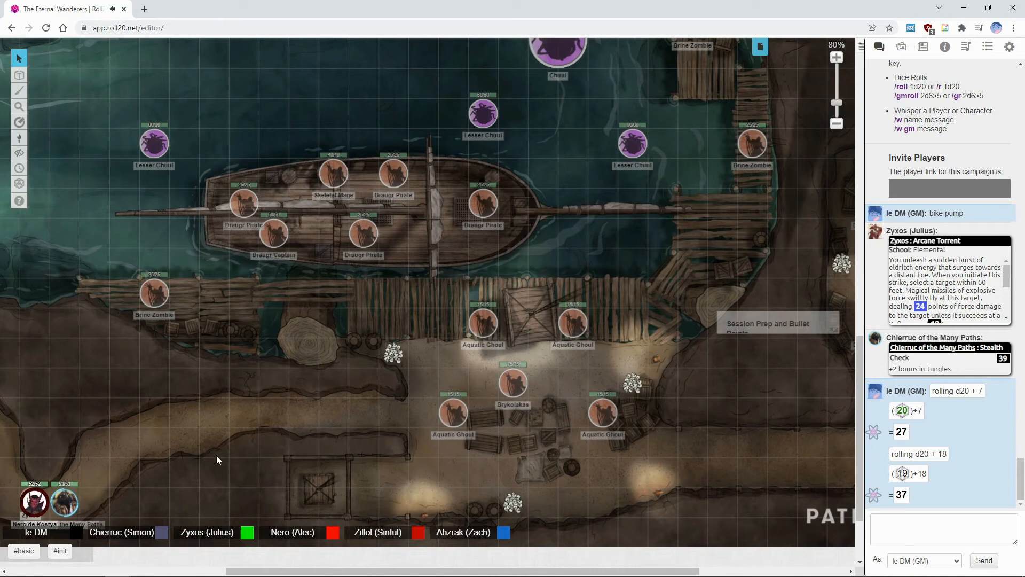
pyautogui.moveTo(816, 446)
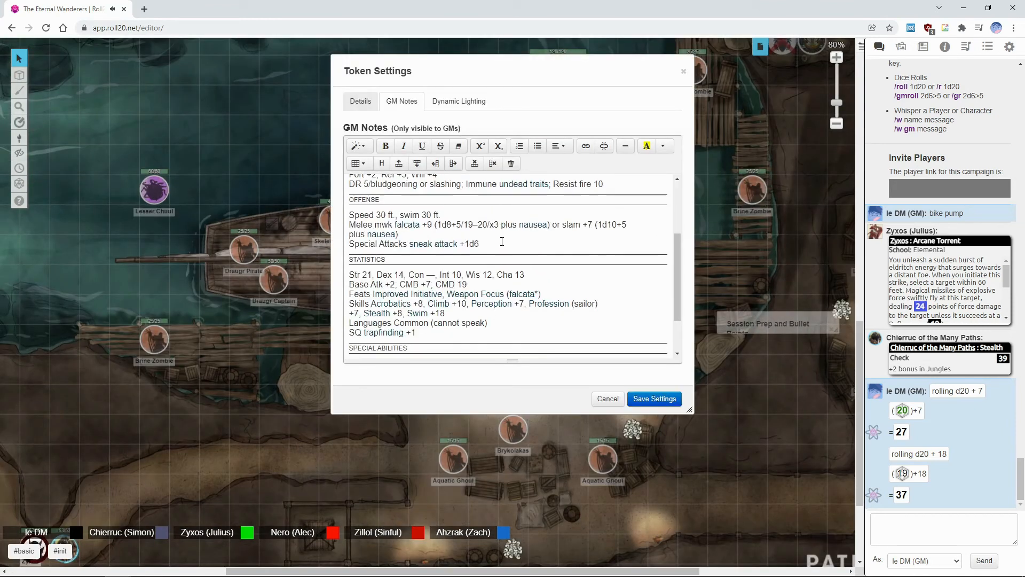
pyautogui.scroll(-3)
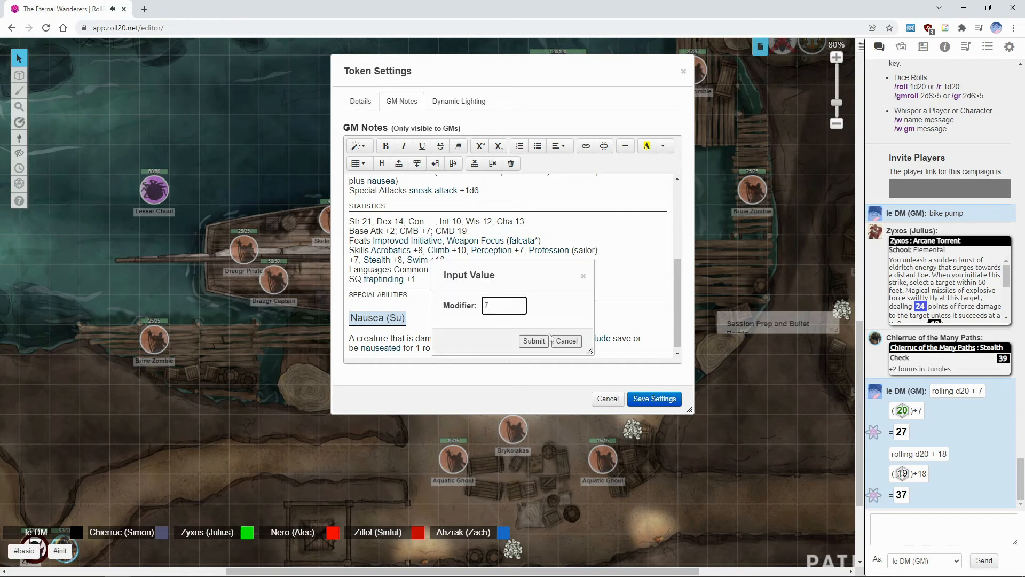
pyautogui.click(534, 341)
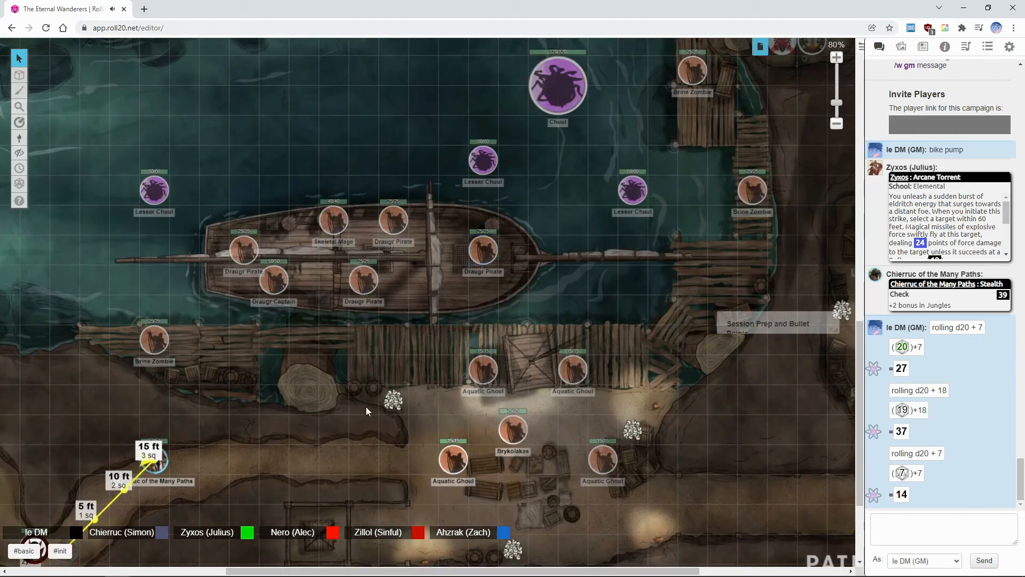
pyautogui.scroll(-3)
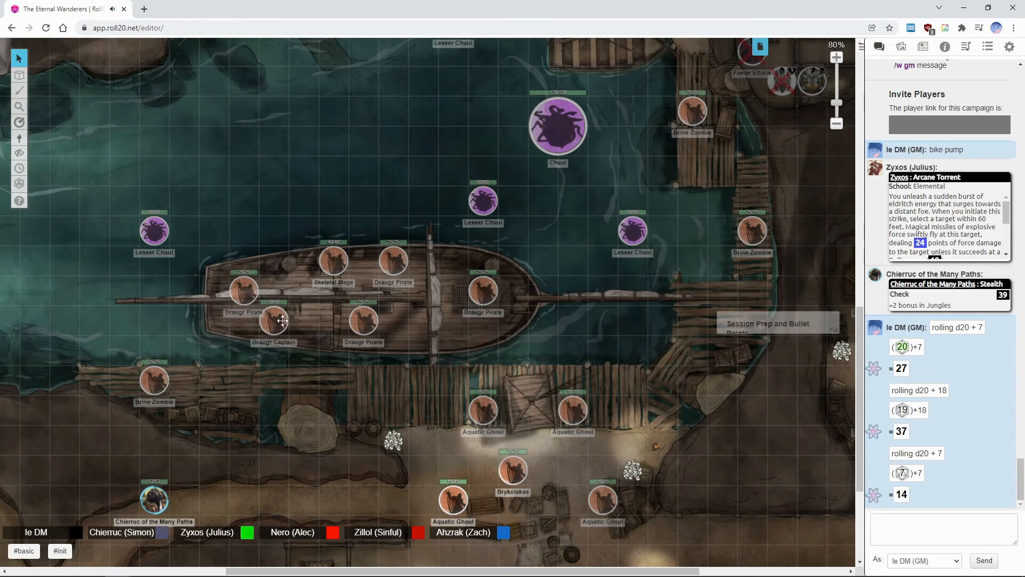
pyautogui.doubleClick(273, 321)
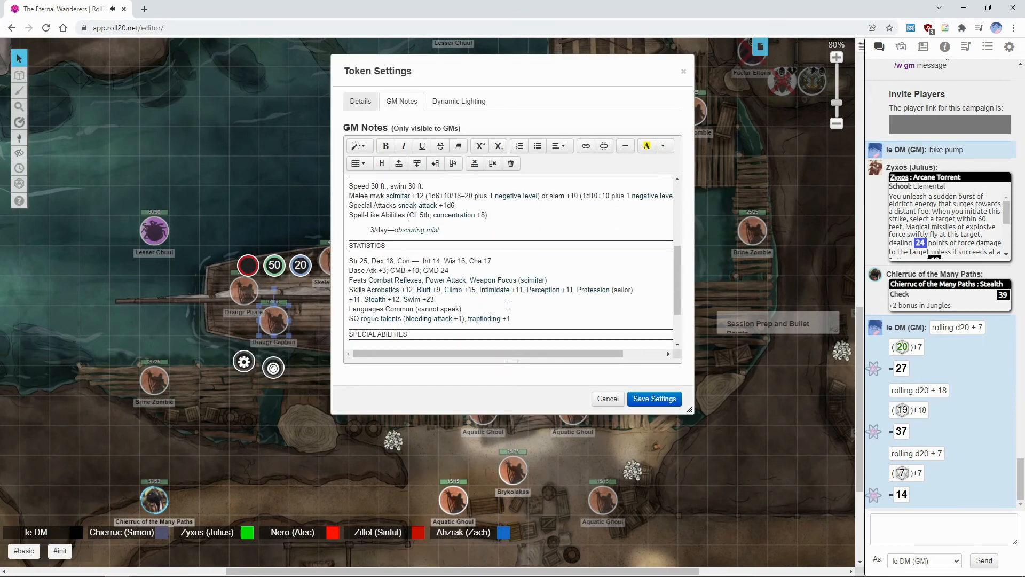
pyautogui.scroll(-3)
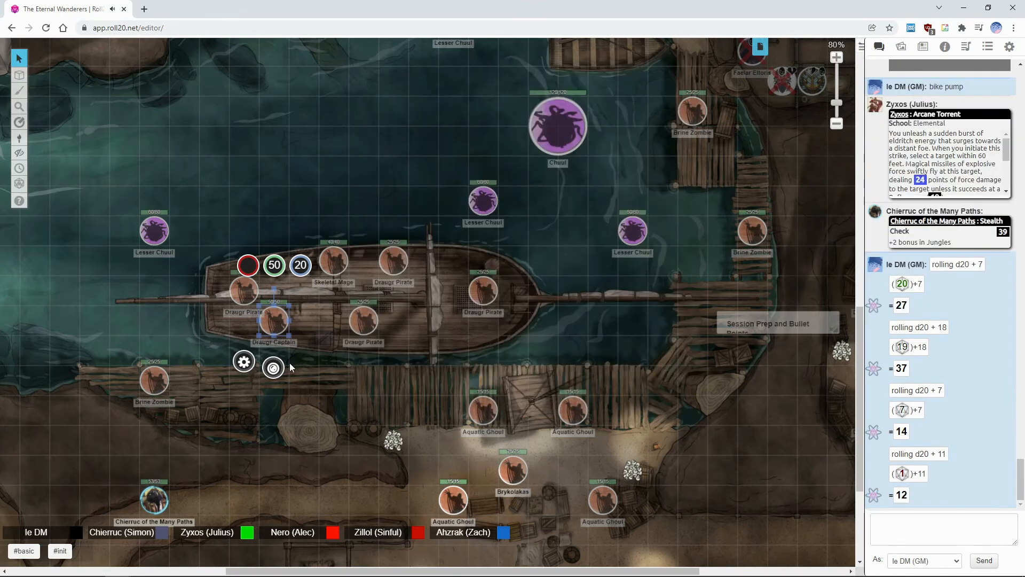
pyautogui.scroll(-3)
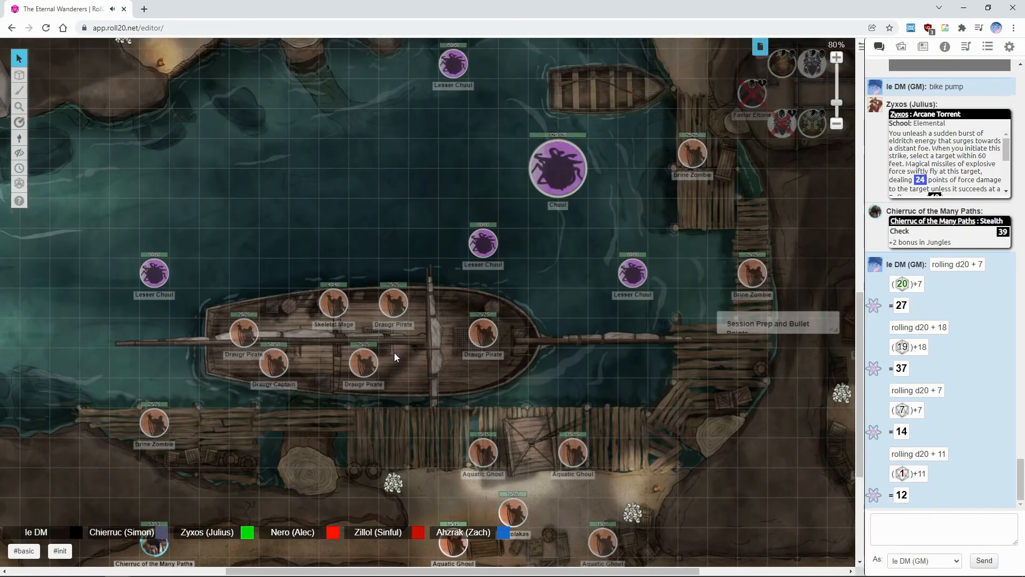
pyautogui.scroll(-3)
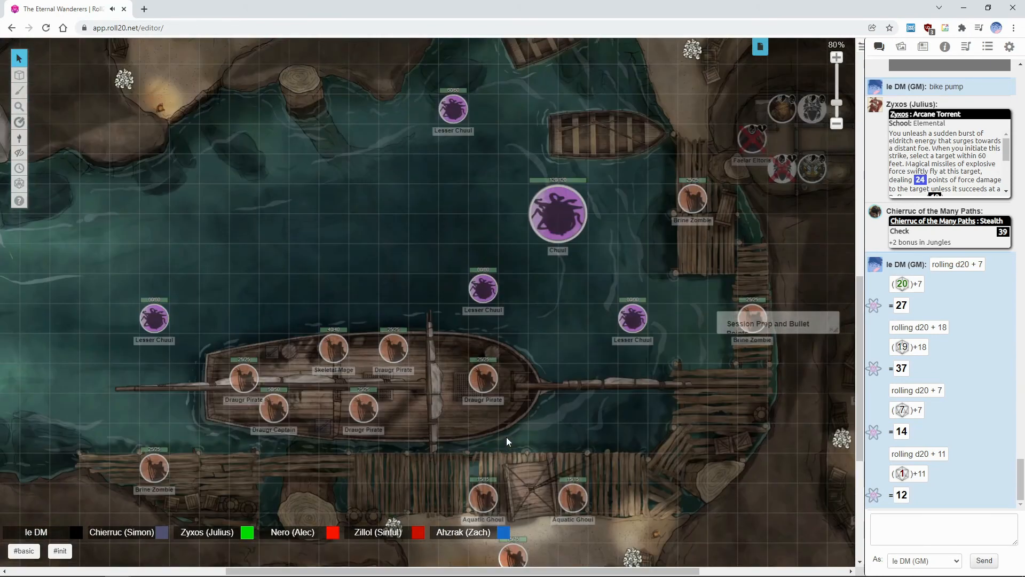
pyautogui.scroll(-3)
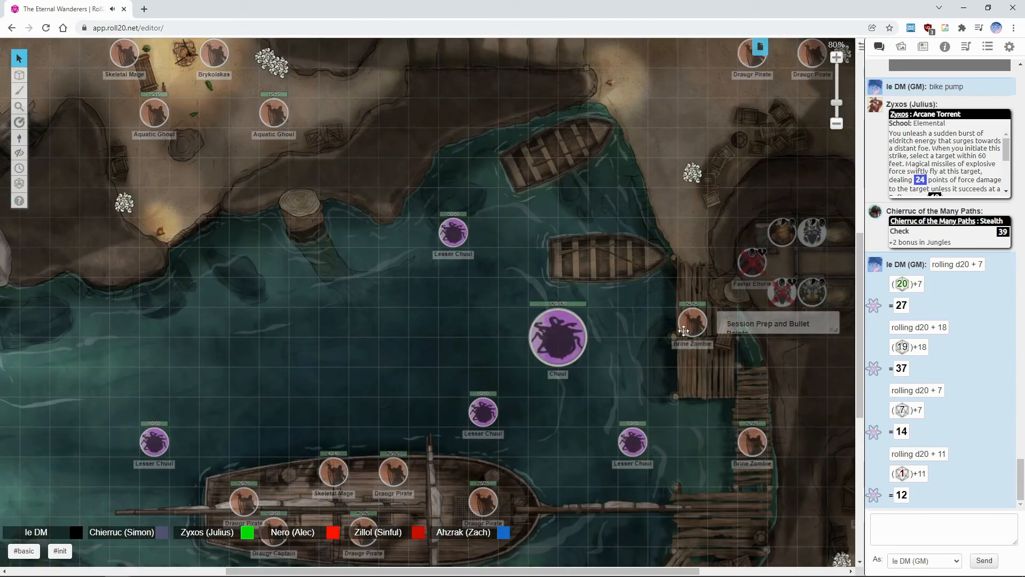
pyautogui.doubleClick(691, 320)
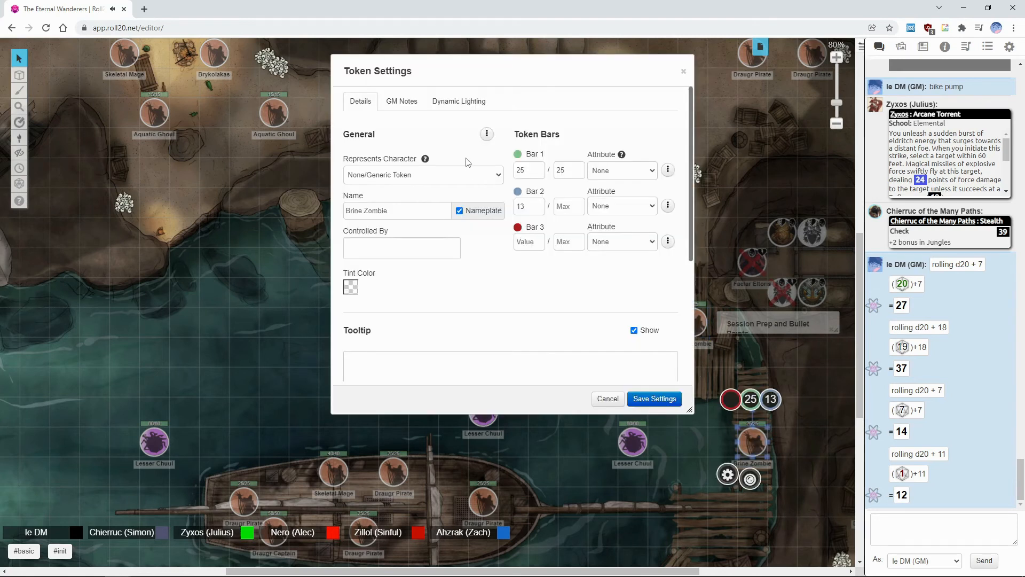
pyautogui.click(653, 399)
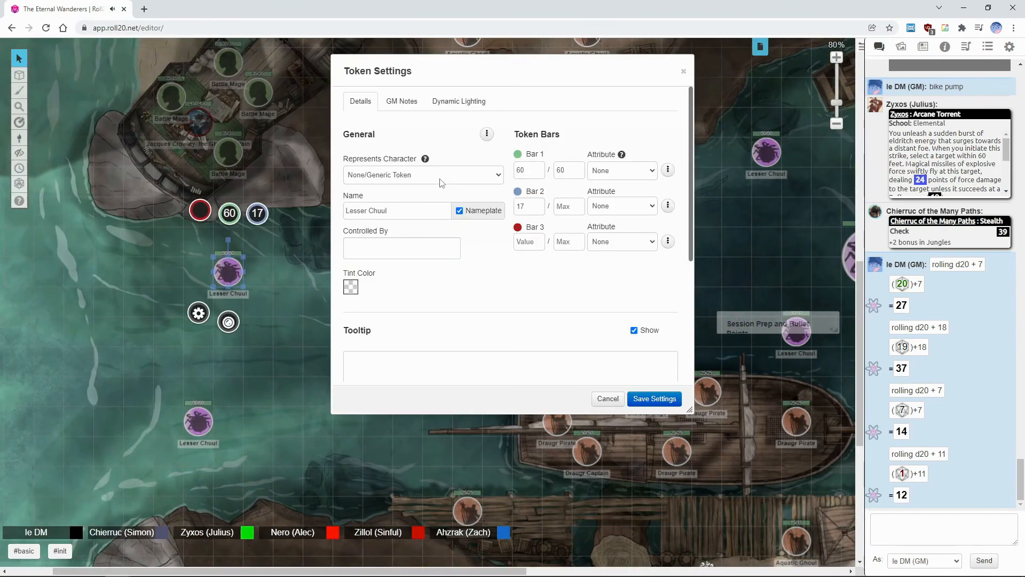
pyautogui.click(654, 398)
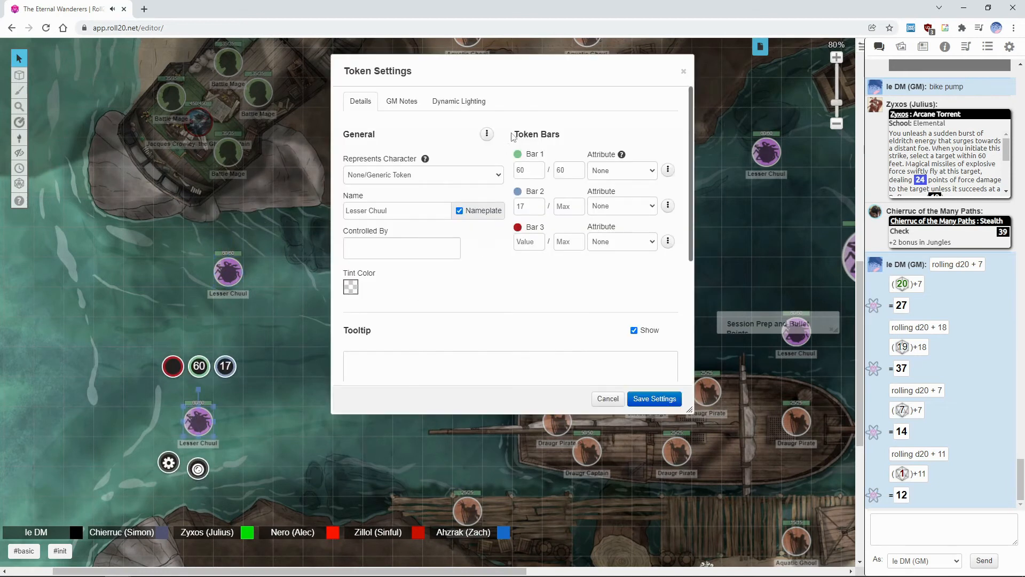
pyautogui.click(654, 399)
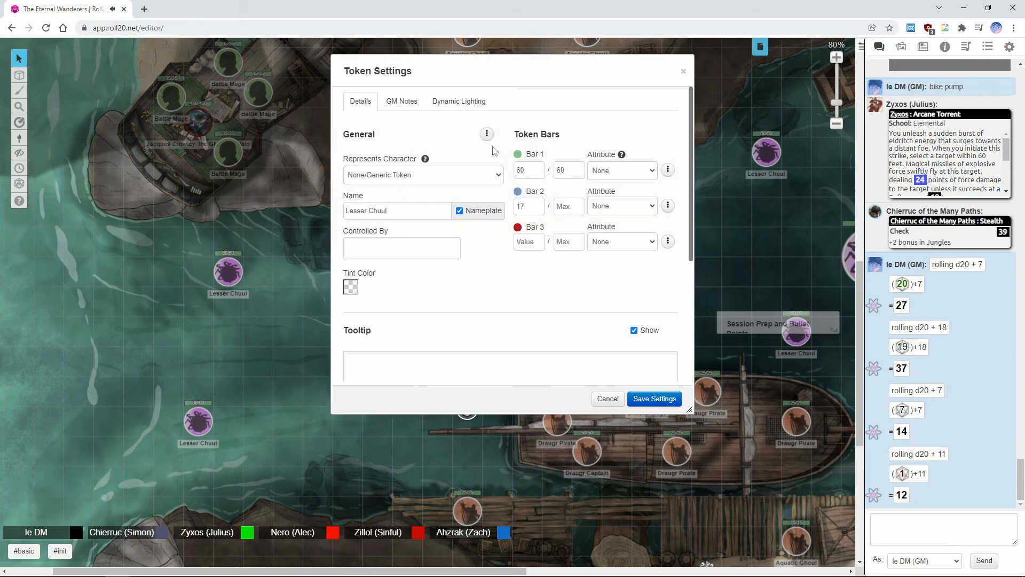
pyautogui.click(653, 399)
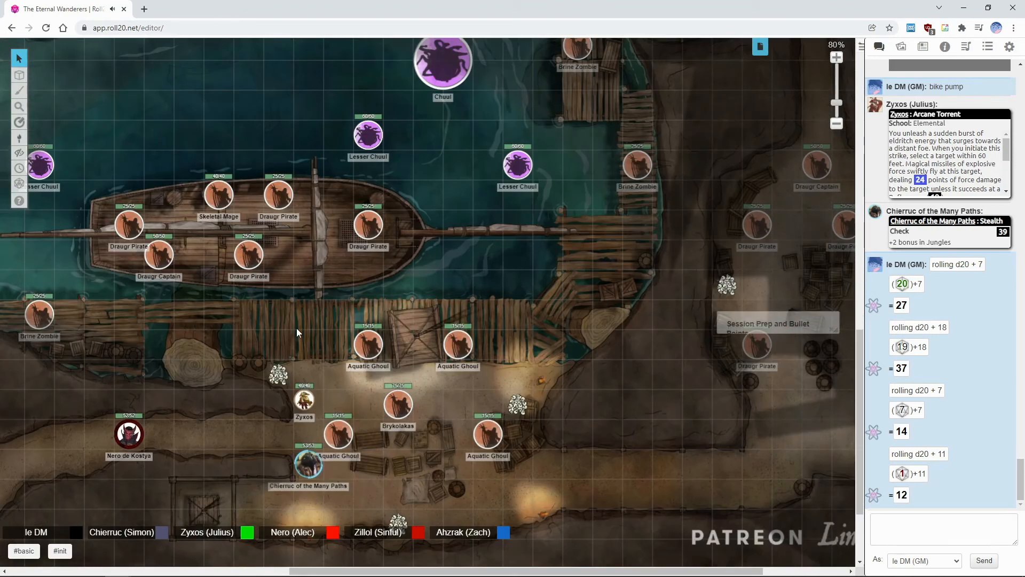
pyautogui.moveTo(129, 435); pyautogui.dragTo(278, 435)
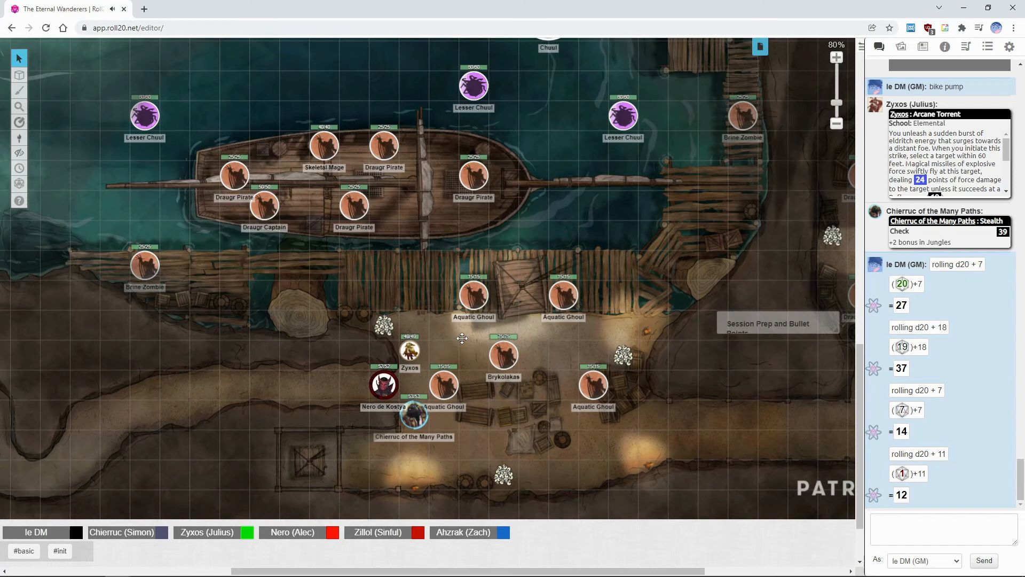
pyautogui.scroll(-3)
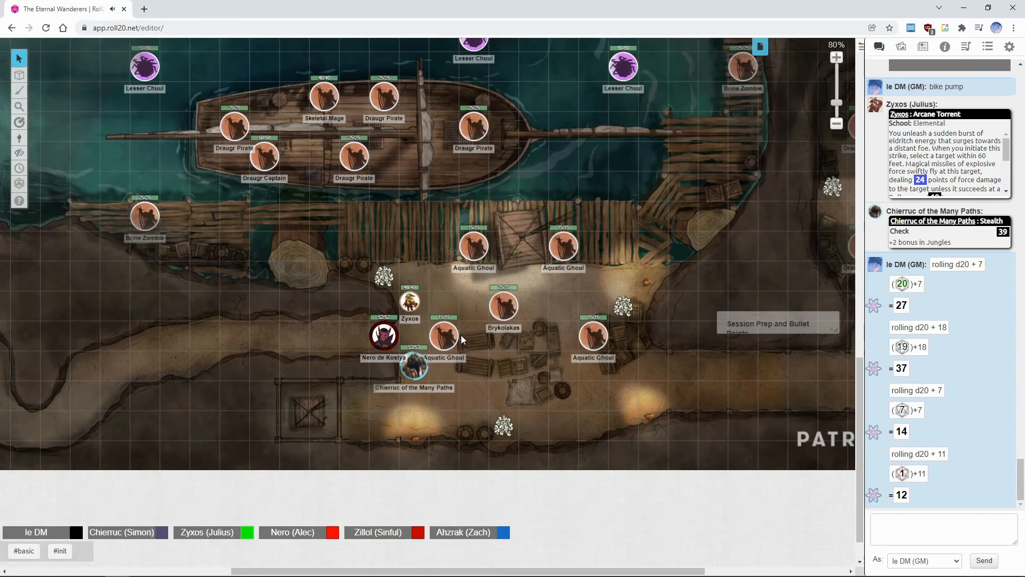
pyautogui.scroll(-3)
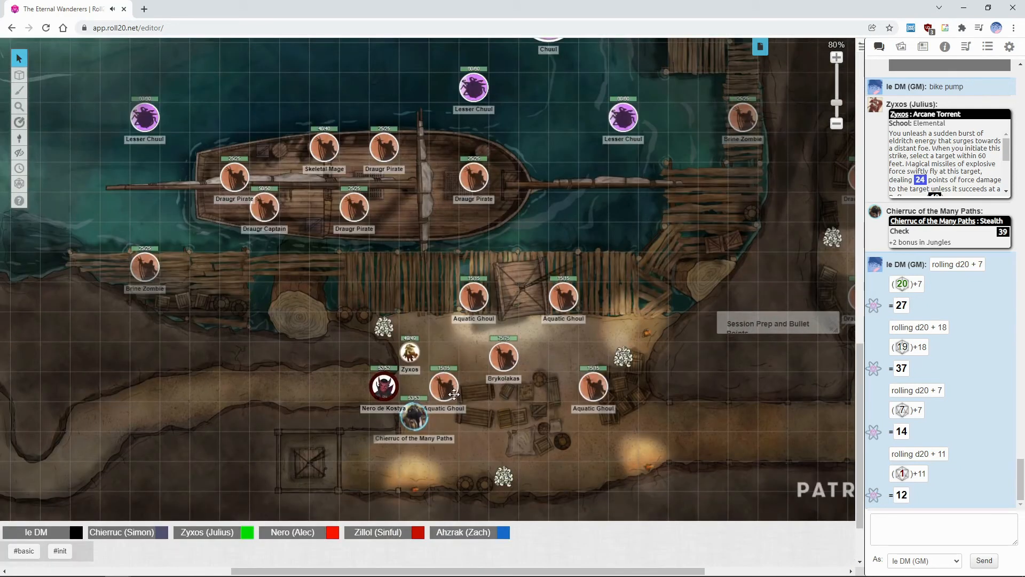
pyautogui.moveTo(618, 359)
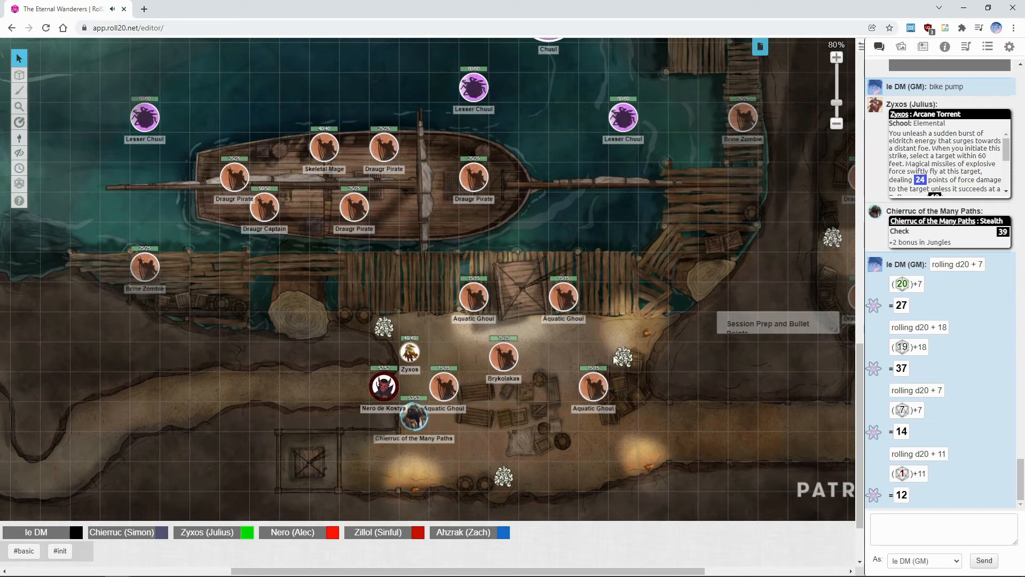
pyautogui.moveTo(658, 385)
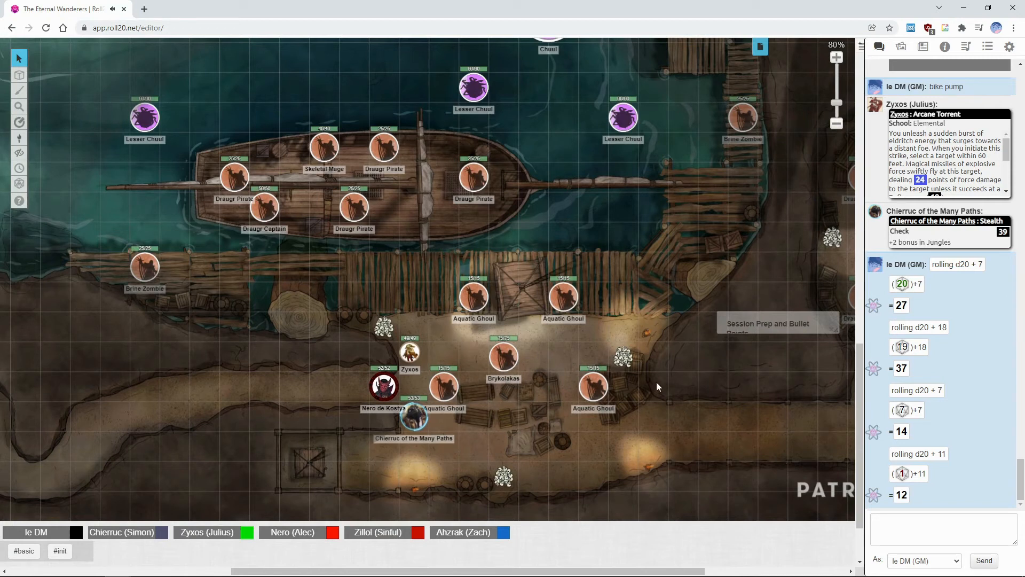
pyautogui.scroll(-3)
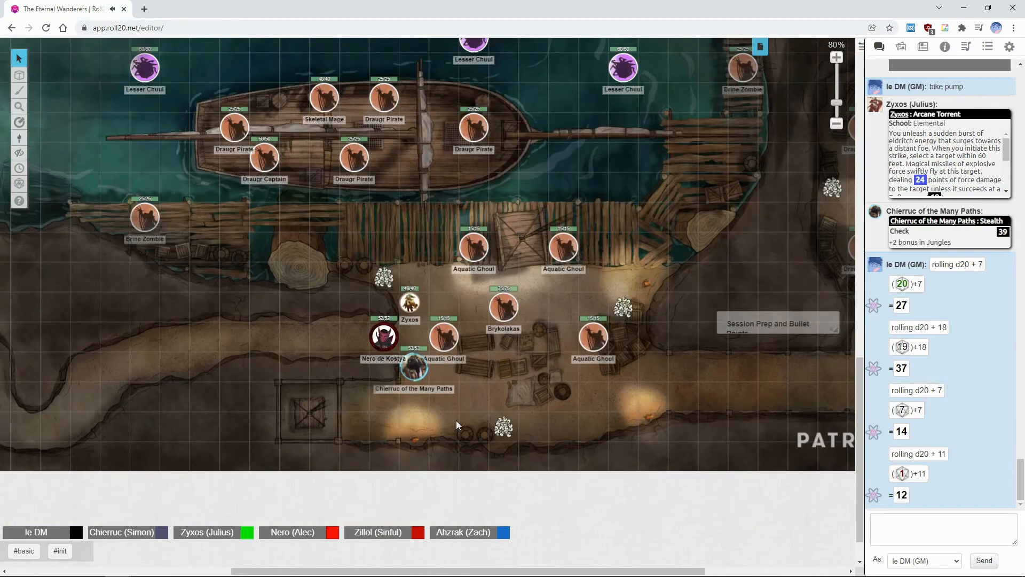
pyautogui.scroll(-3)
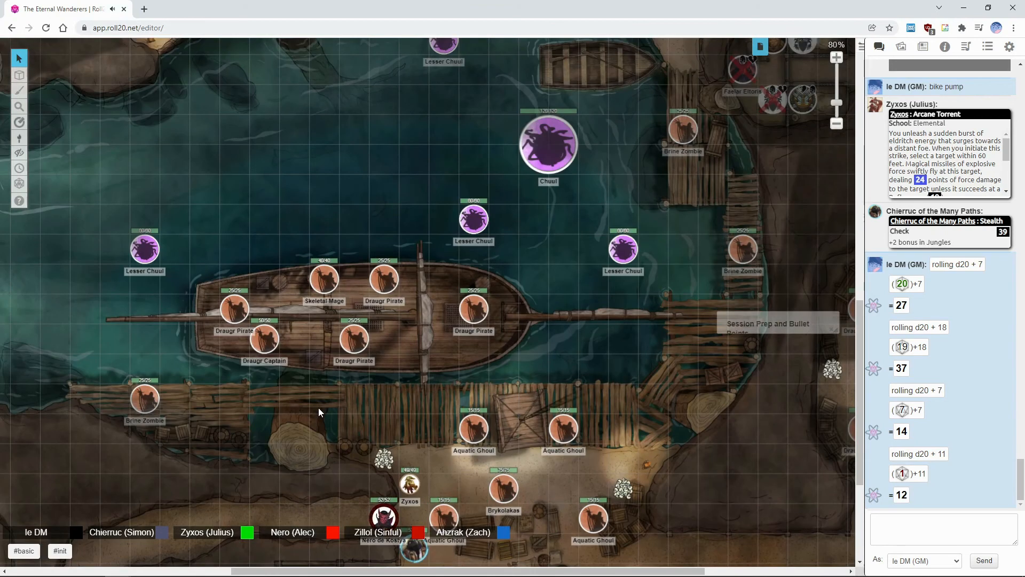
pyautogui.click(19, 122)
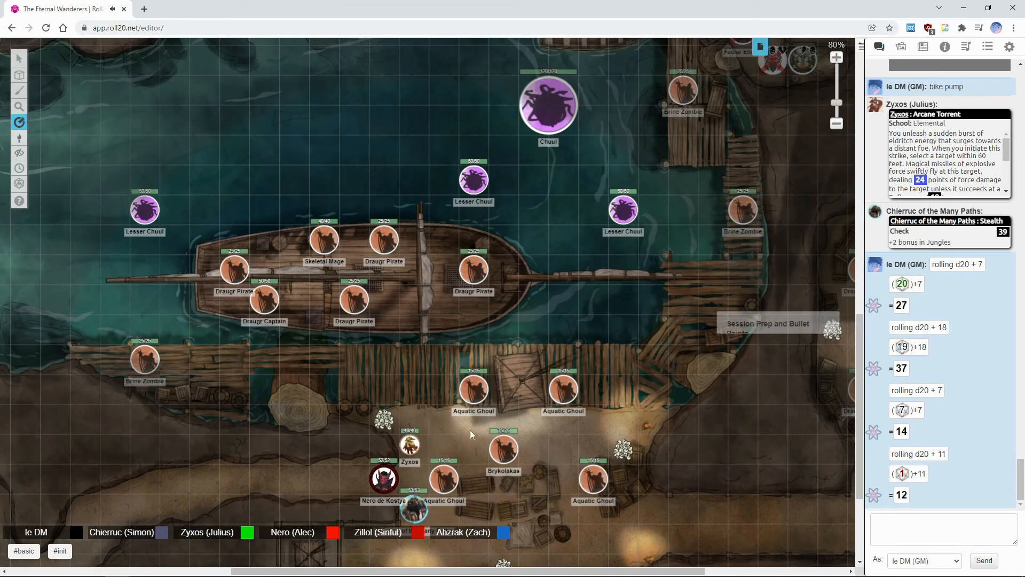
pyautogui.moveTo(471, 435); pyautogui.dragTo(438, 274)
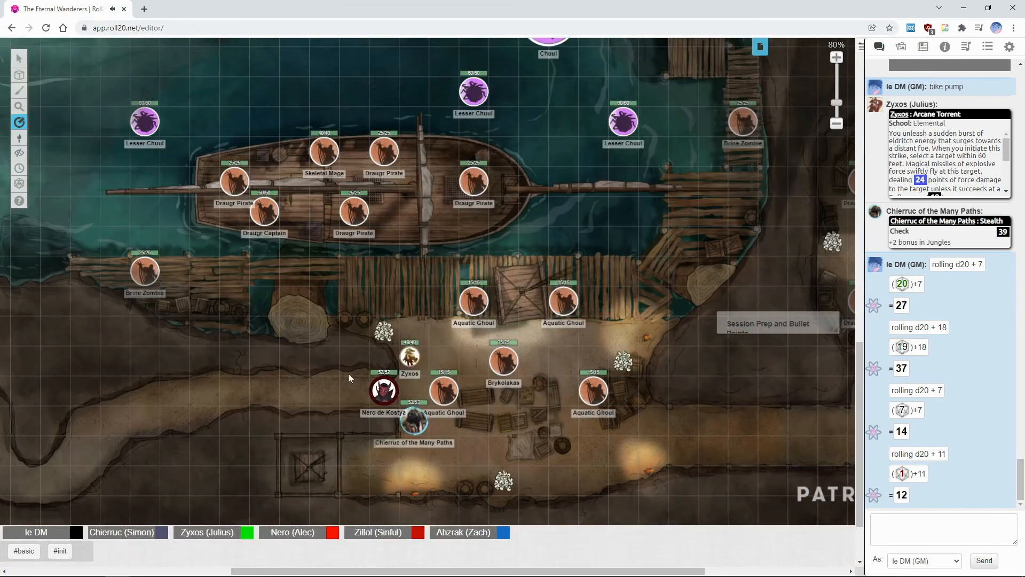
pyautogui.scroll(-3)
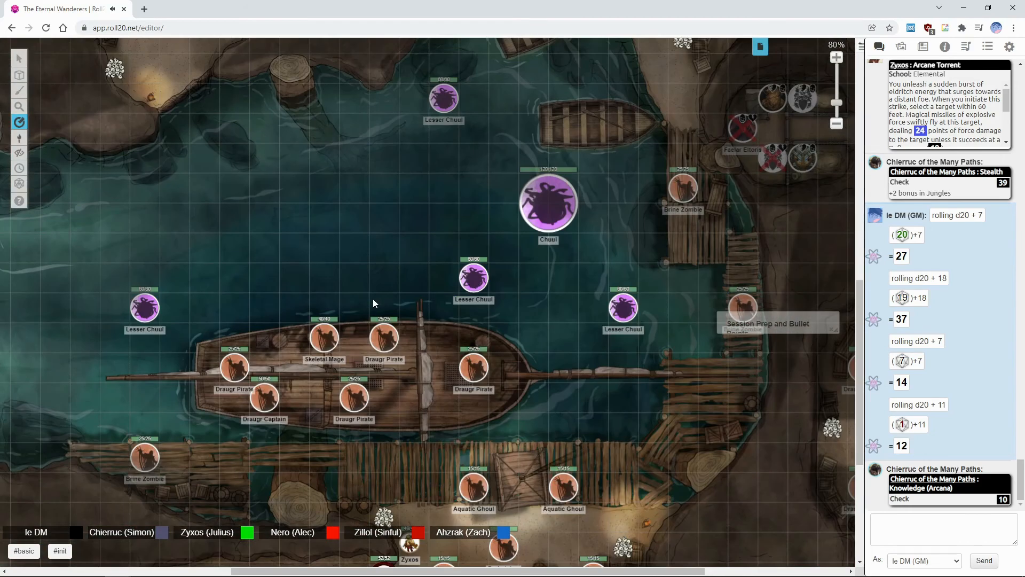
pyautogui.scroll(-3)
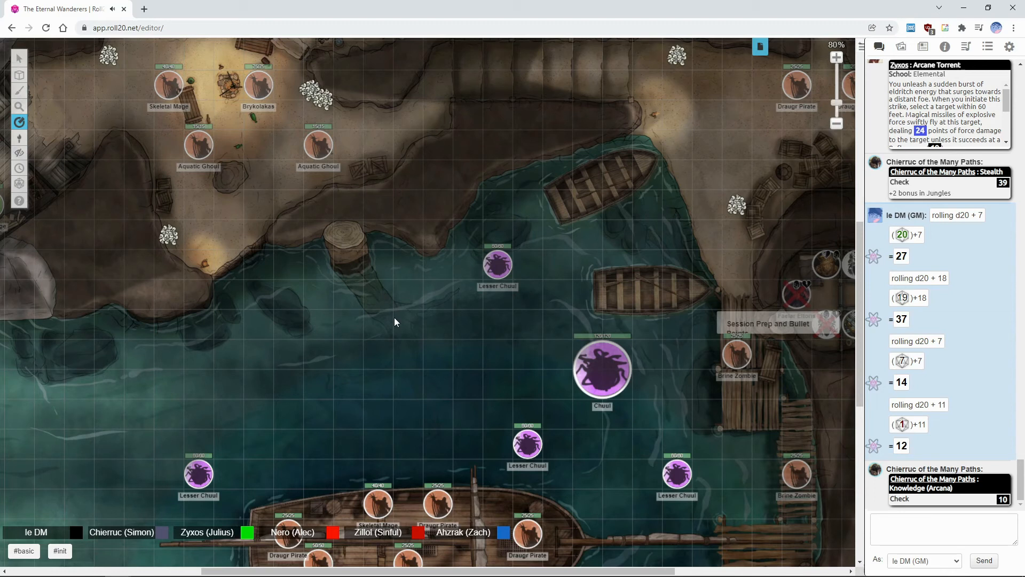
pyautogui.moveTo(336, 285)
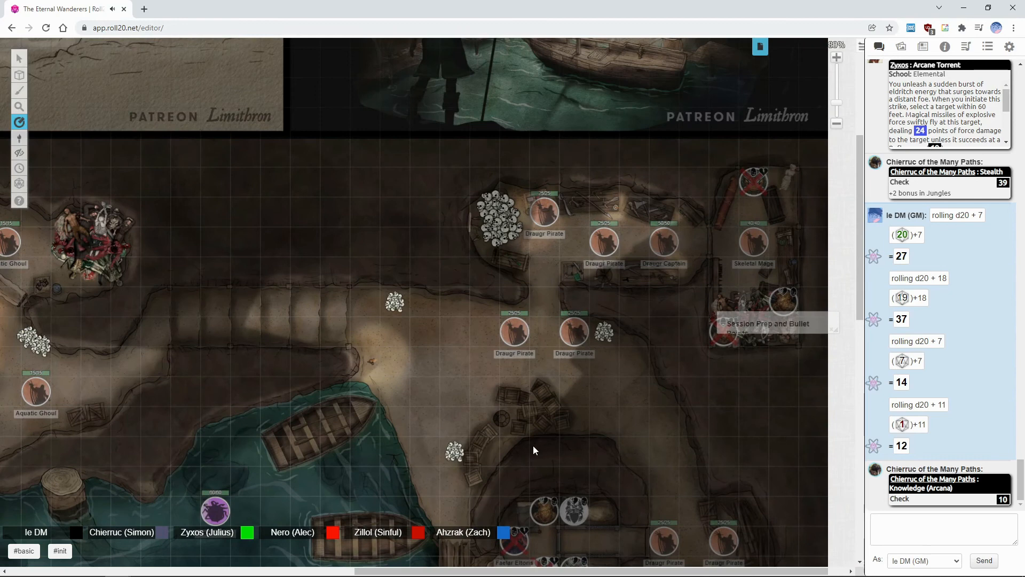
# Pan the map to frame the rocky inlet with draugr pirate tokens and a rowboat.
pyautogui.scroll(-3)
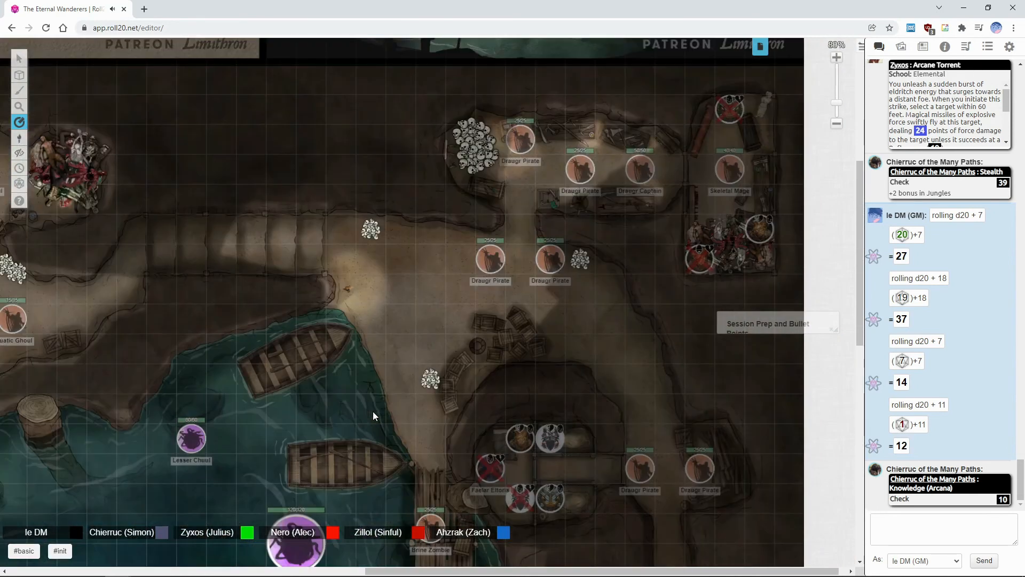
pyautogui.moveTo(434, 510)
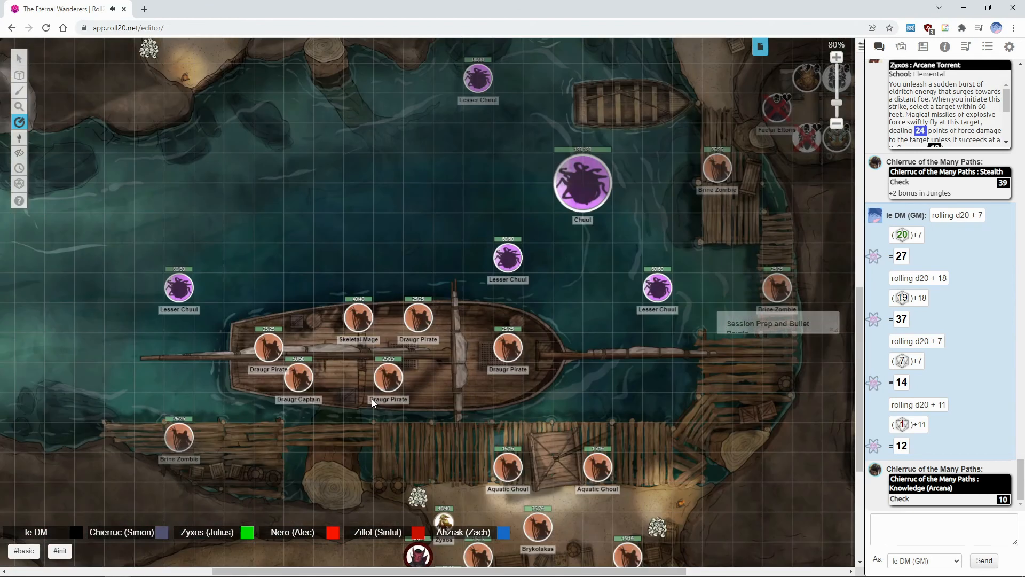
# Pan right past the ship, measuring with the ruler, to the east docks' Draugr tokens.
pyautogui.scroll(-3)
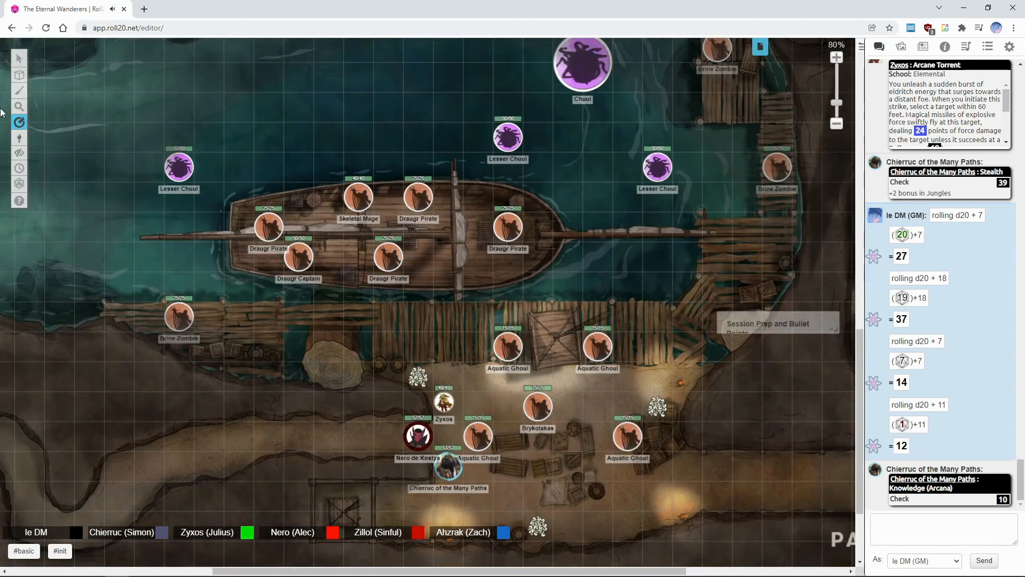
pyautogui.moveTo(450, 466); pyautogui.dragTo(551, 495)
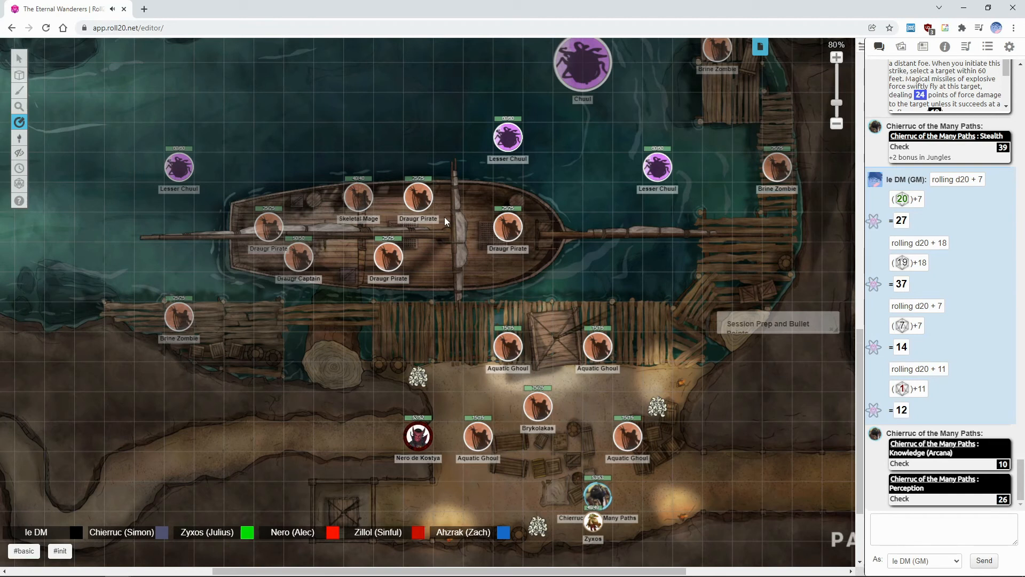
pyautogui.moveTo(181, 197)
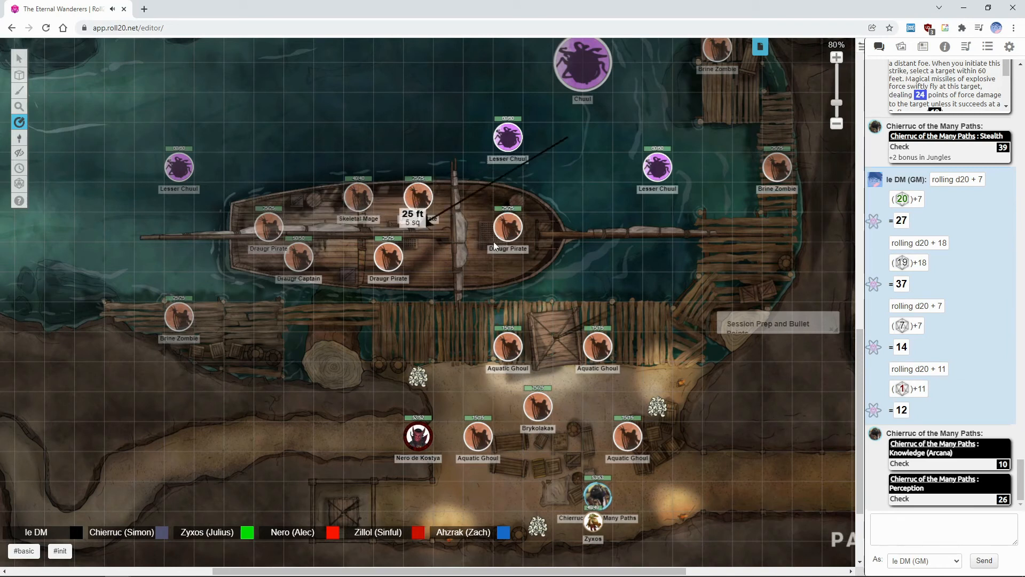
pyautogui.scroll(-3)
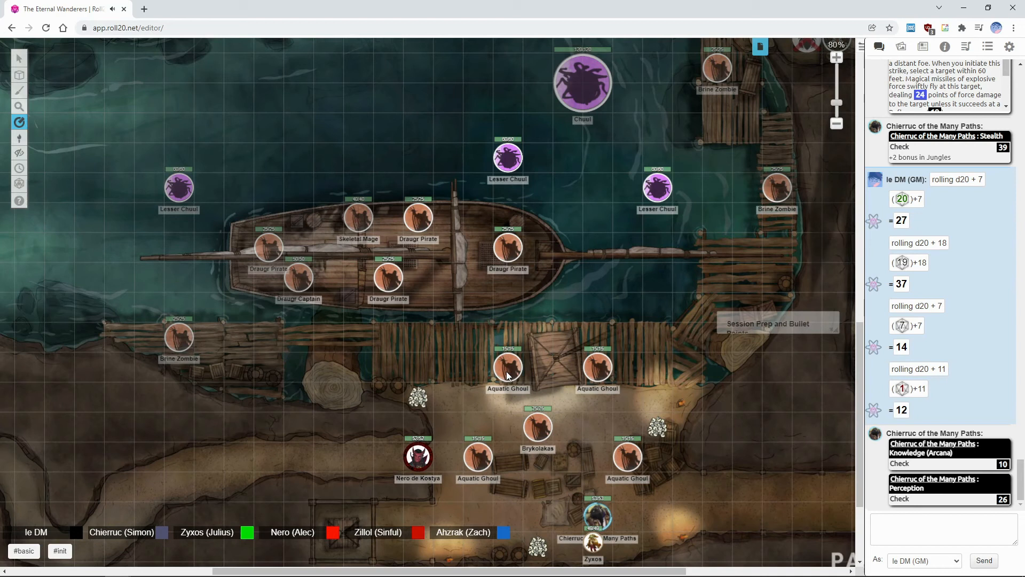
pyautogui.moveTo(407, 466)
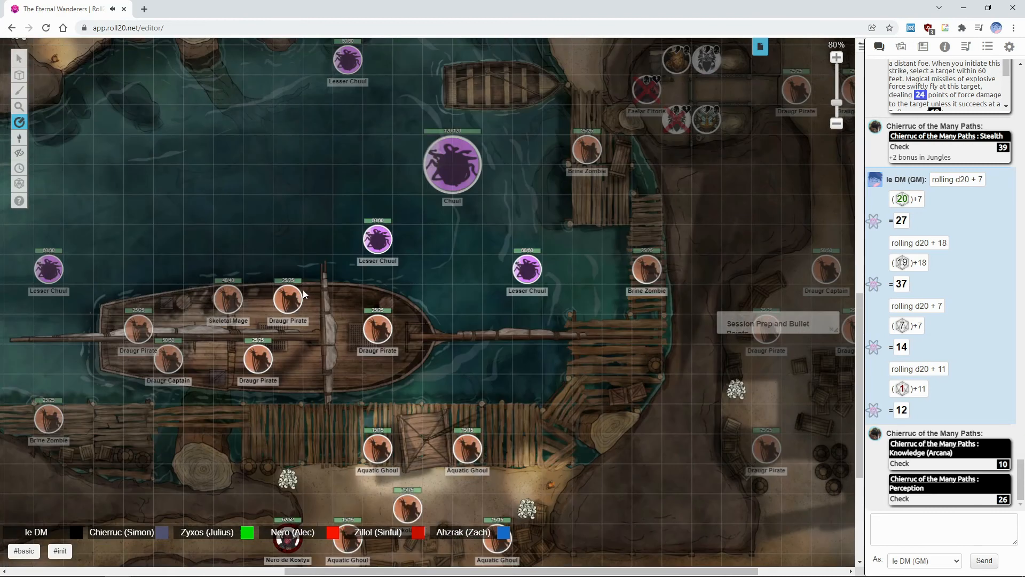
pyautogui.click(18, 123)
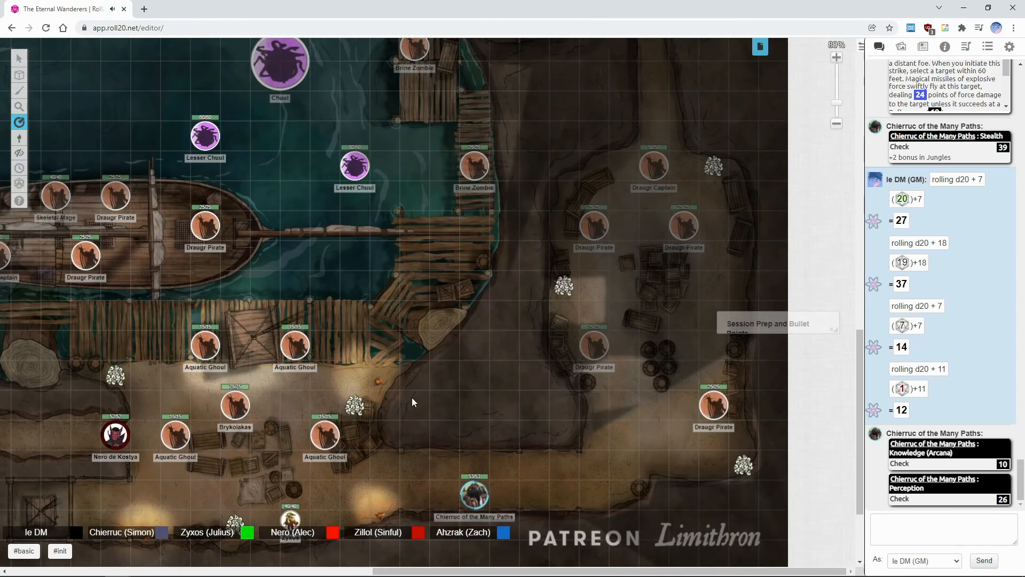
pyautogui.moveTo(474, 490); pyautogui.dragTo(588, 490)
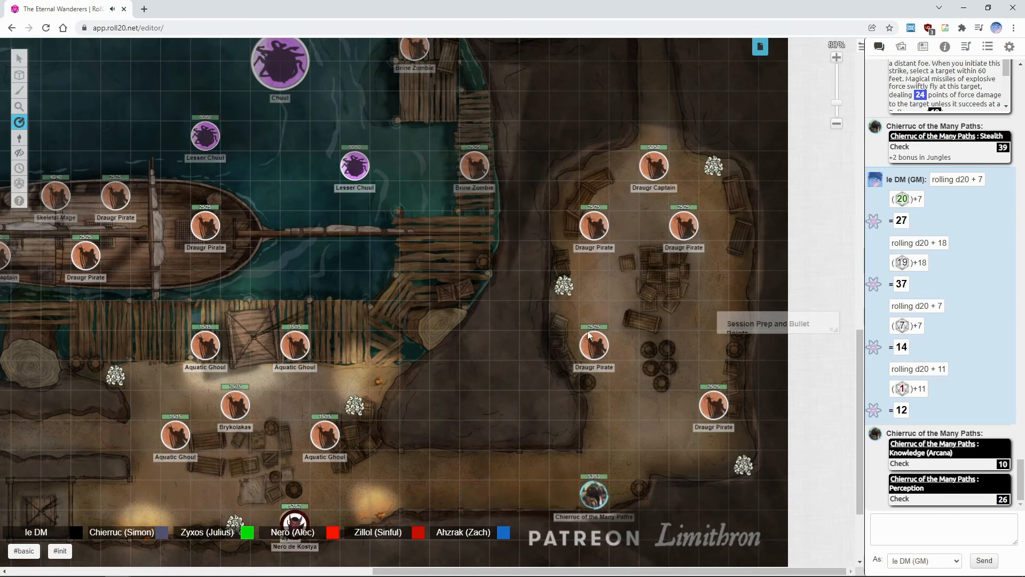
pyautogui.moveTo(503, 345)
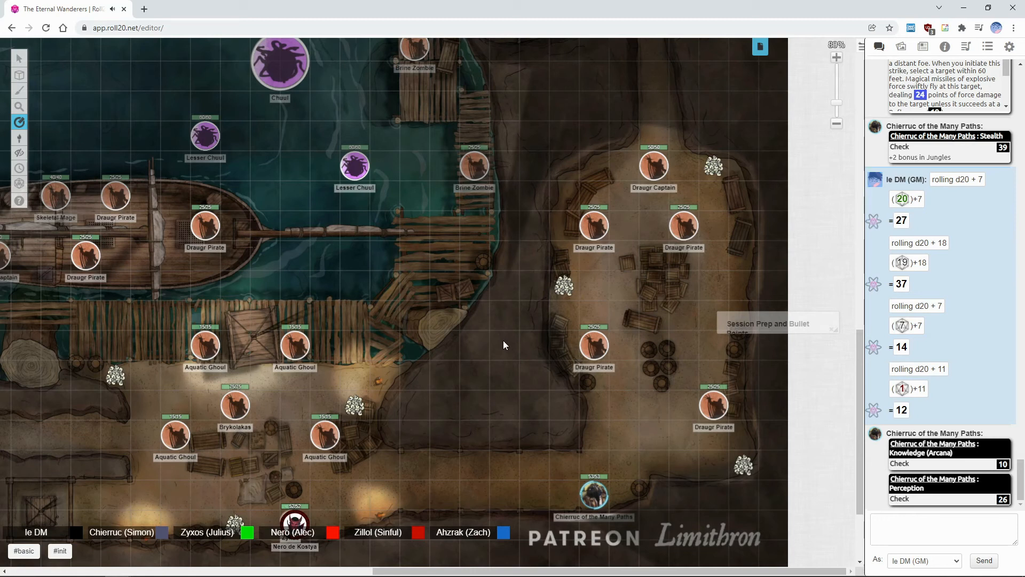
pyautogui.moveTo(61, 73)
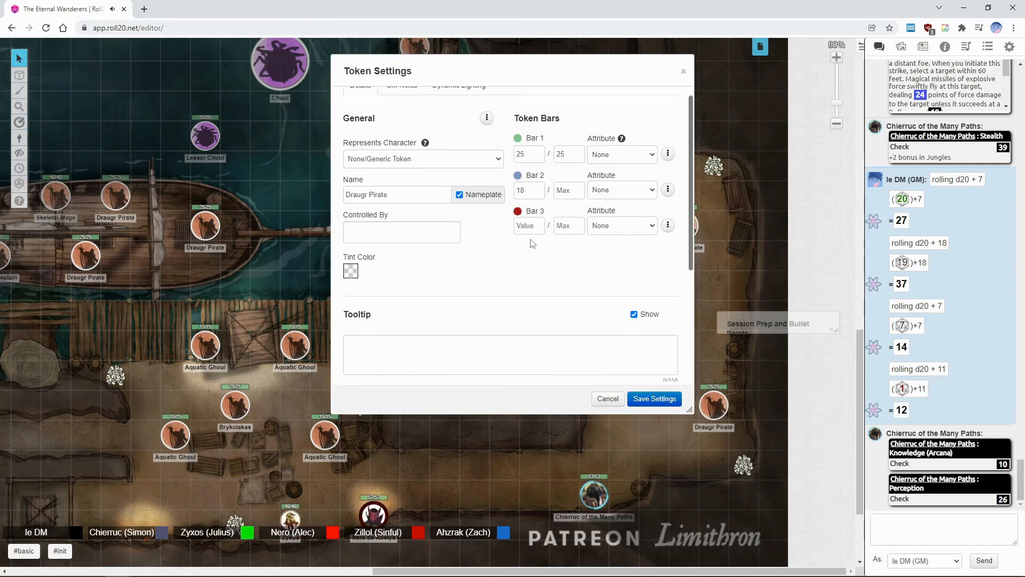
pyautogui.click(402, 100)
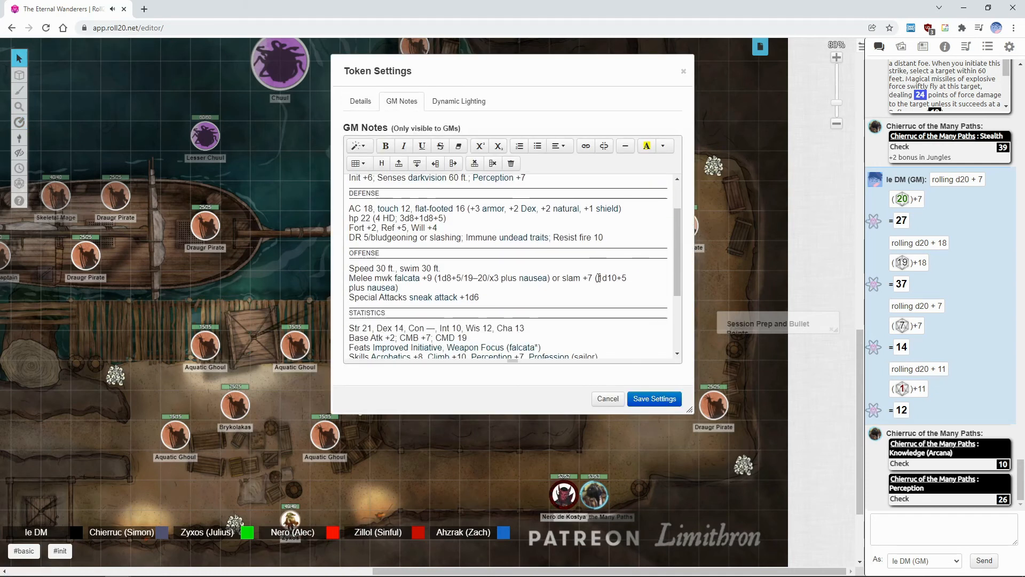
pyautogui.scroll(-3)
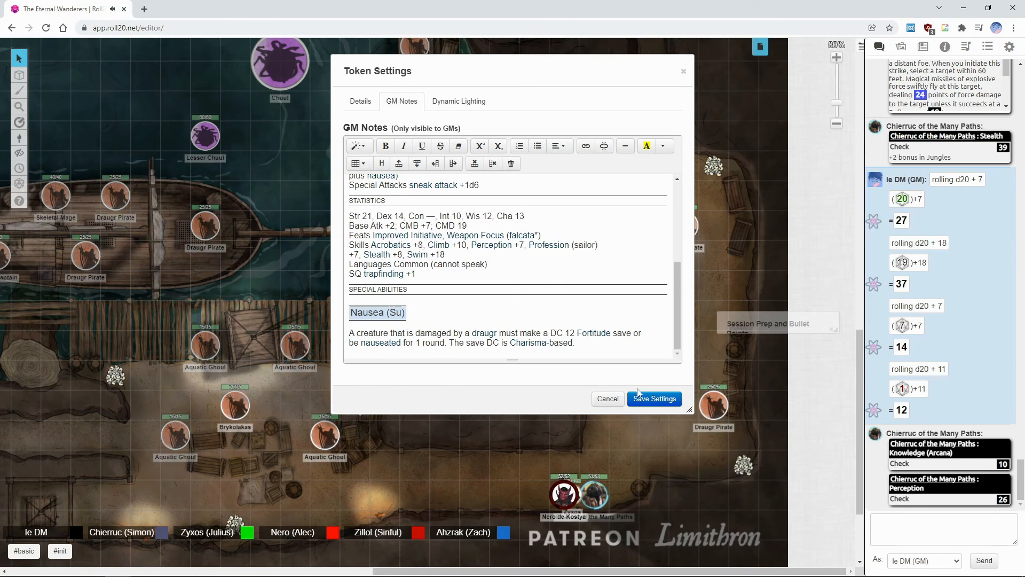
pyautogui.click(654, 399)
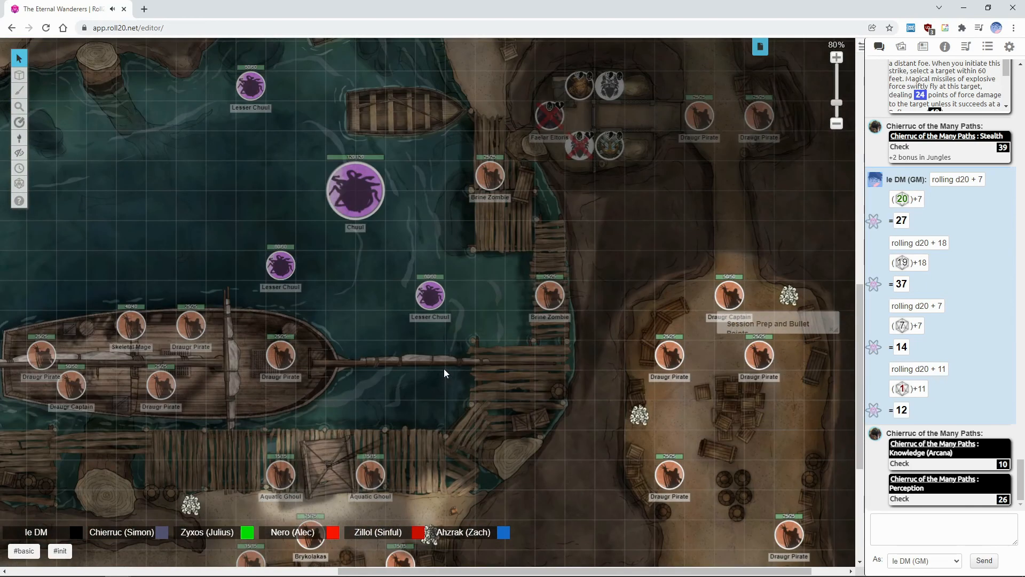
pyautogui.scroll(-3)
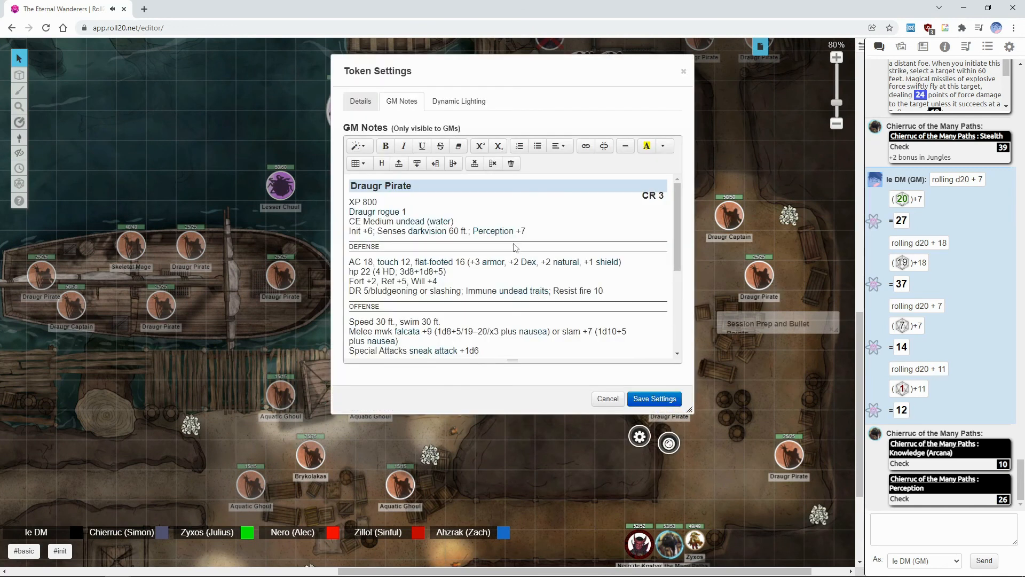
pyautogui.click(359, 101)
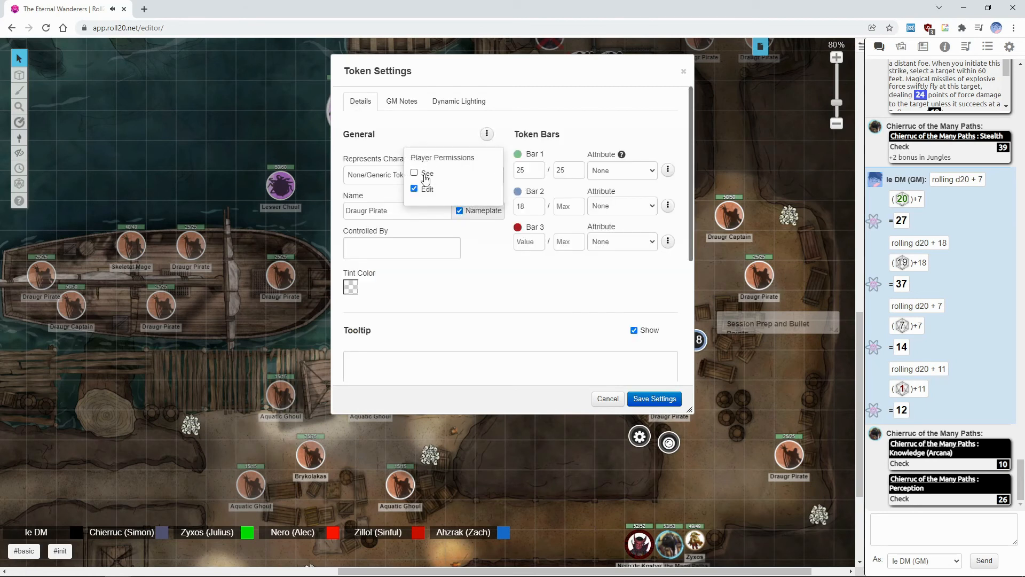
pyautogui.click(653, 399)
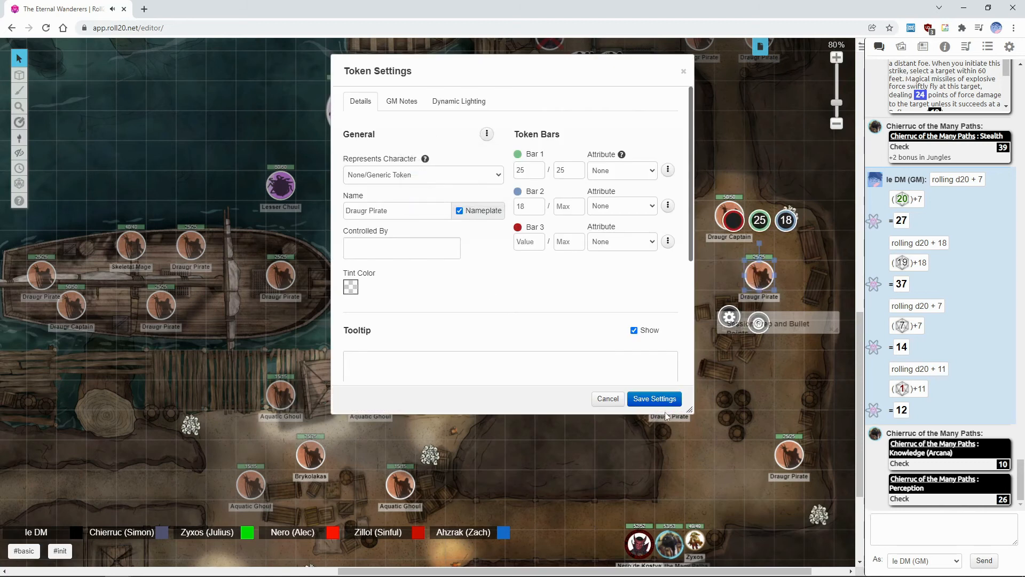
pyautogui.click(653, 399)
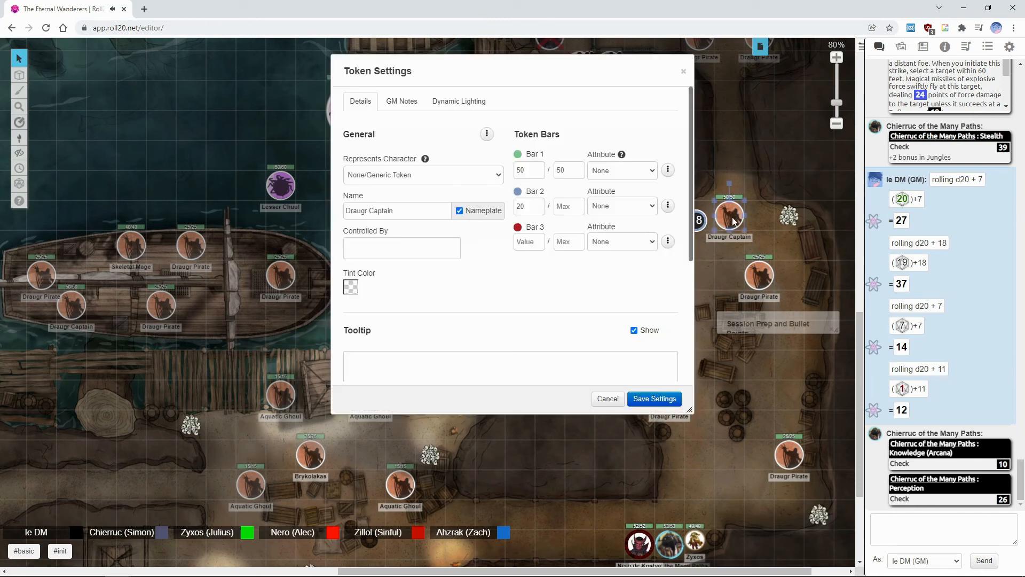
pyautogui.click(653, 399)
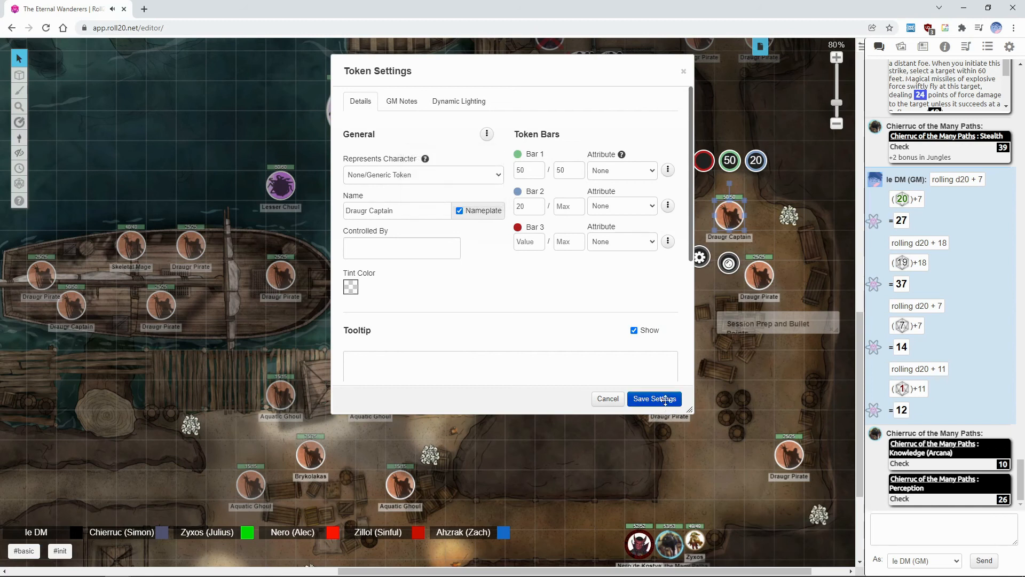
pyautogui.click(487, 134)
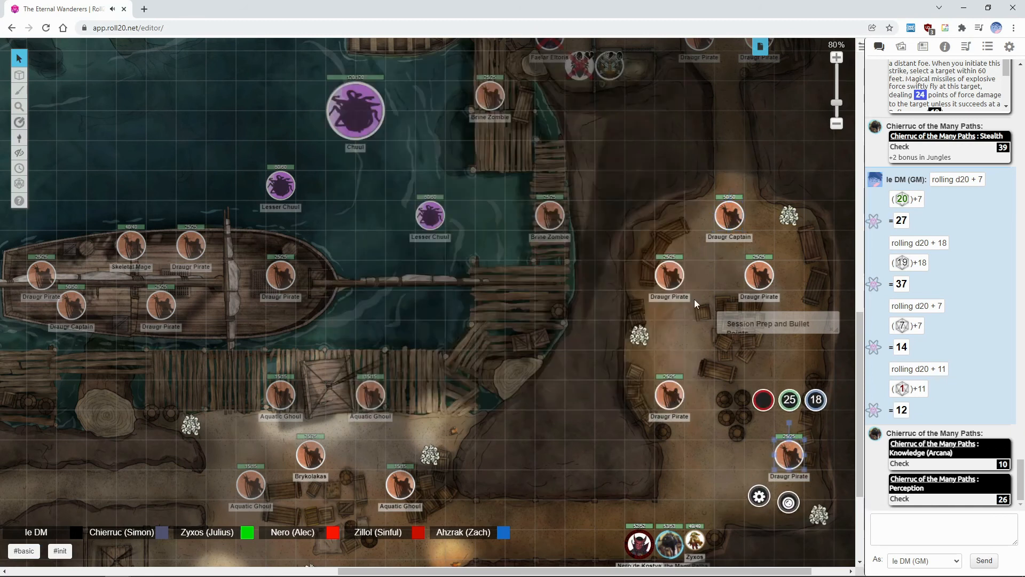
pyautogui.doubleClick(728, 216)
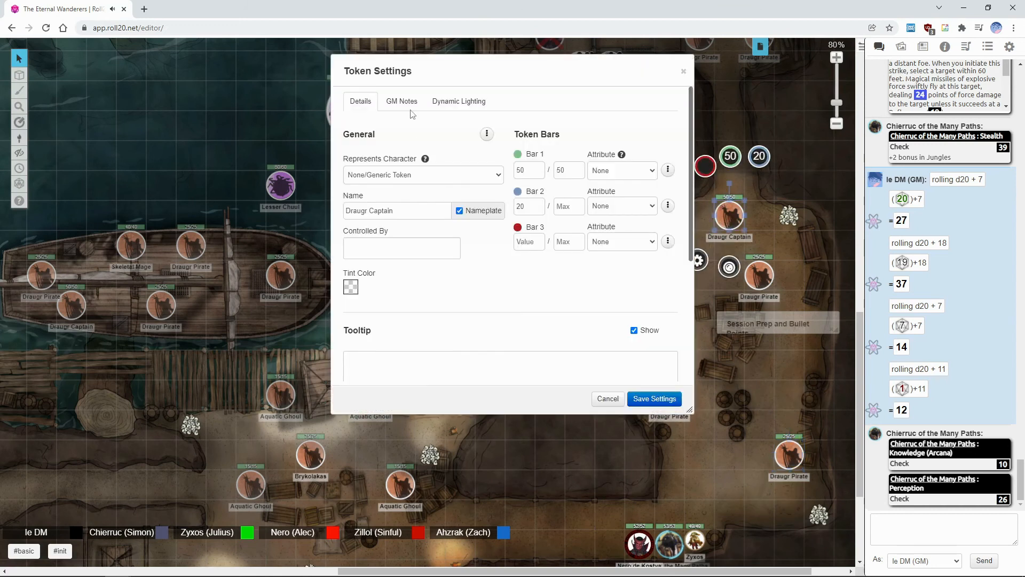
pyautogui.click(402, 101)
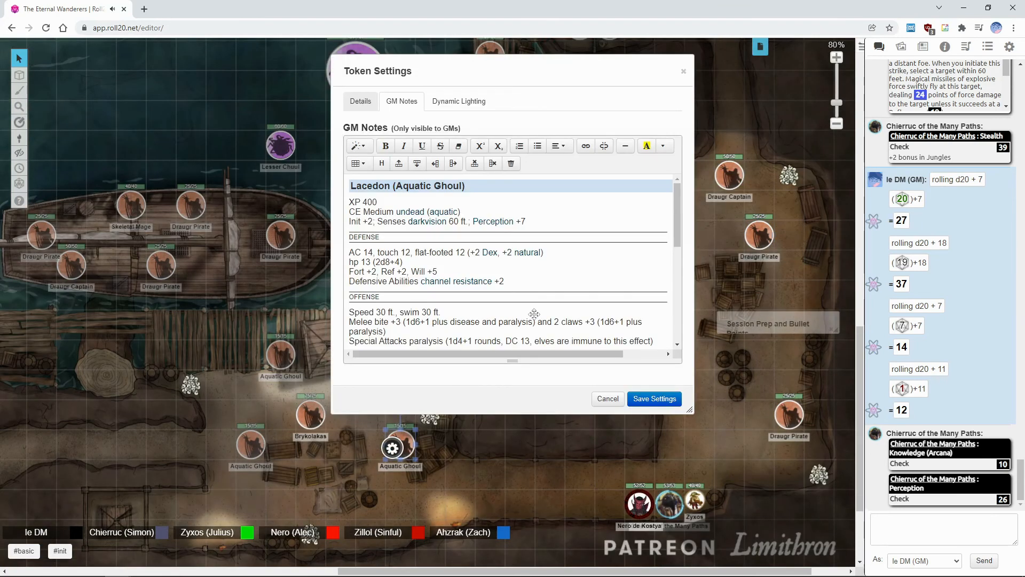
pyautogui.scroll(-3)
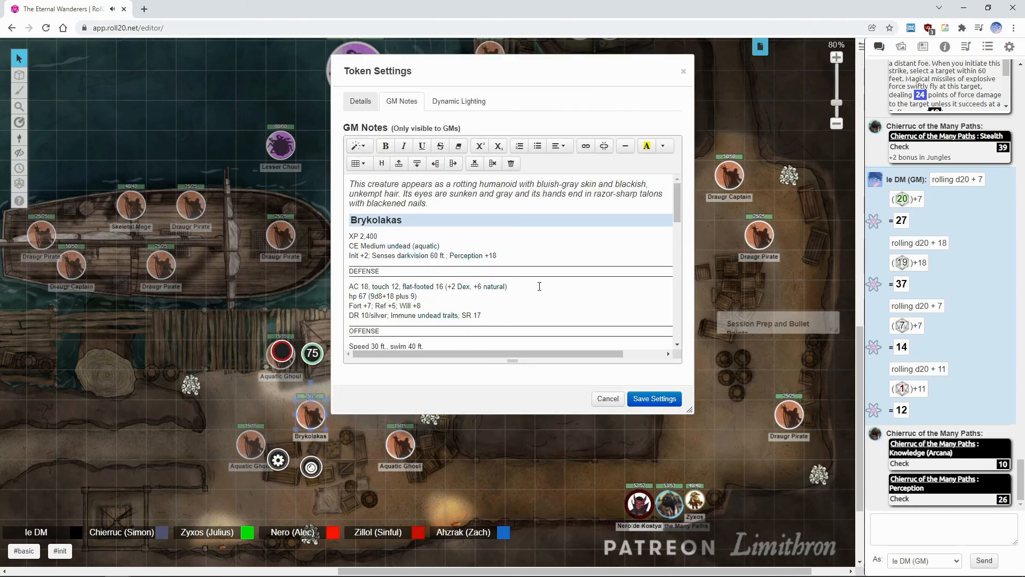
pyautogui.scroll(-3)
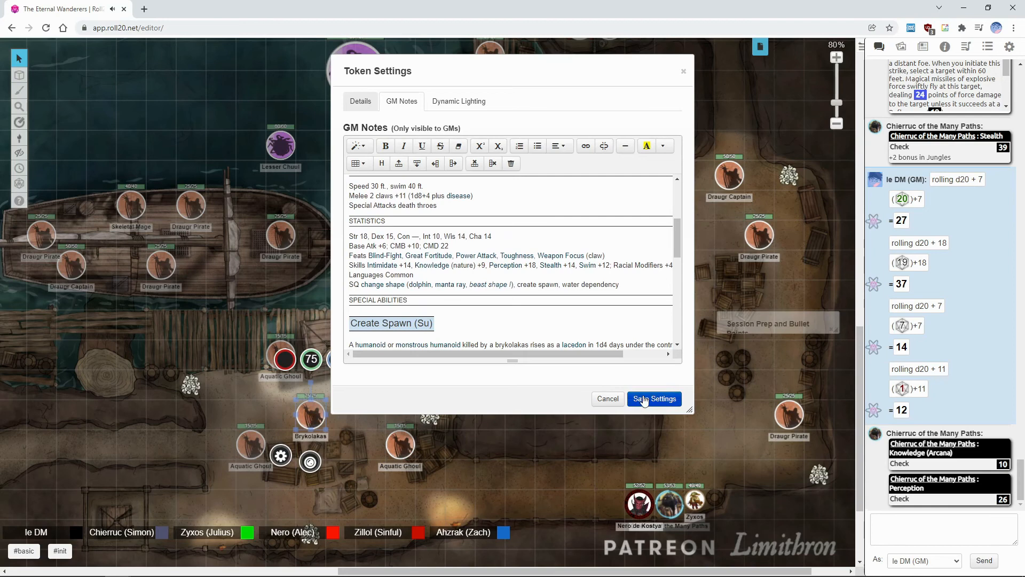
pyautogui.click(654, 399)
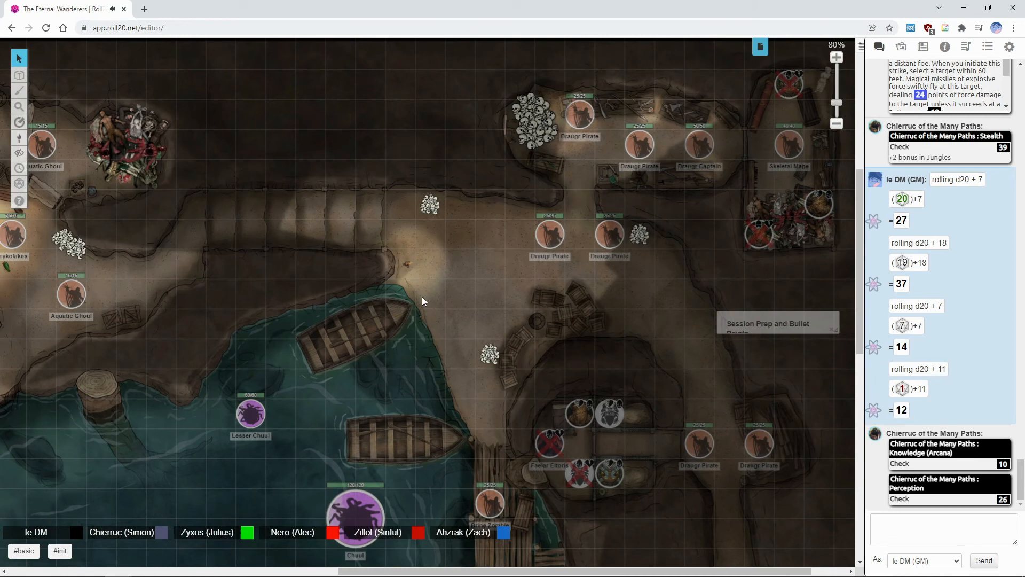
# Pan the map and move Chierruc's token two squares up, 10 ft from a Draugr Pirate.
pyautogui.scroll(-3)
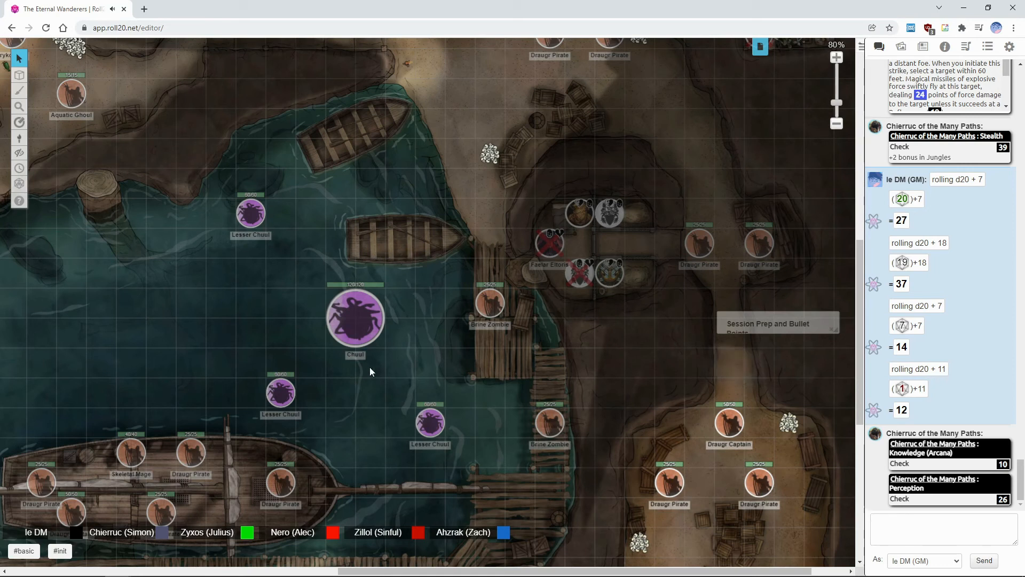
pyautogui.moveTo(297, 441)
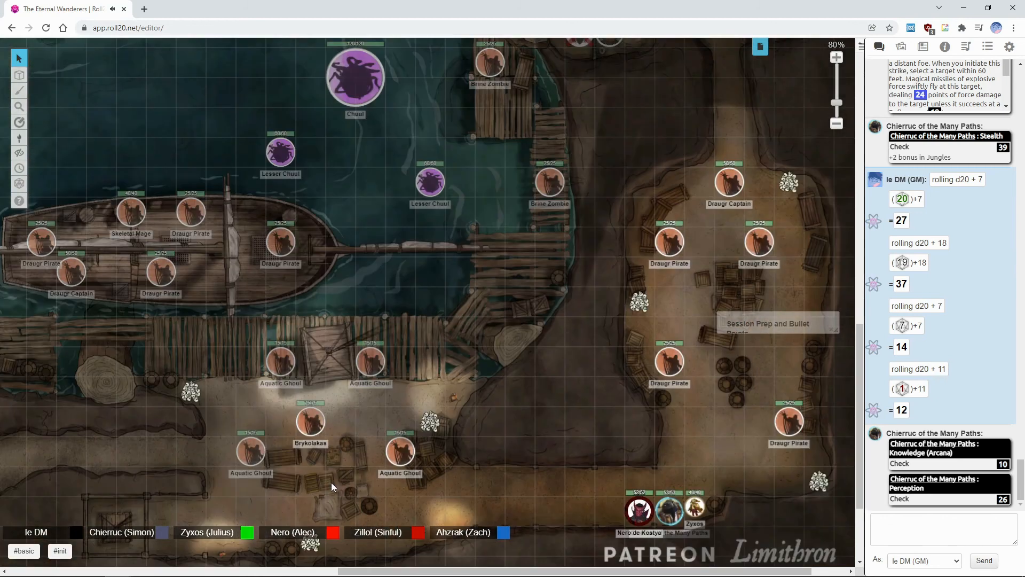
pyautogui.scroll(-3)
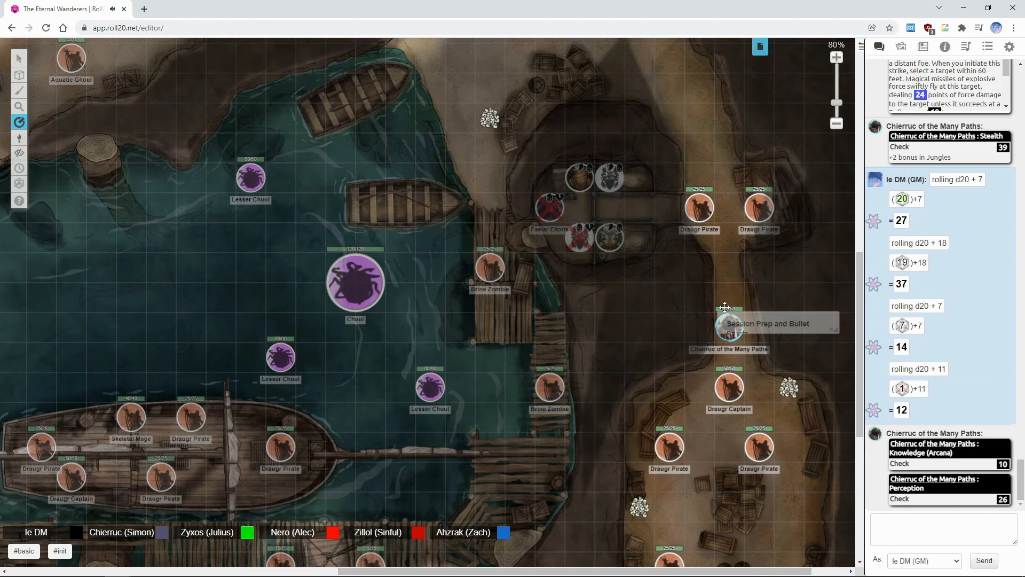
pyautogui.moveTo(729, 320); pyautogui.dragTo(699, 209)
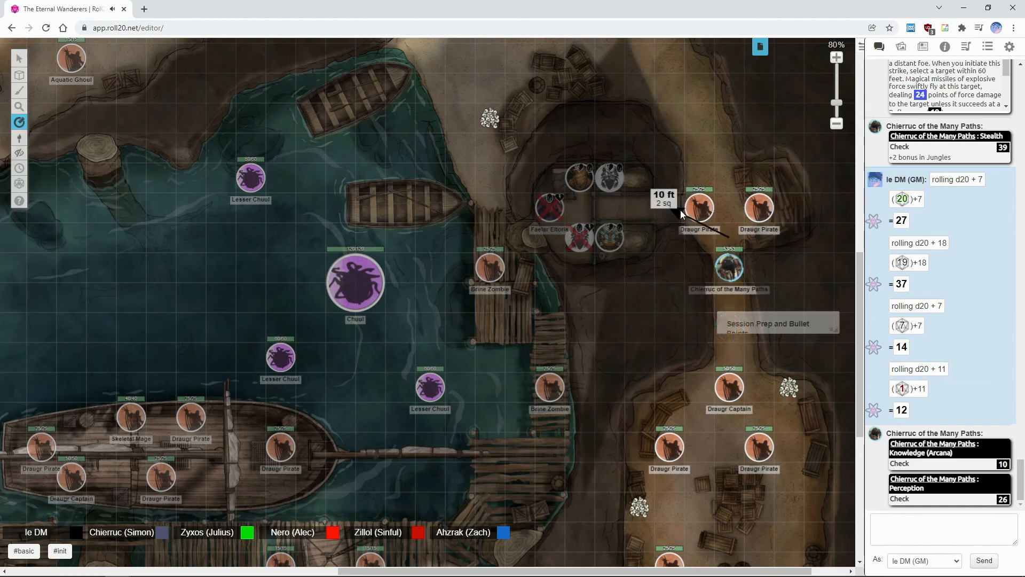
pyautogui.moveTo(677, 221)
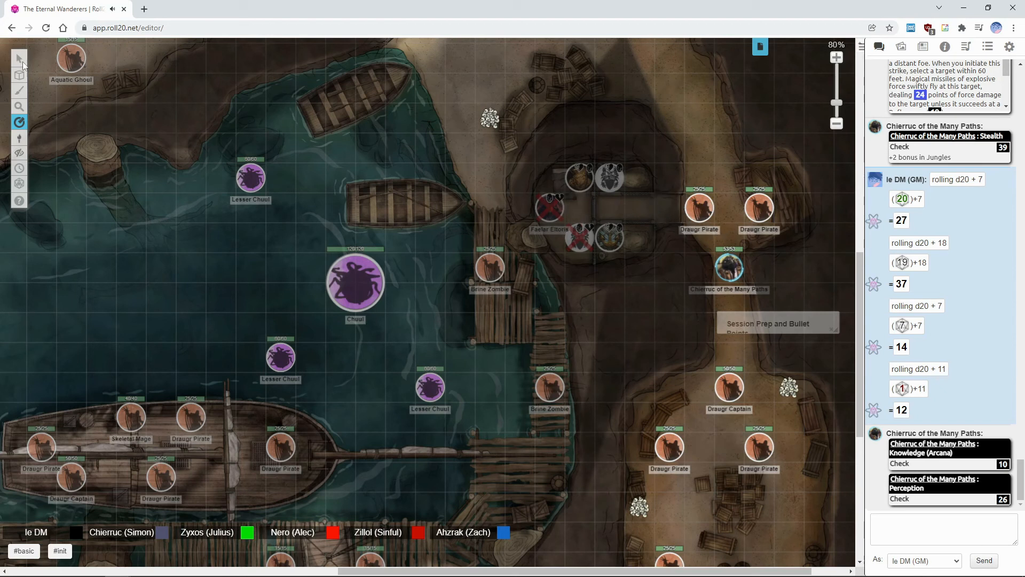
pyautogui.doubleClick(699, 209)
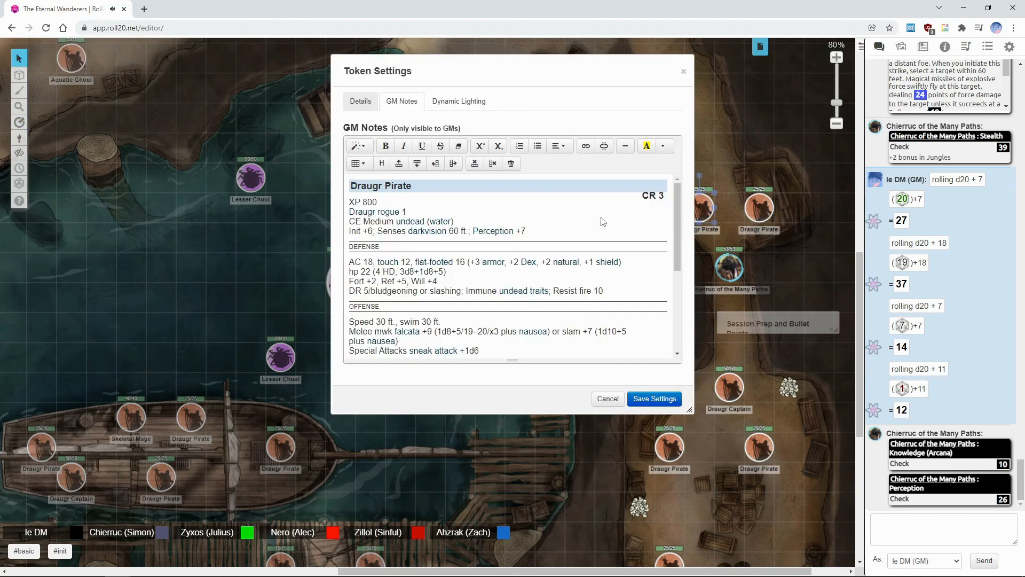
pyautogui.click(361, 101)
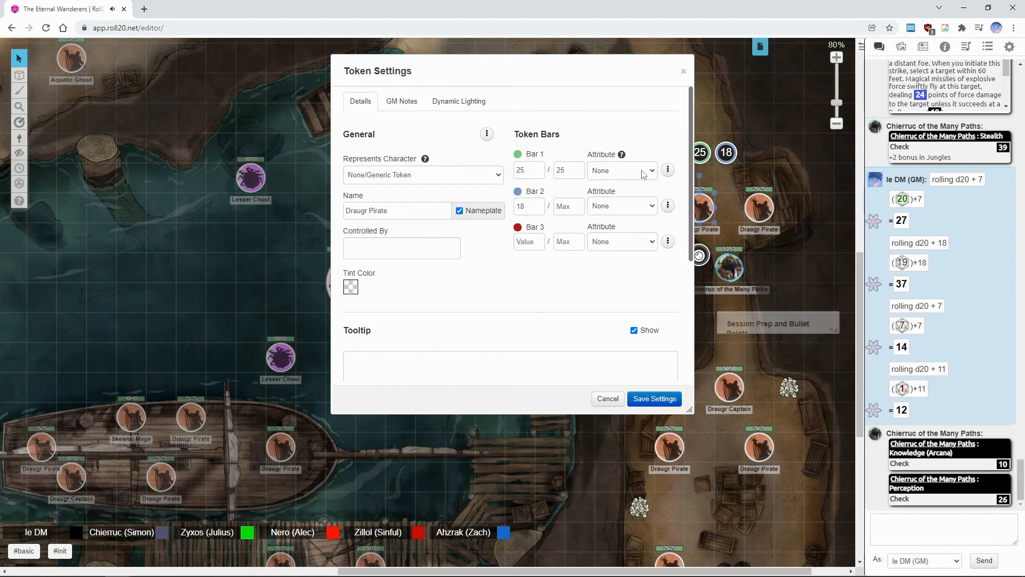
pyautogui.click(486, 134)
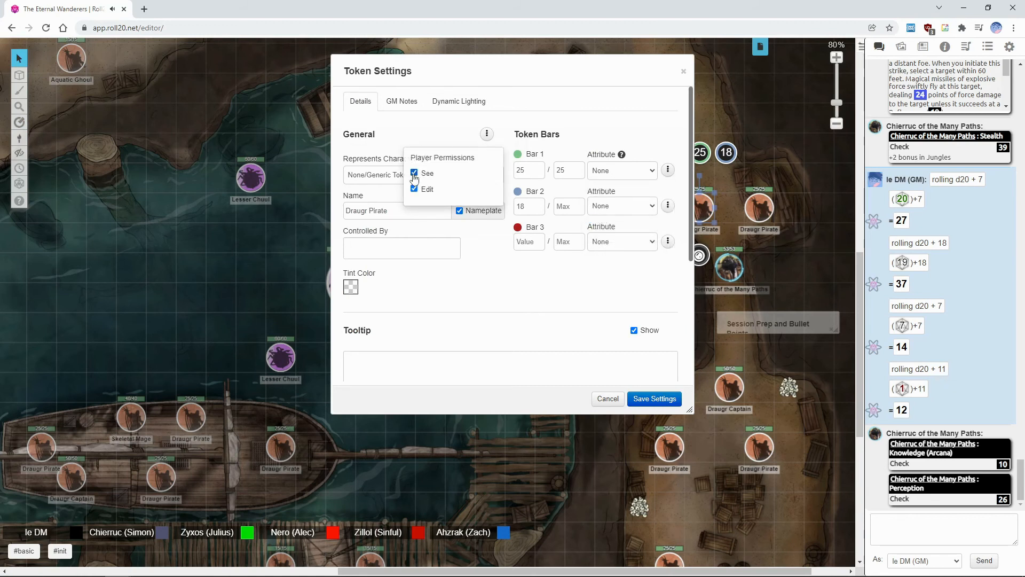
pyautogui.click(654, 398)
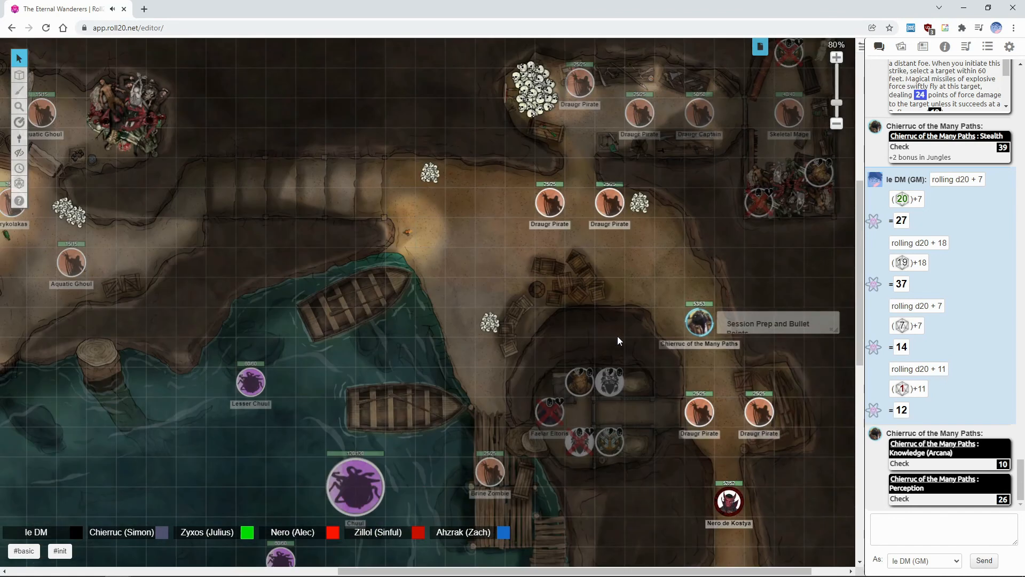
pyautogui.scroll(-3)
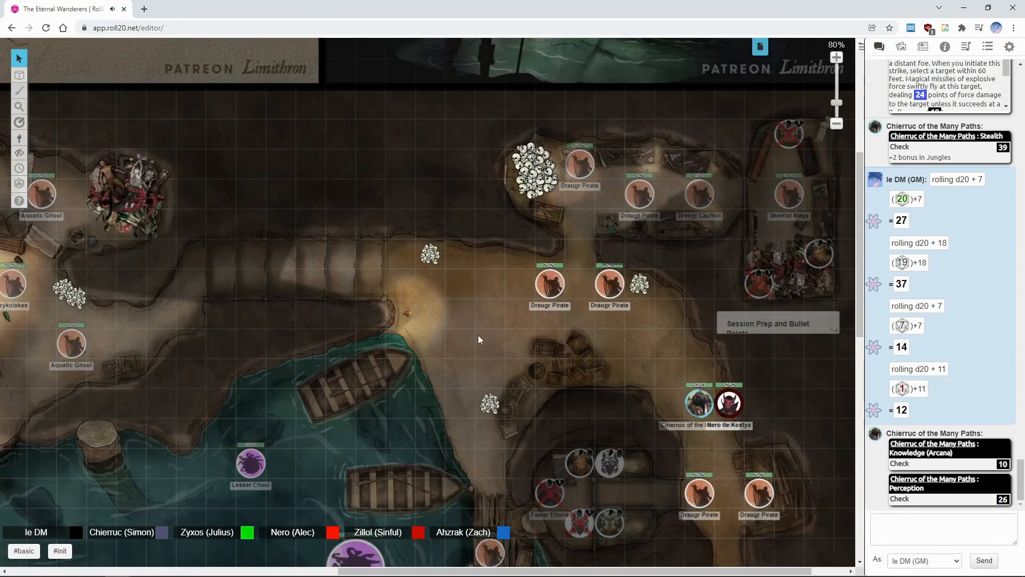
pyautogui.moveTo(457, 560)
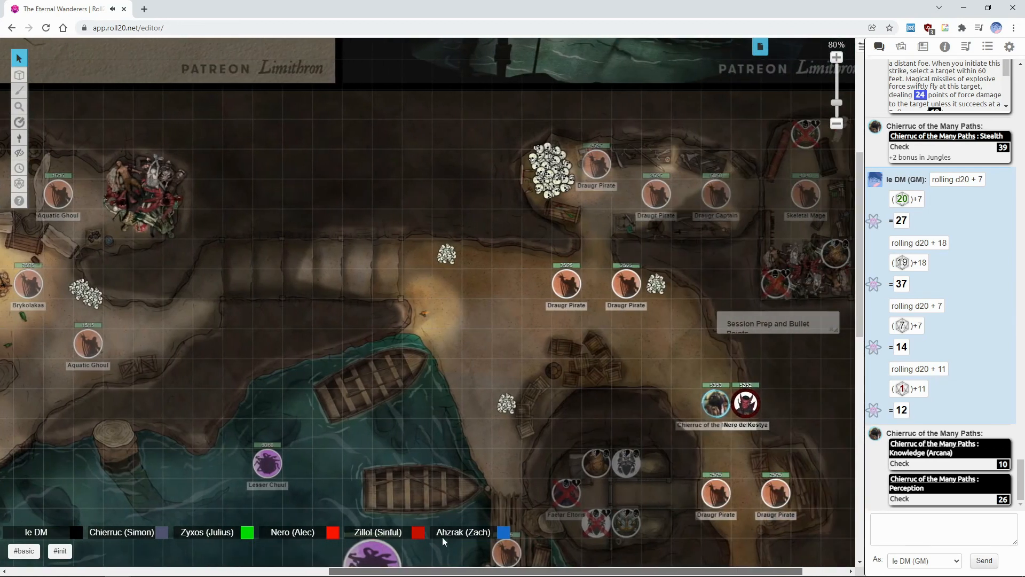
pyautogui.click(19, 122)
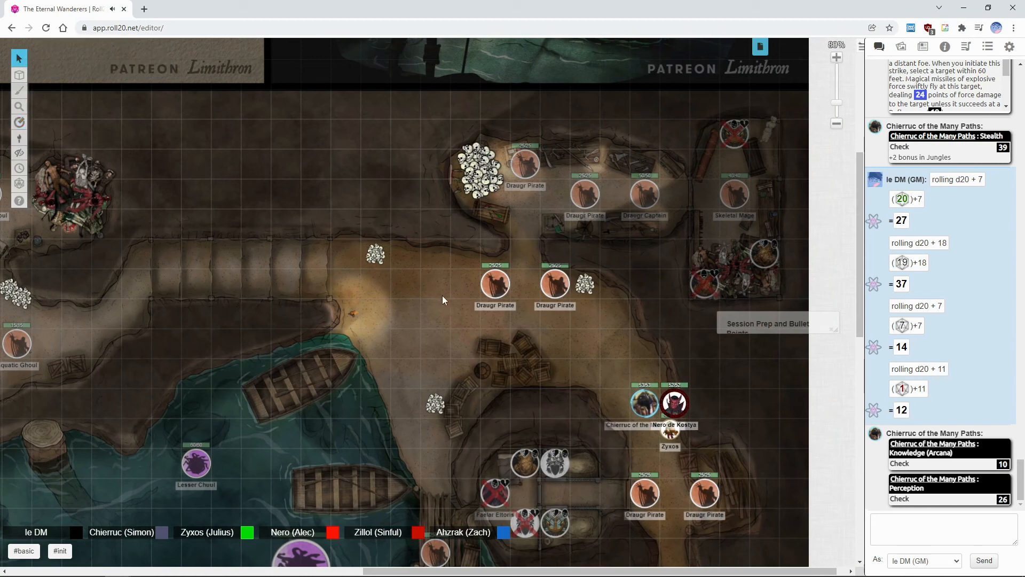
pyautogui.doubleClick(495, 281)
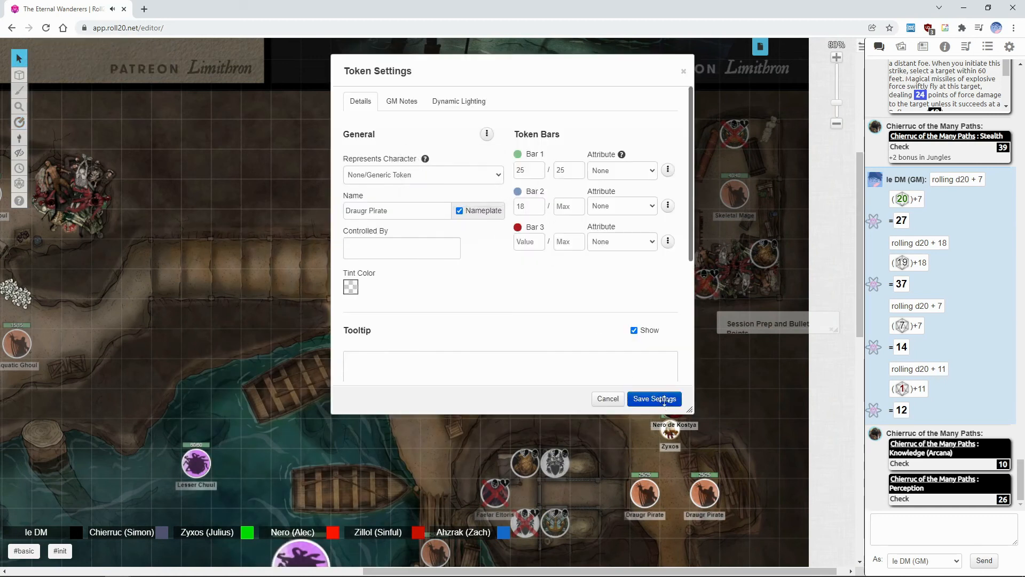
pyautogui.click(653, 398)
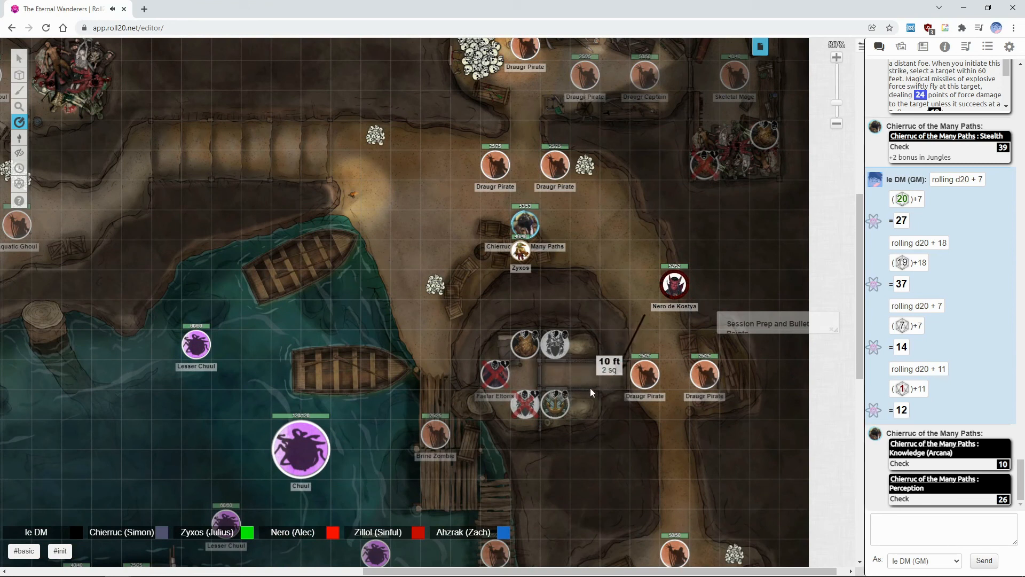
pyautogui.moveTo(674, 283); pyautogui.dragTo(554, 253)
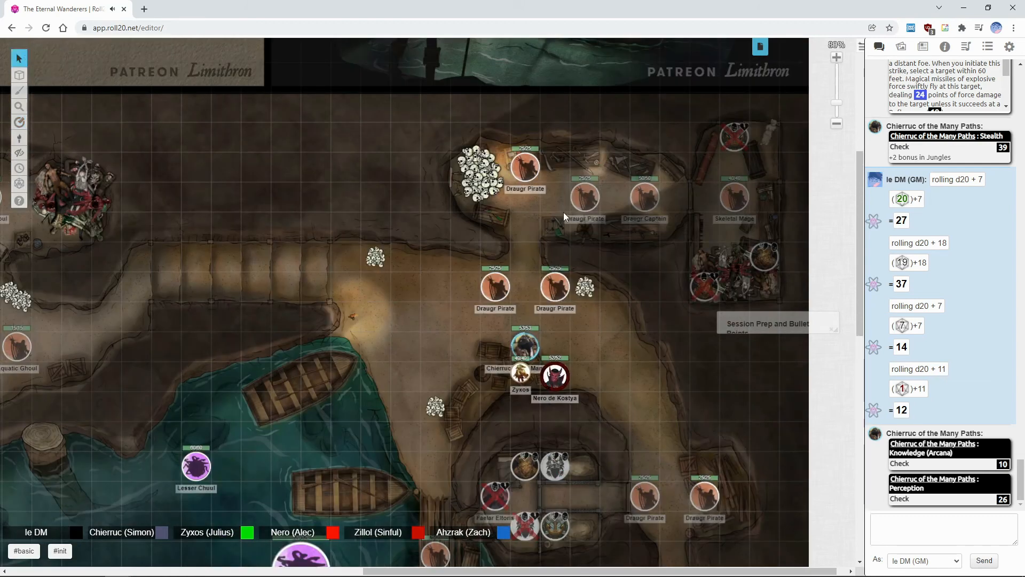
pyautogui.moveTo(519, 198)
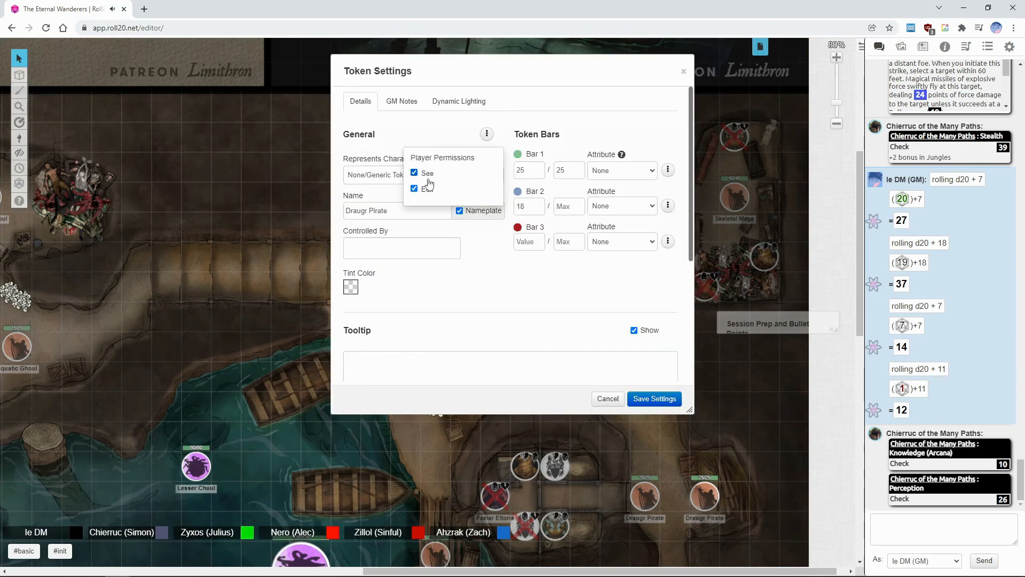
pyautogui.click(653, 398)
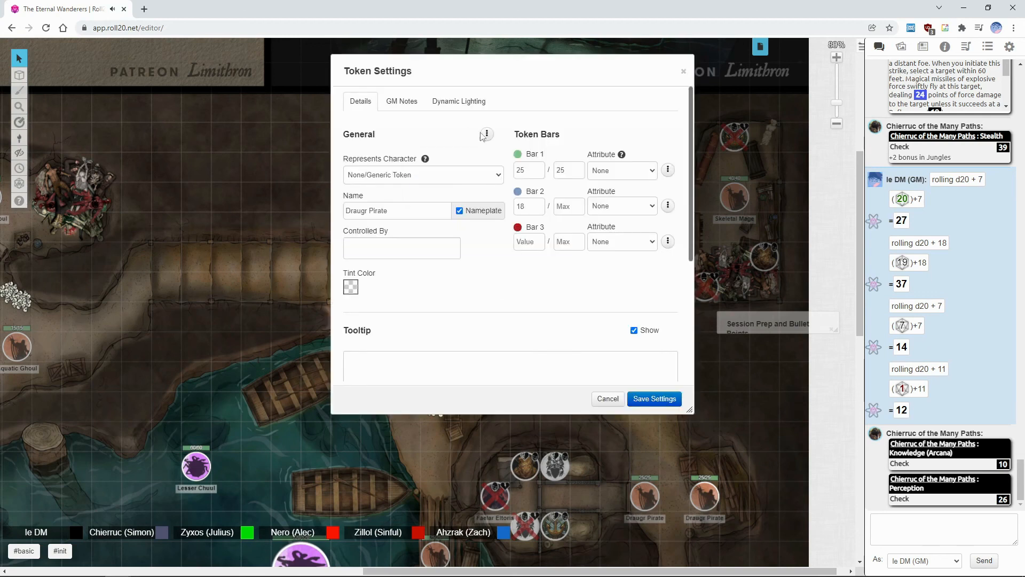
pyautogui.click(653, 398)
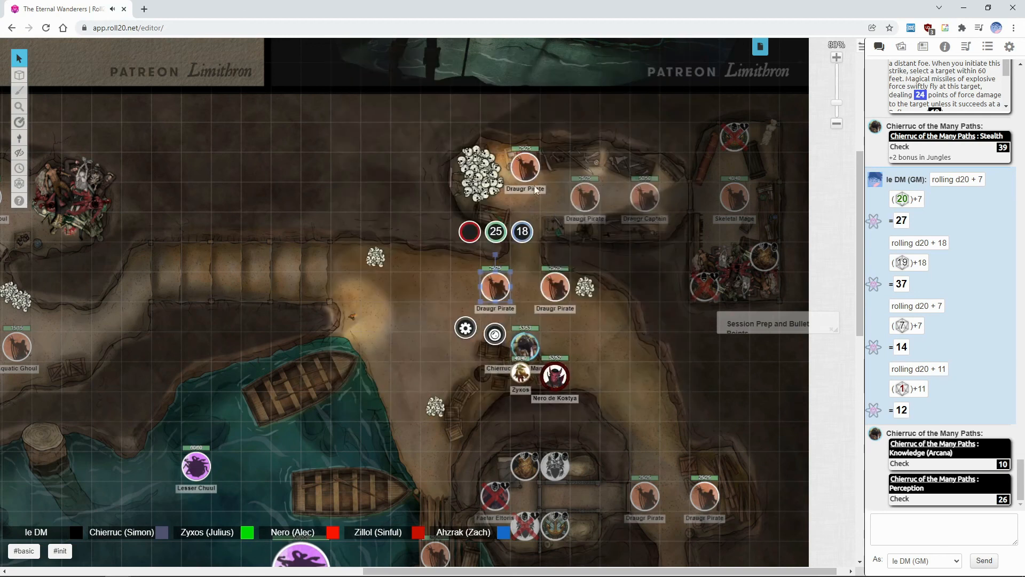
pyautogui.doubleClick(522, 167)
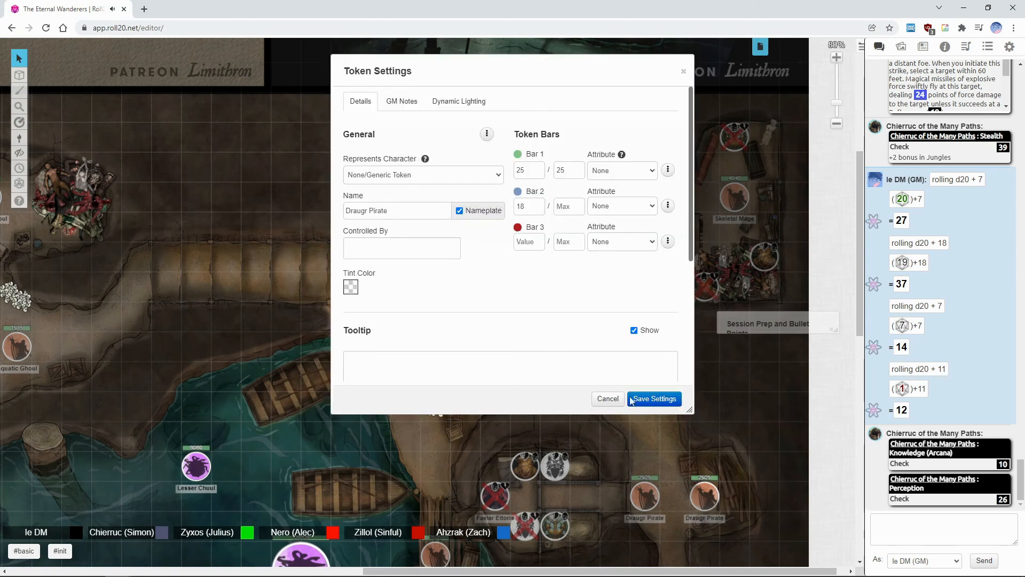
pyautogui.click(653, 399)
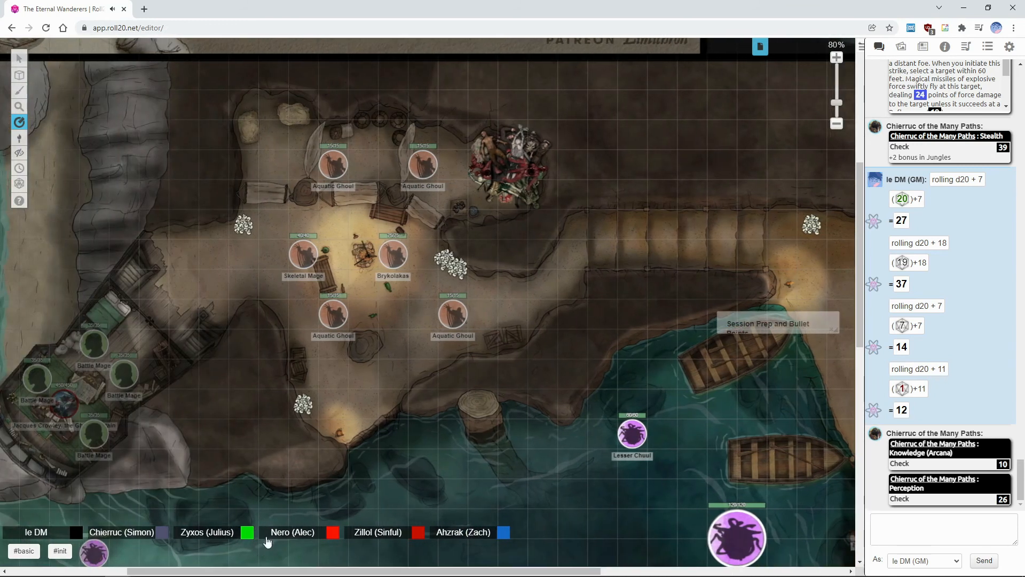
pyautogui.moveTo(280, 473)
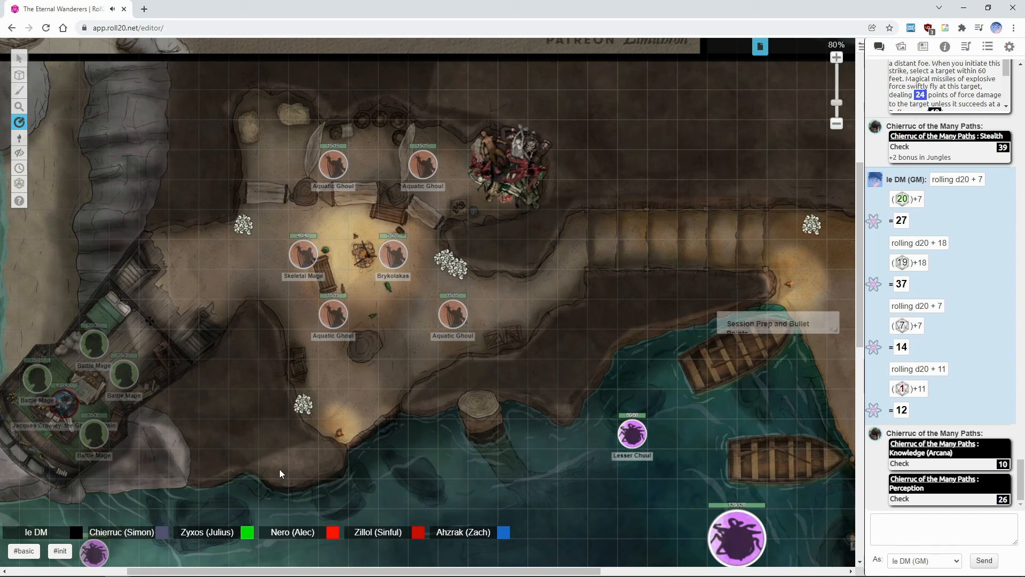
pyautogui.moveTo(316, 567)
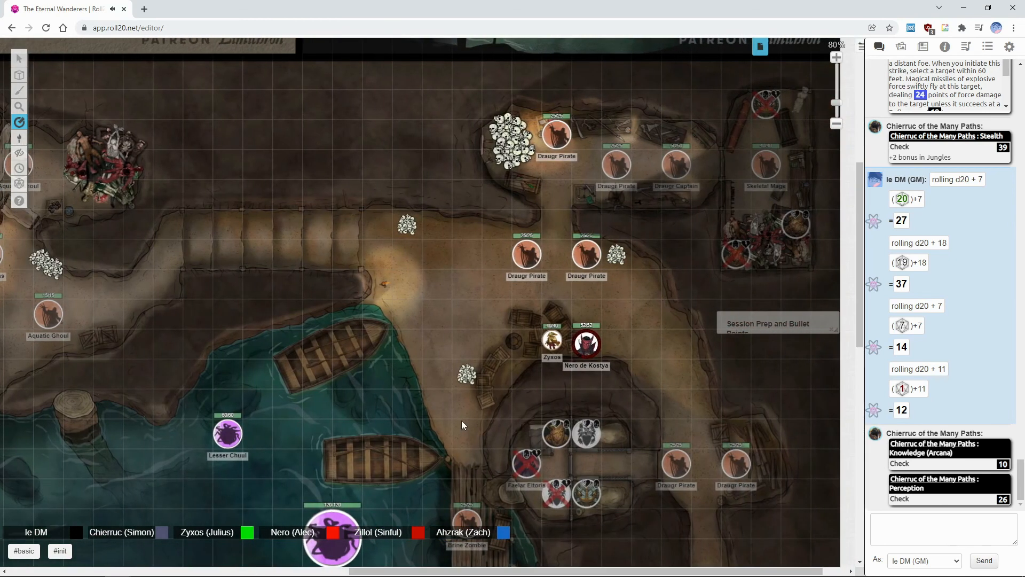
# Scroll around the harbor battle map.
pyautogui.scroll(-3)
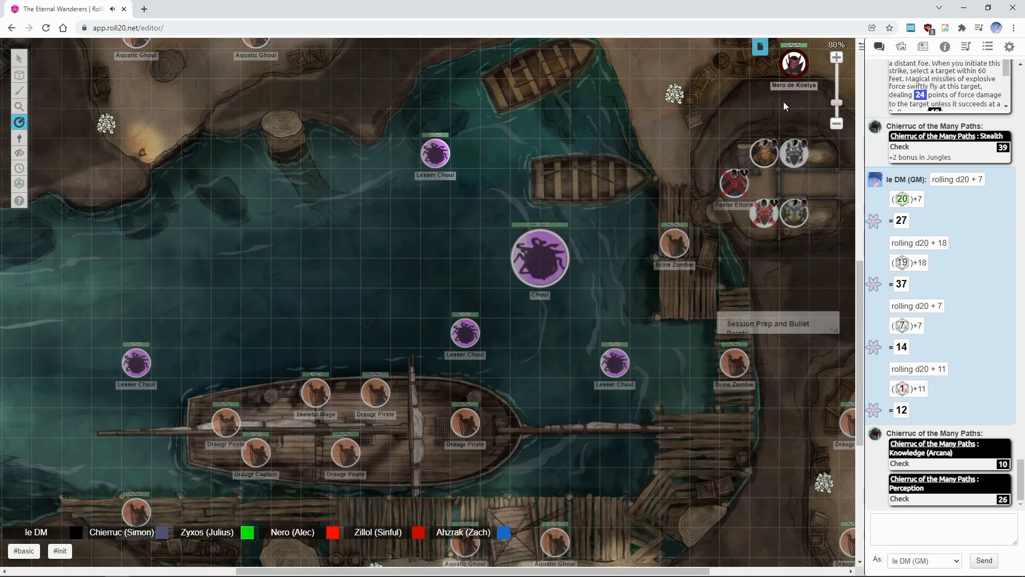
pyautogui.scroll(-3)
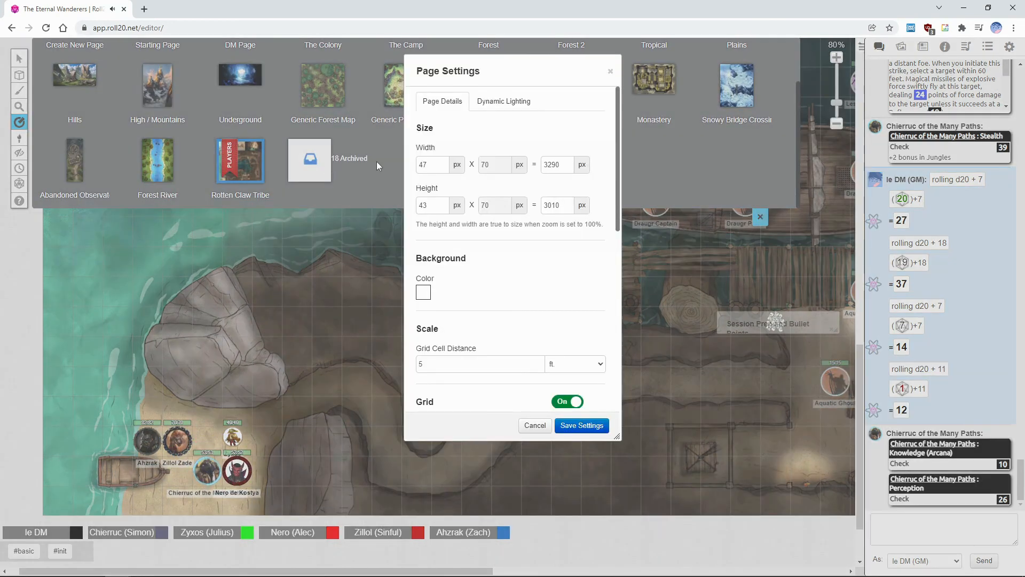
# Review the page's Dynamic Lighting options, then save and close Page Settings.
pyautogui.click(503, 101)
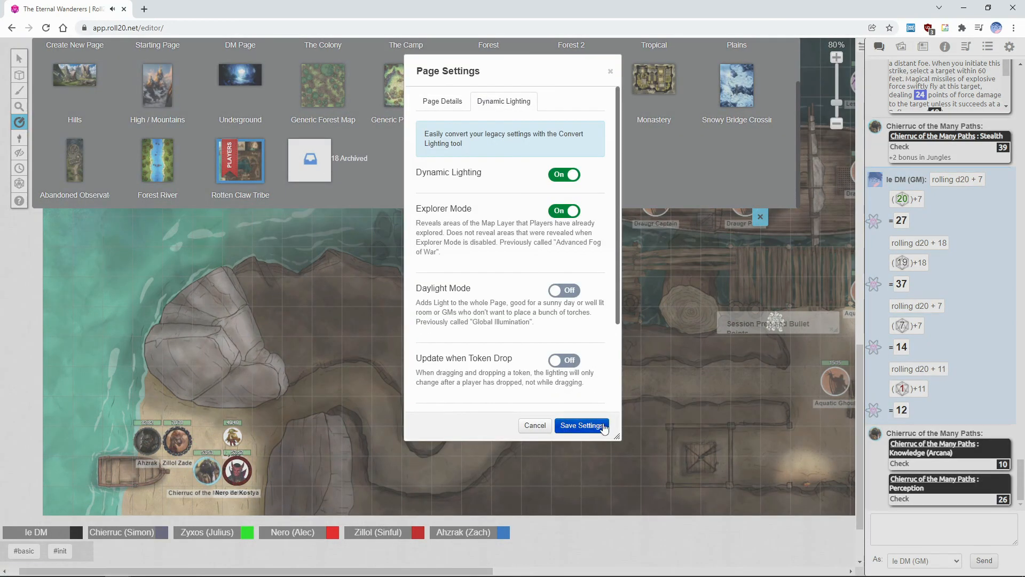
pyautogui.click(580, 425)
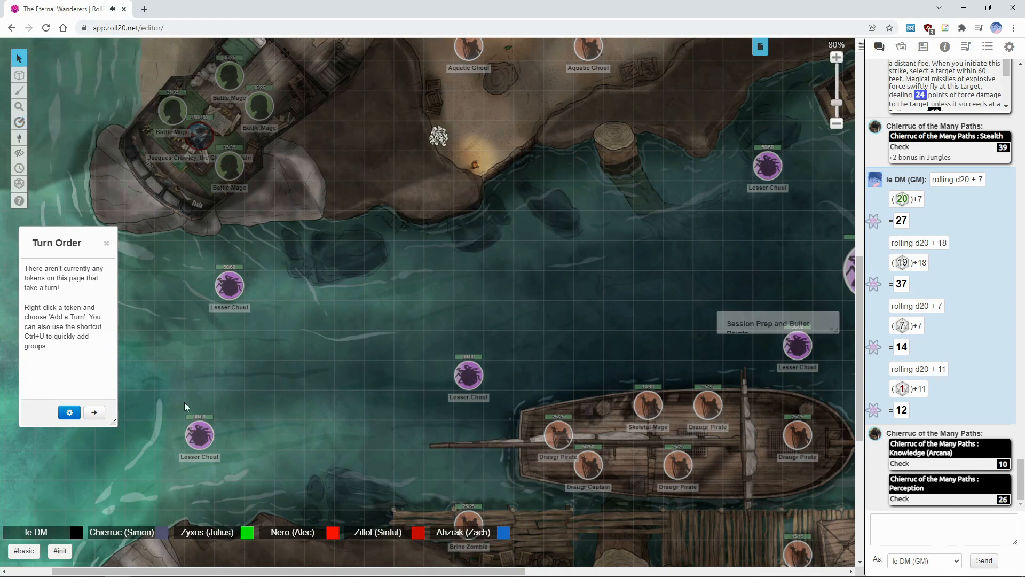
# Roll the Lesser Chuul's initiative with modifier 6, getting 11, and save its settings.
pyautogui.click(199, 434)
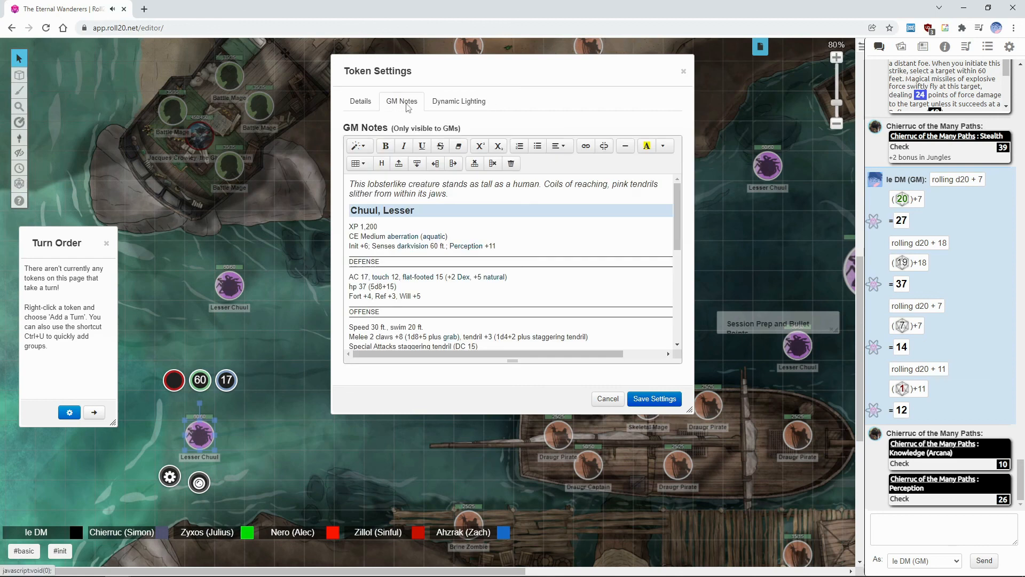
pyautogui.scroll(-3)
pyautogui.write('6')
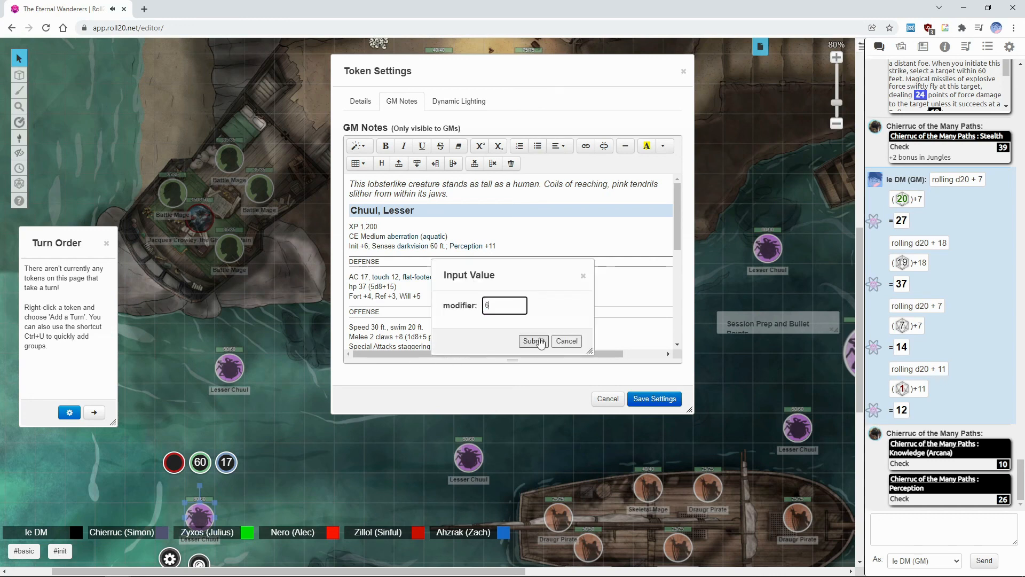
pyautogui.click(533, 340)
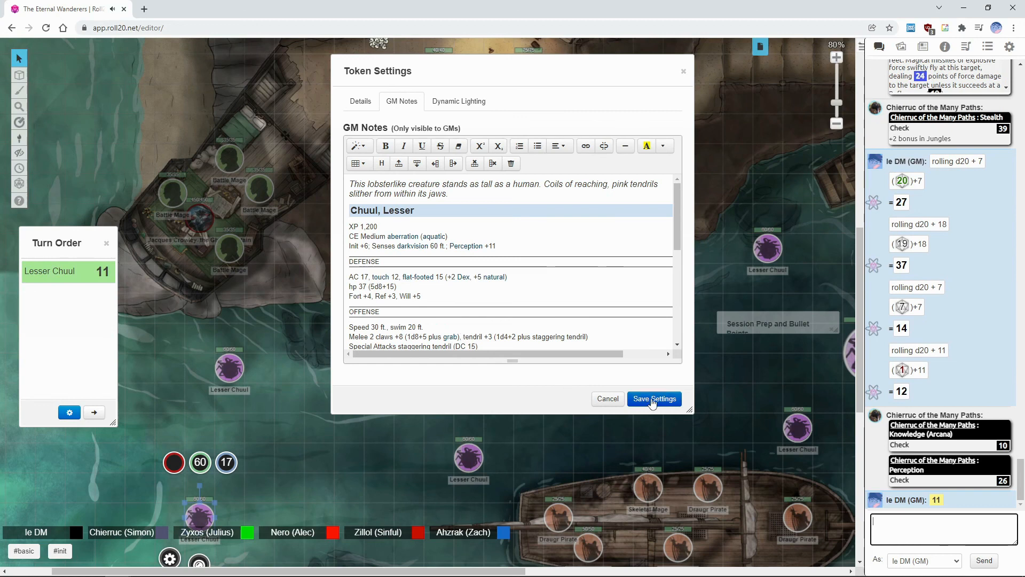
pyautogui.click(653, 399)
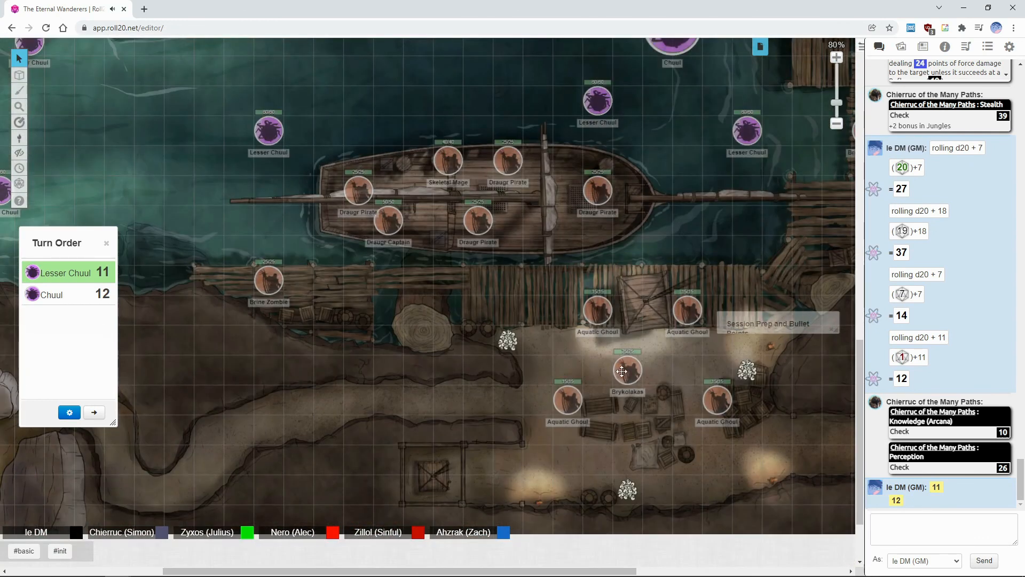
# Roll initiative for the Brykolakas (6) and Aquatic Ghoul (16) into the Turn Order.
pyautogui.doubleClick(626, 370)
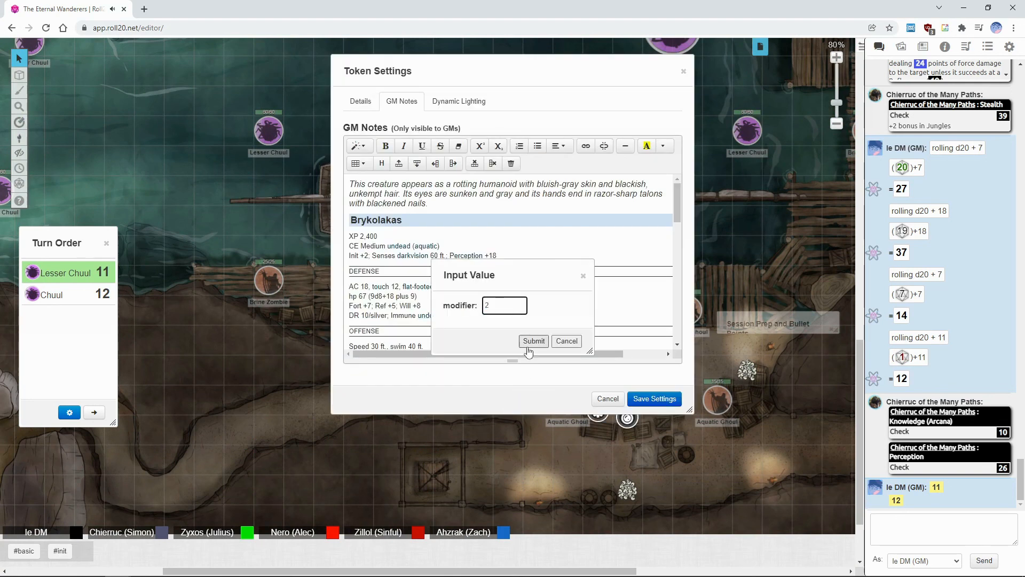
pyautogui.click(534, 340)
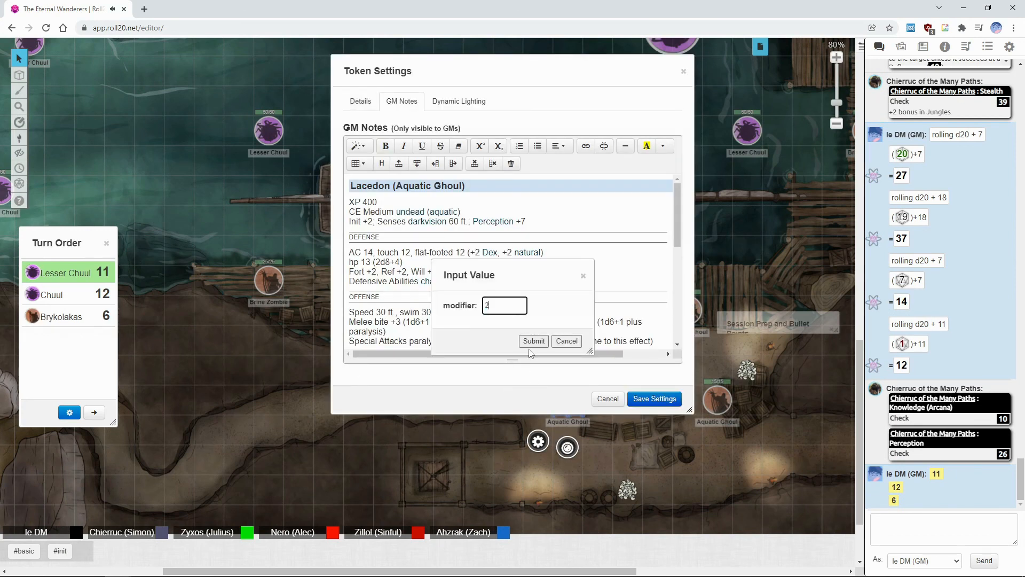
pyautogui.click(533, 341)
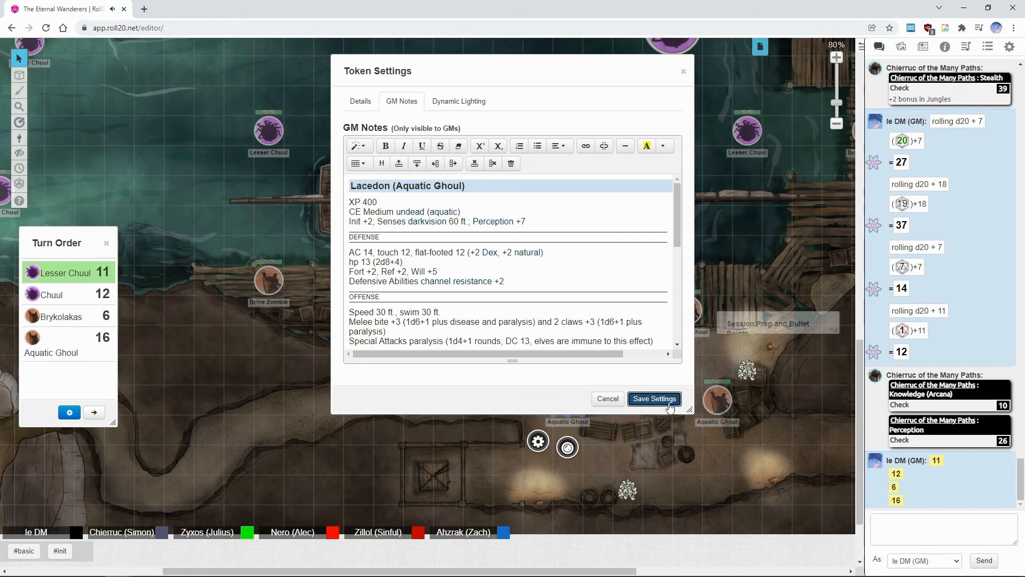
pyautogui.click(654, 398)
pyautogui.write('6')
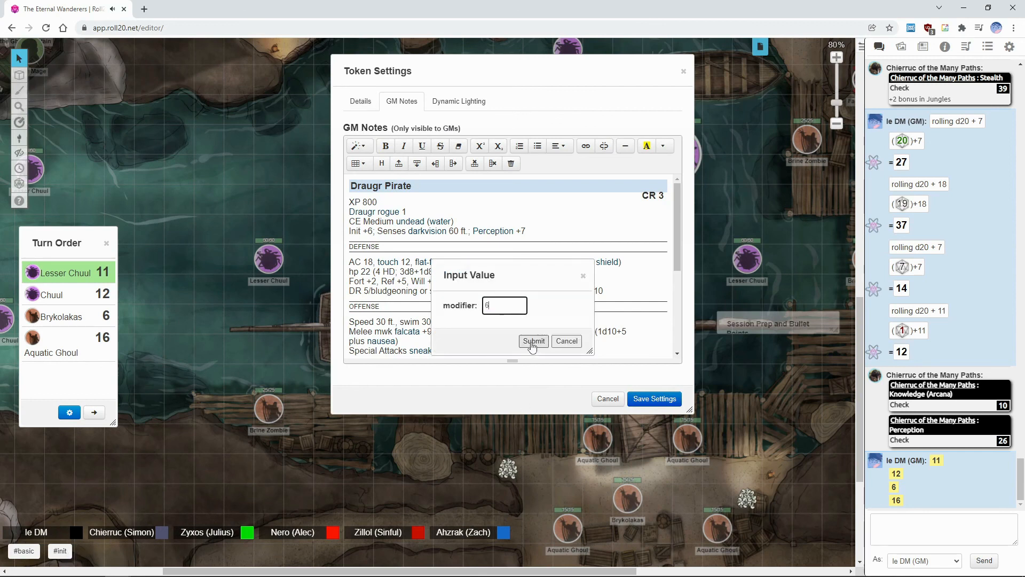
# Roll the Draugr Pirate's initiative (12) and submit one more initiative roll.
pyautogui.click(533, 340)
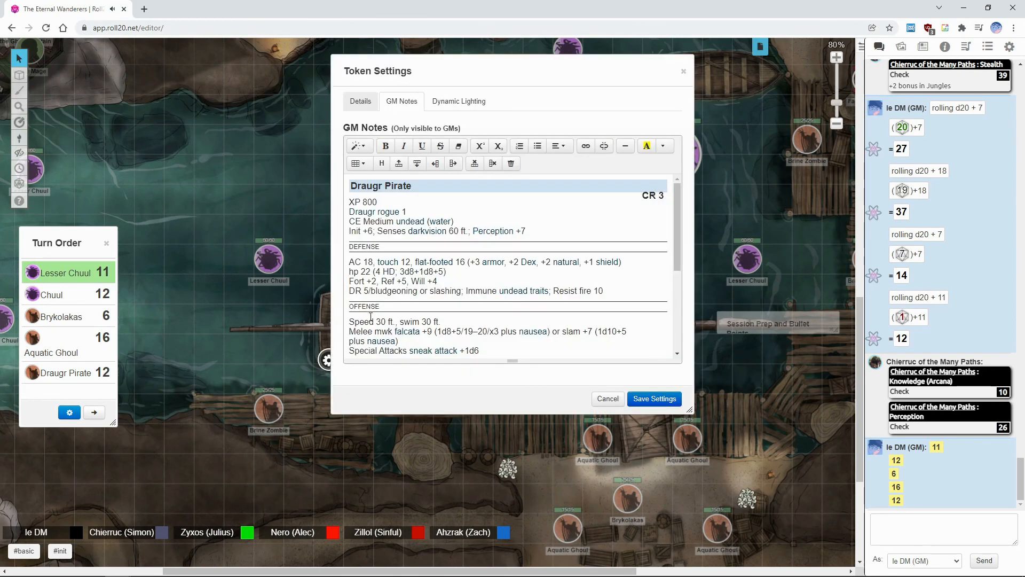
pyautogui.scroll(-3)
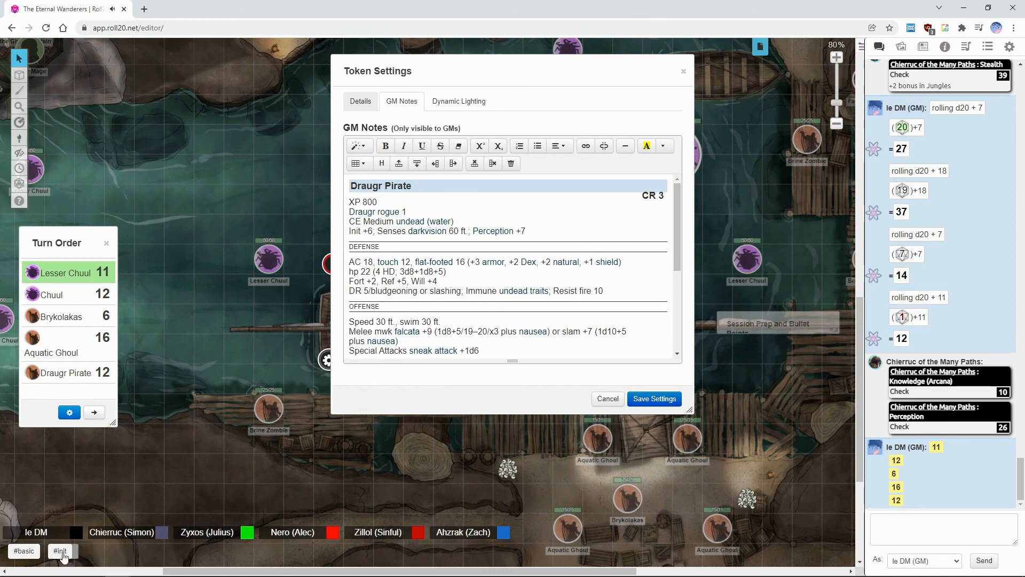
pyautogui.click(60, 551)
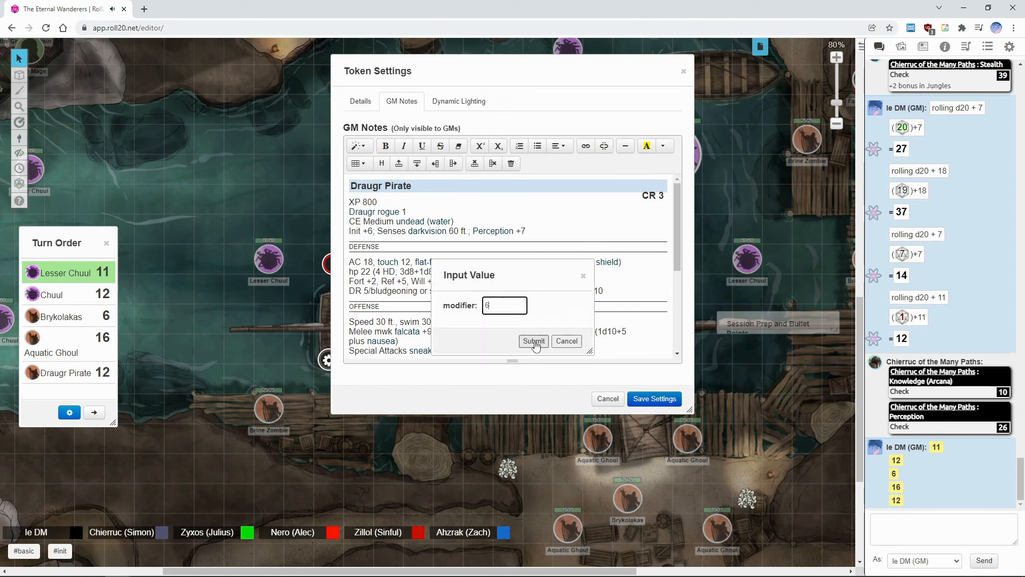
pyautogui.click(533, 341)
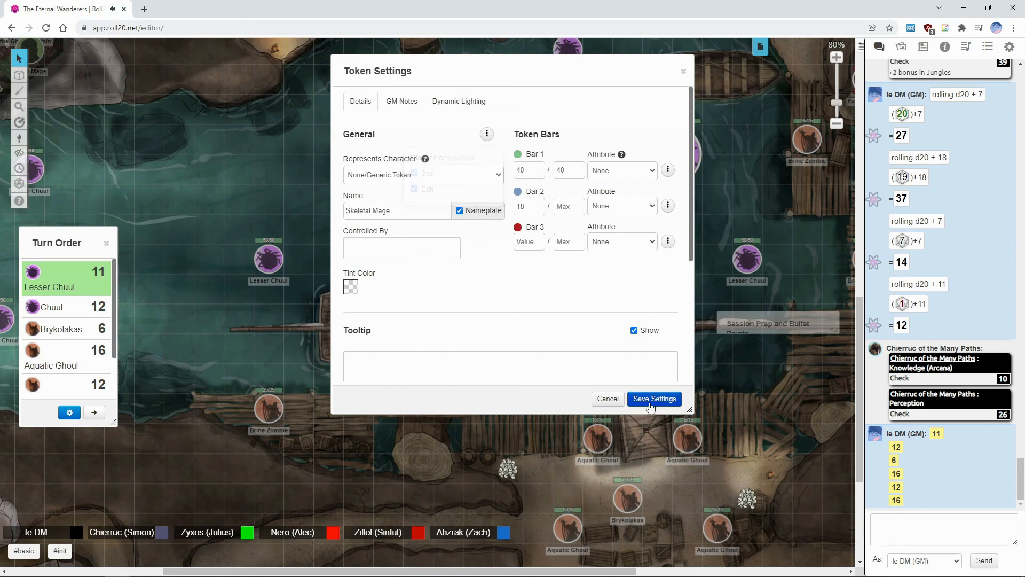
# Check the Skeletal Mage's GM notes for Init +6 and roll its initiative, getting 18.
pyautogui.click(654, 398)
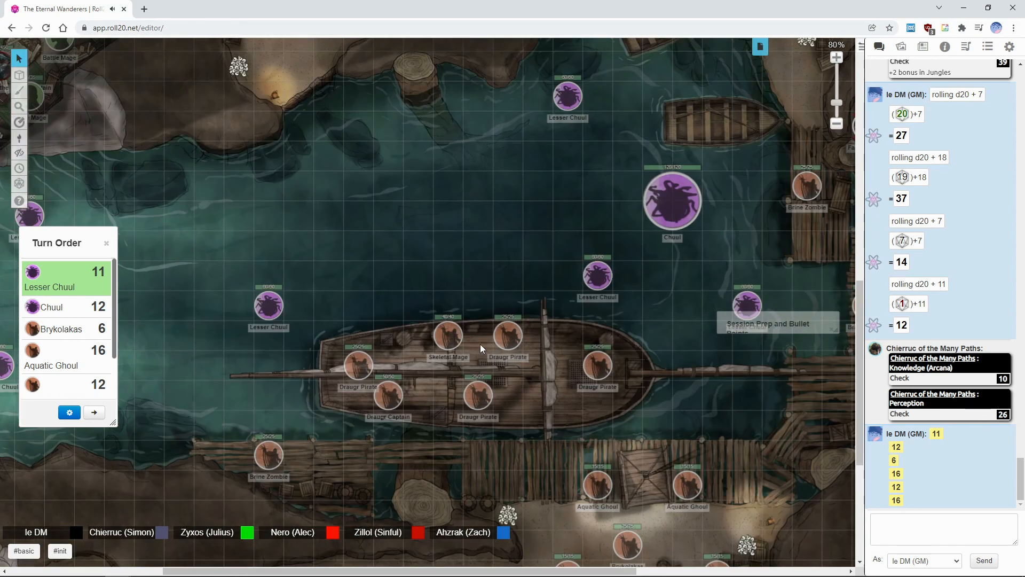
pyautogui.doubleClick(447, 335)
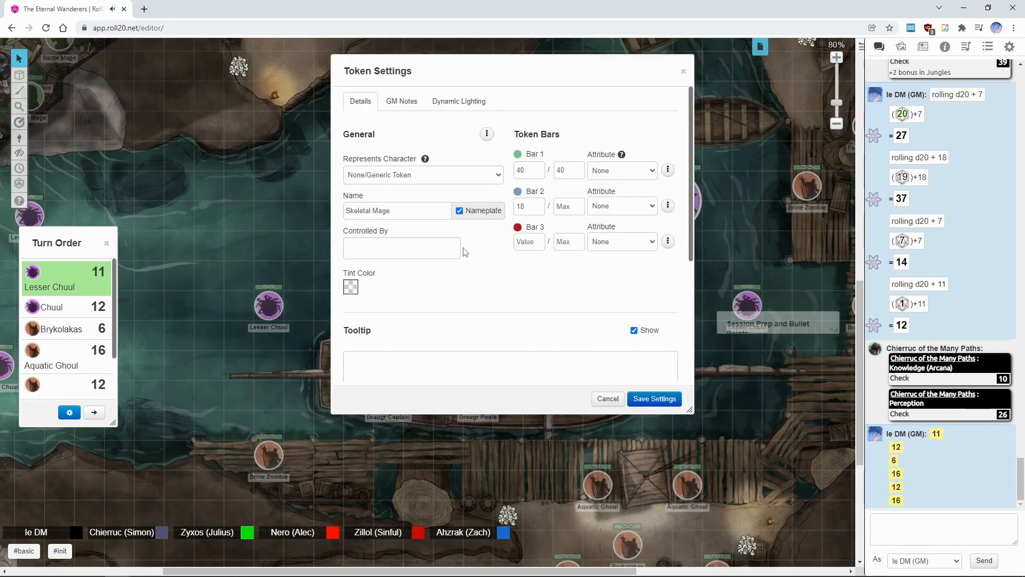
pyautogui.click(402, 102)
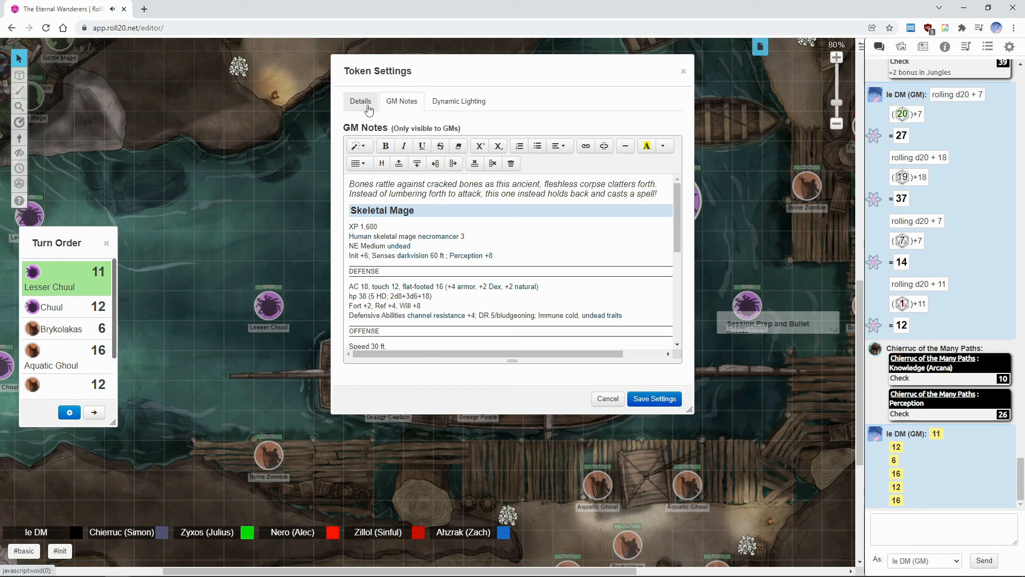
pyautogui.click(361, 101)
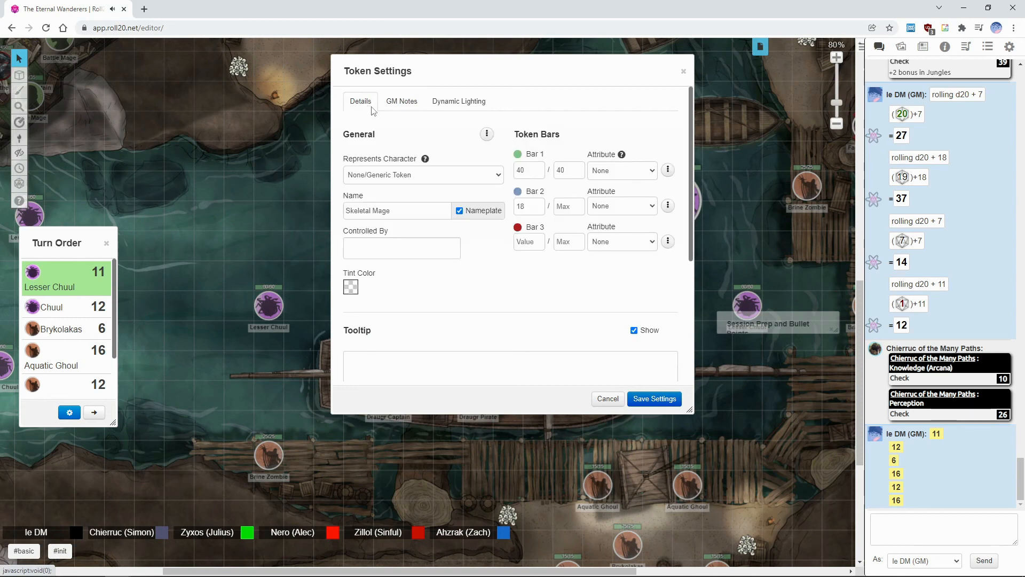
pyautogui.click(402, 101)
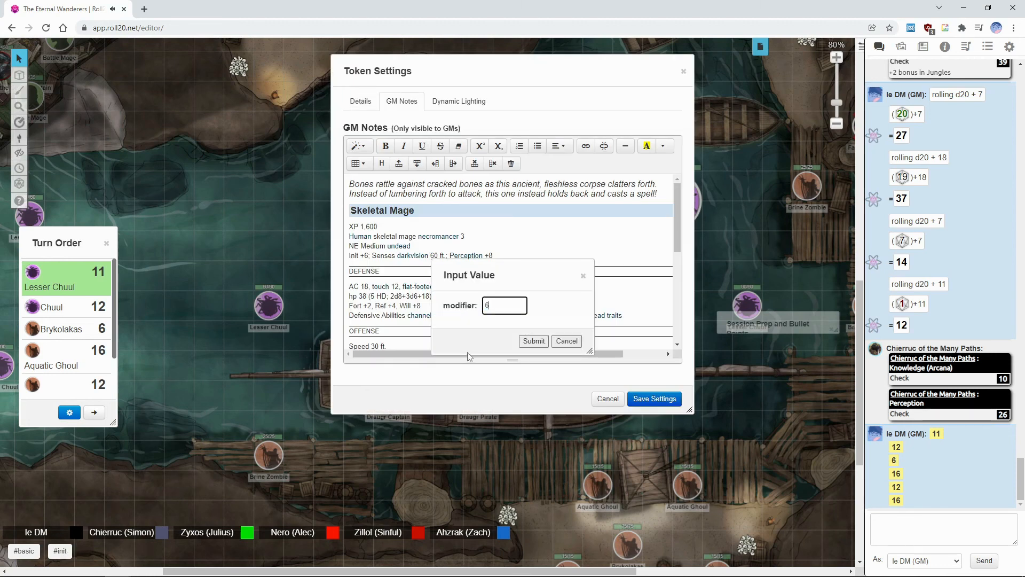
pyautogui.moveTo(119, 358)
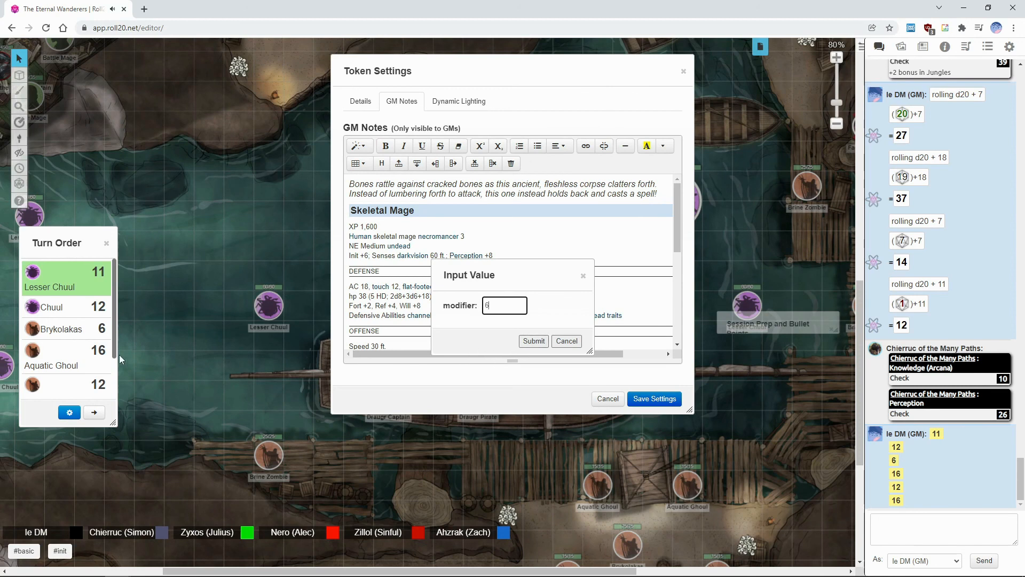
pyautogui.click(533, 341)
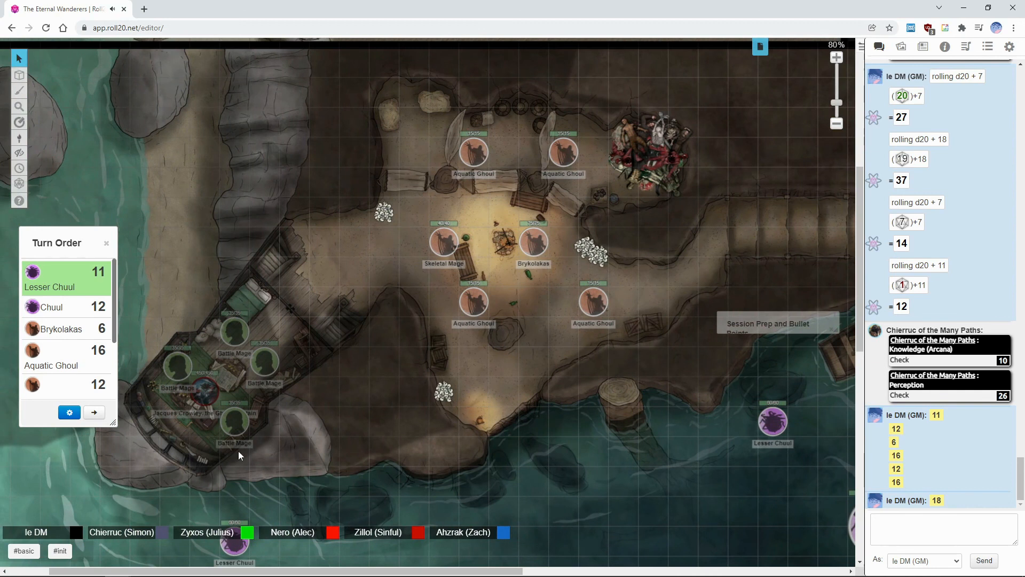
pyautogui.moveTo(256, 353)
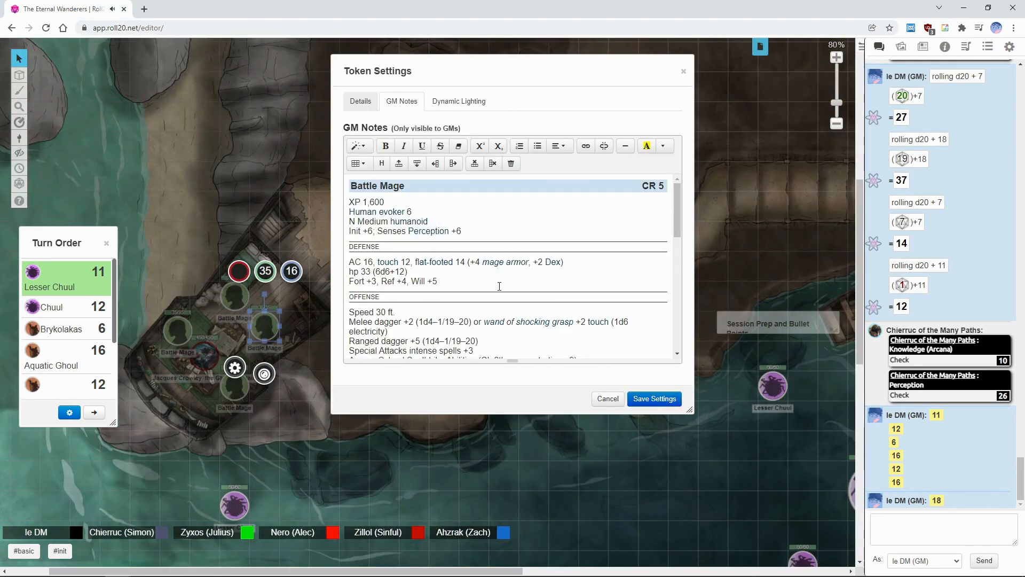
# Scroll the Battle Mage's GM notes to its defense, offense and prepared spells.
pyautogui.scroll(-3)
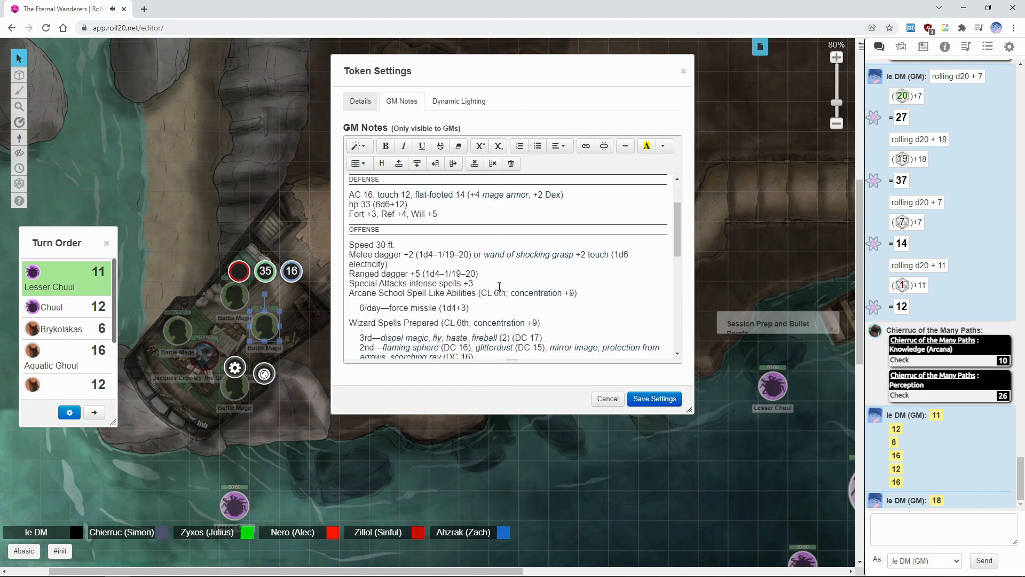